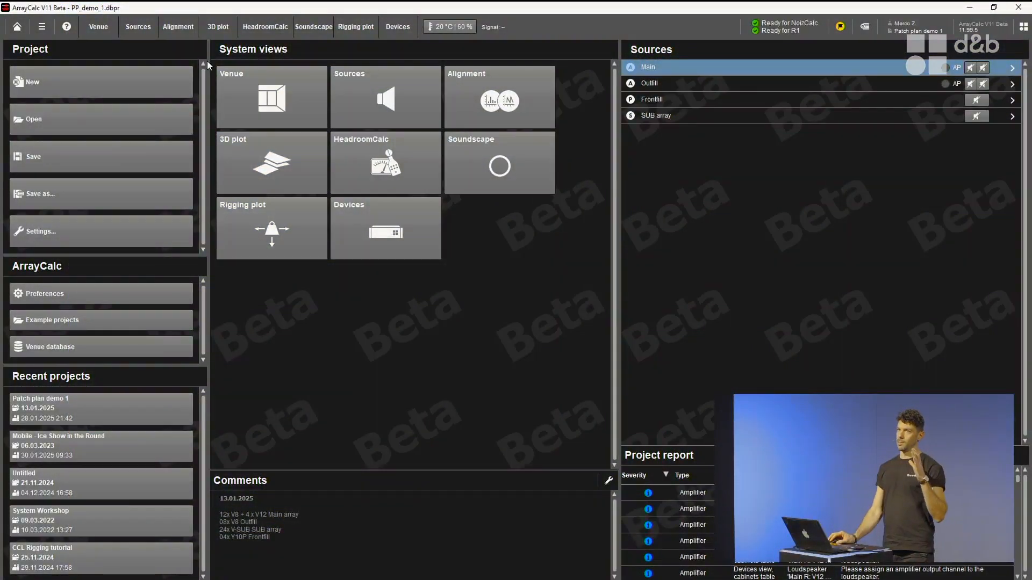
- Leave the start page via Venue and Sources and show the Devices view for the Main source
left_click(98, 25)
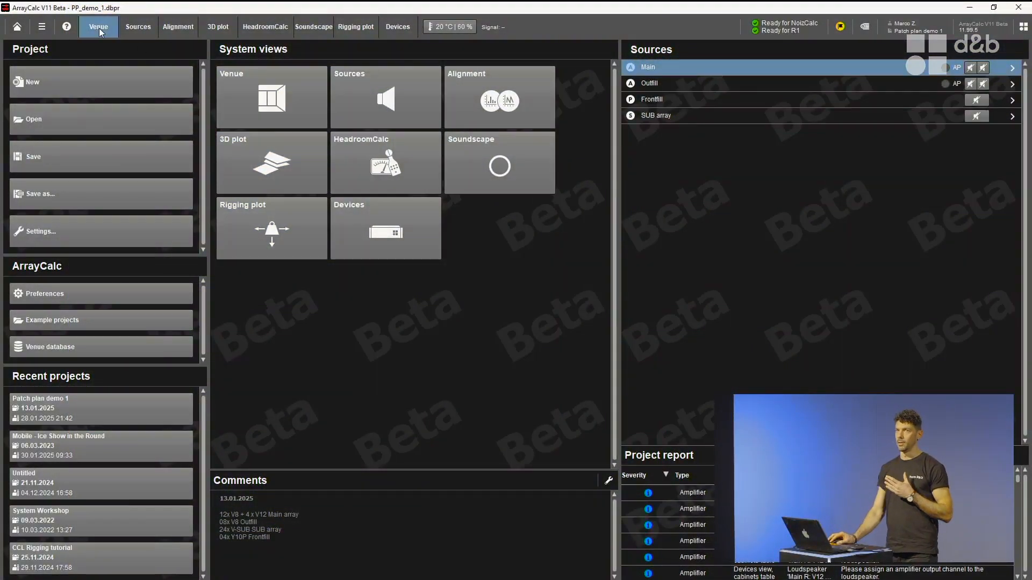
left_click(98, 27)
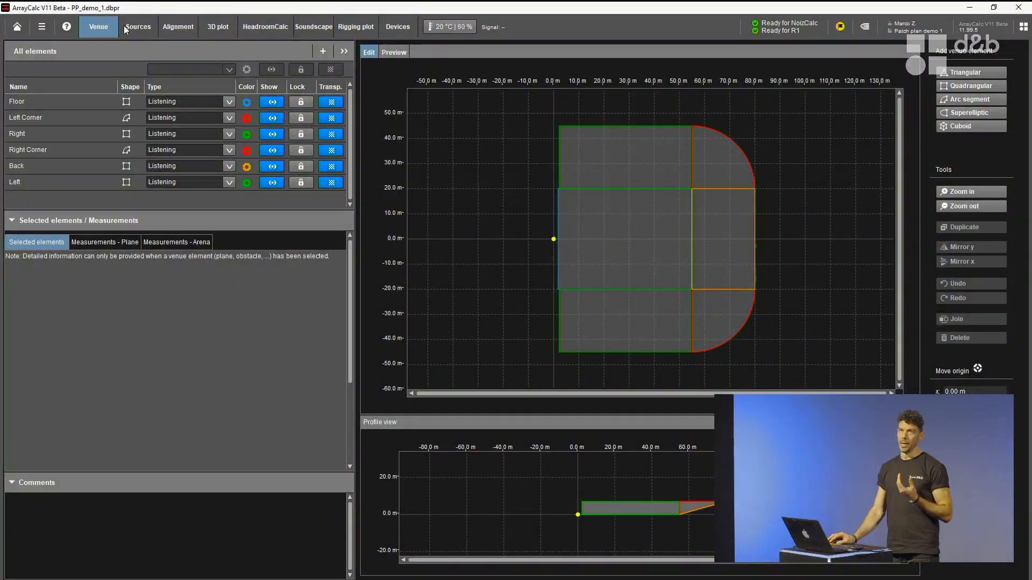
left_click(137, 26)
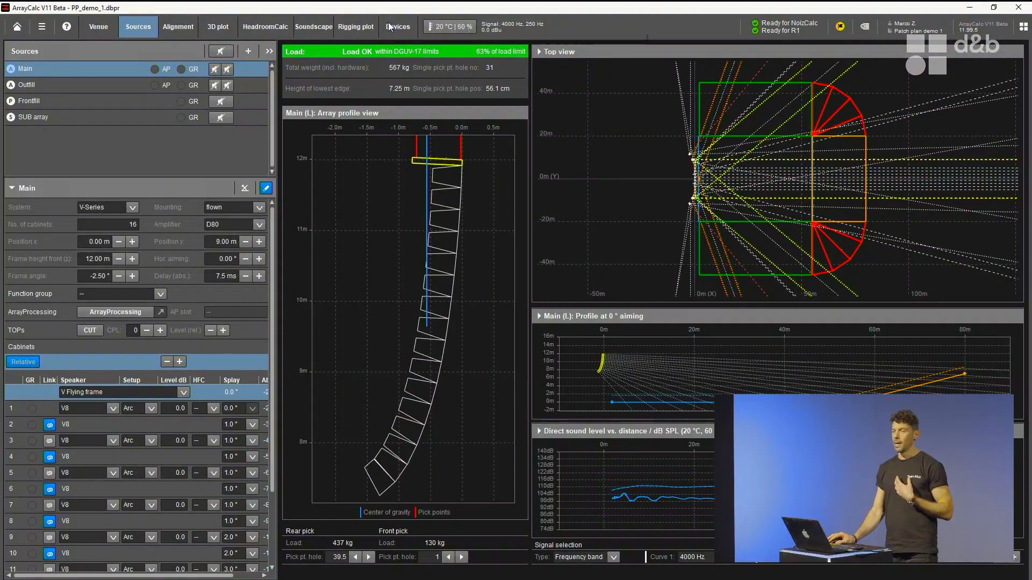
left_click(397, 27)
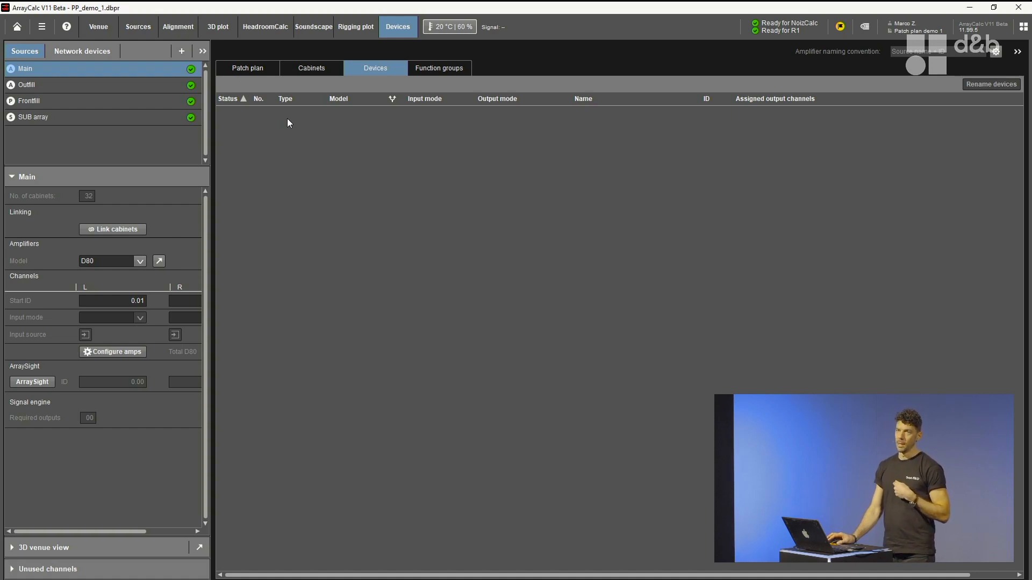
mouse_move(288, 159)
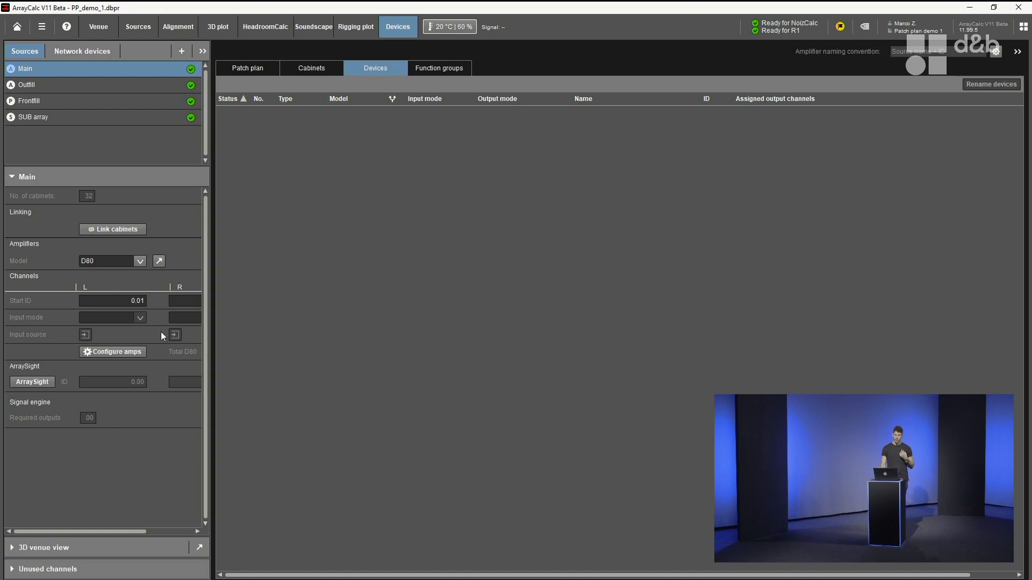
mouse_move(112, 352)
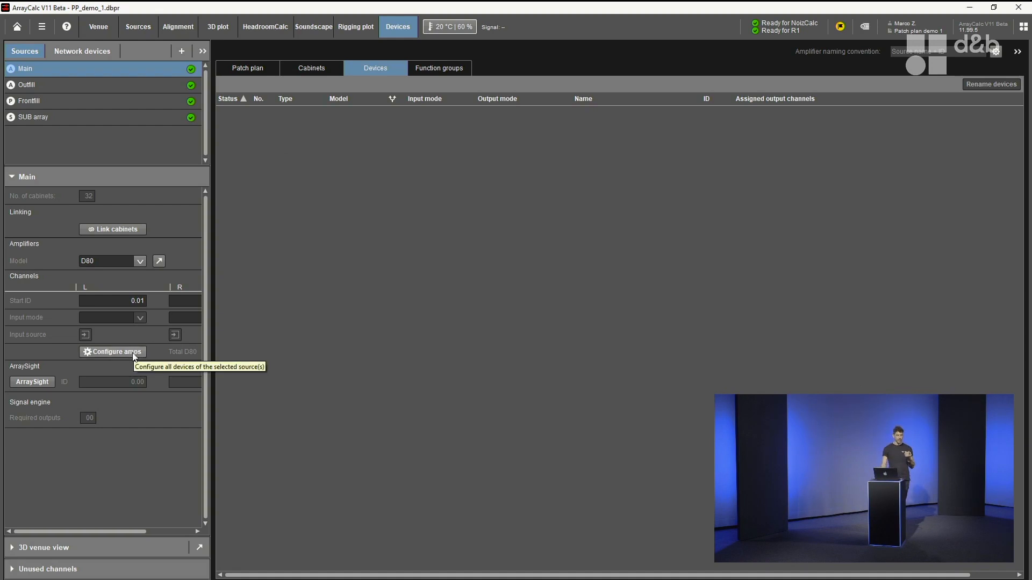
left_click(113, 351)
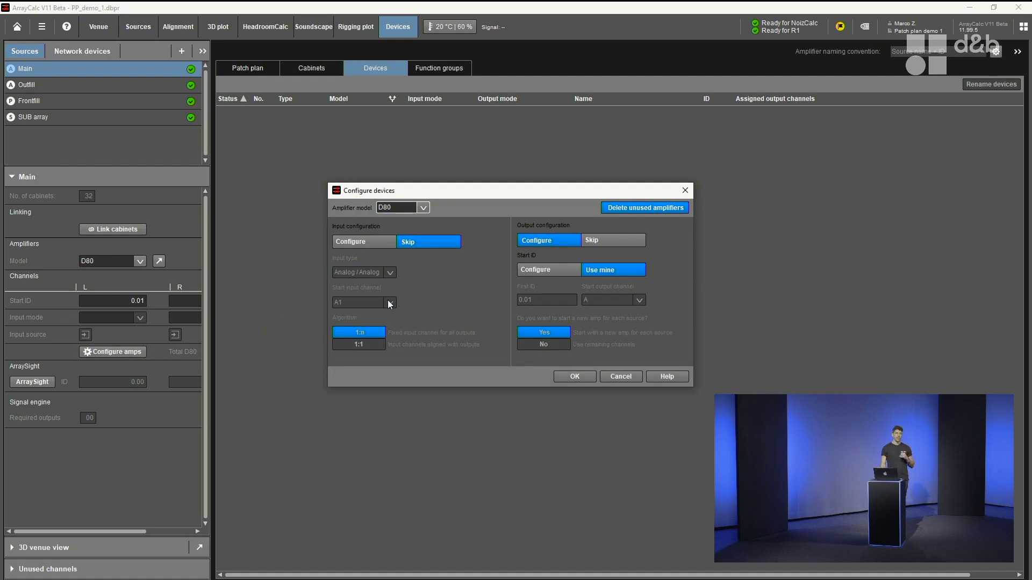
mouse_move(424, 224)
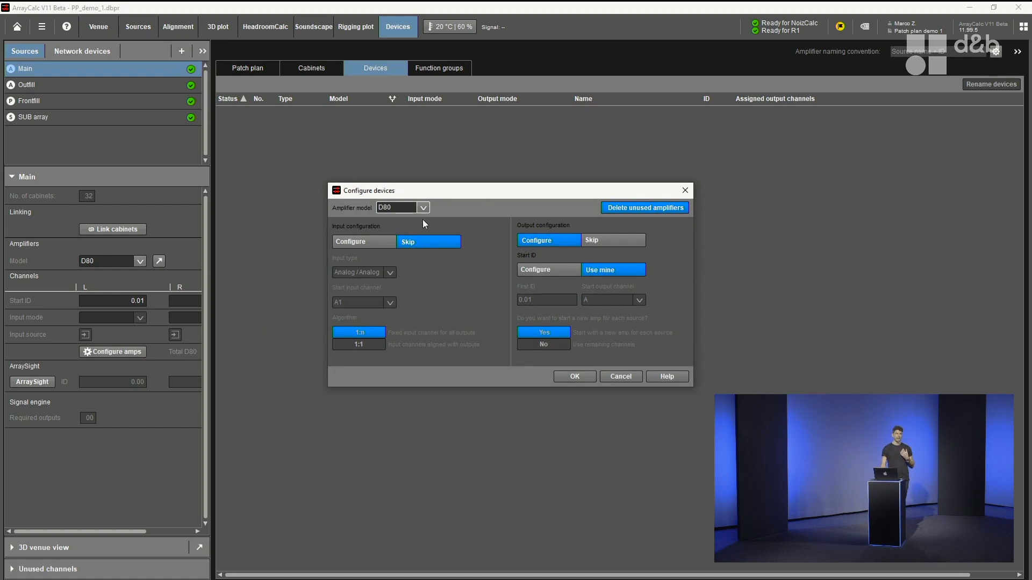
left_click(365, 241)
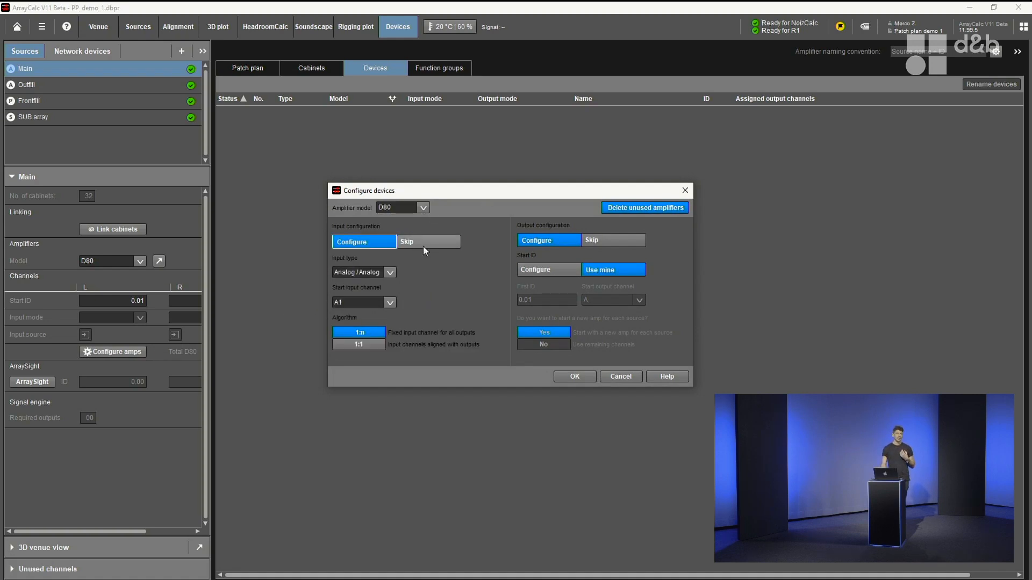
left_click(620, 376)
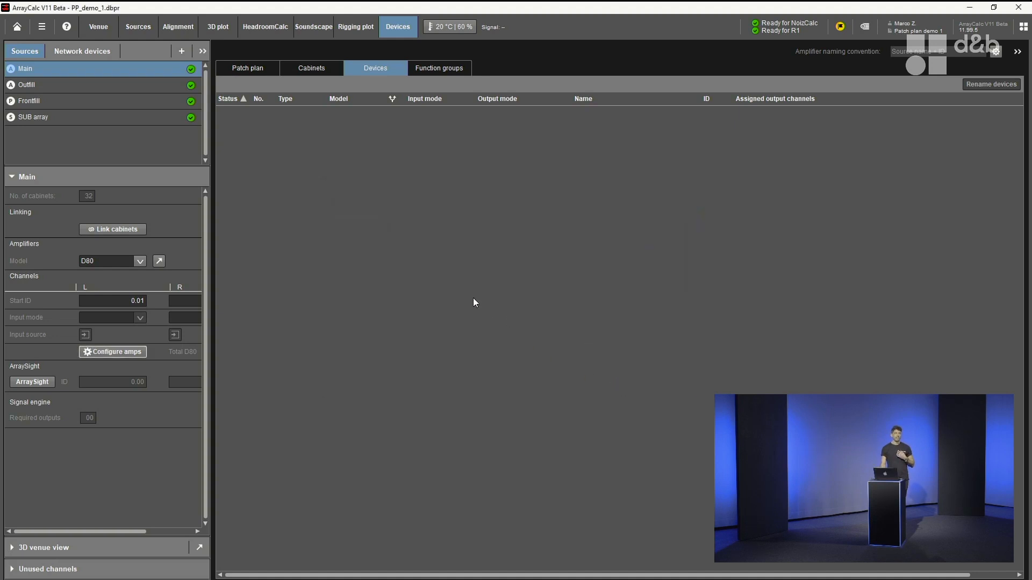
mouse_move(469, 291)
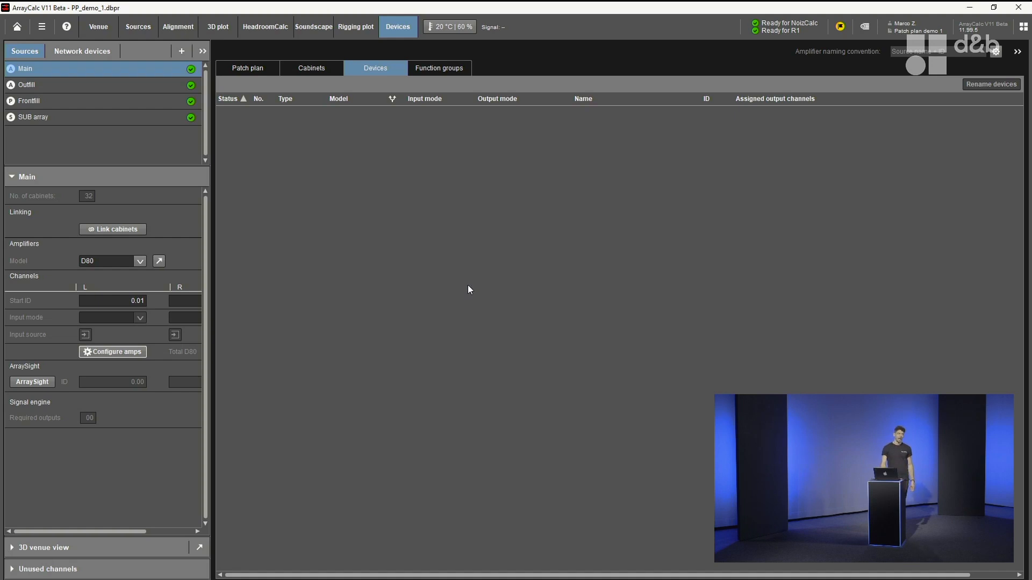
mouse_move(447, 261)
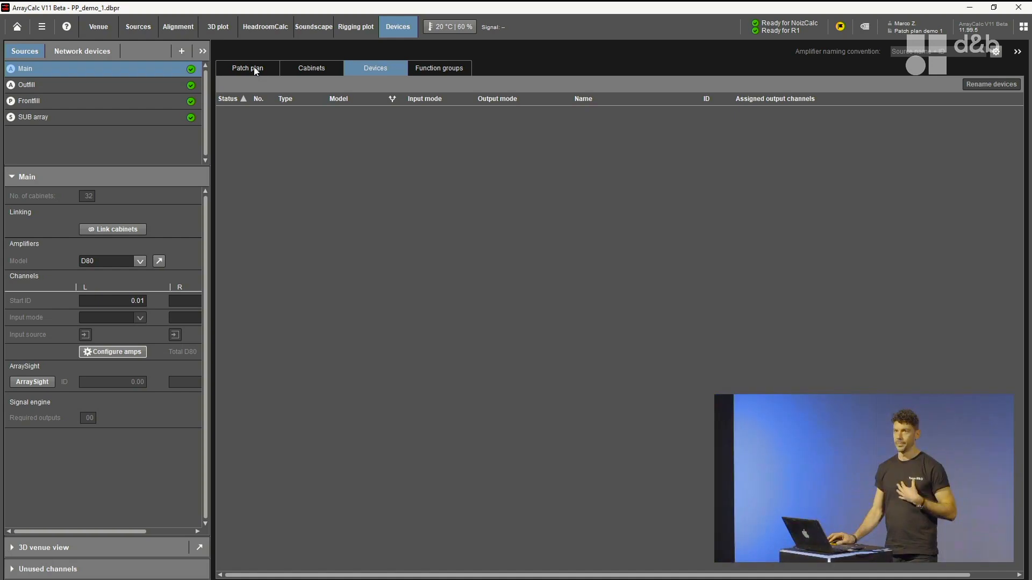
- Switch to the Patch plan view showing the project's device blocks
left_click(247, 68)
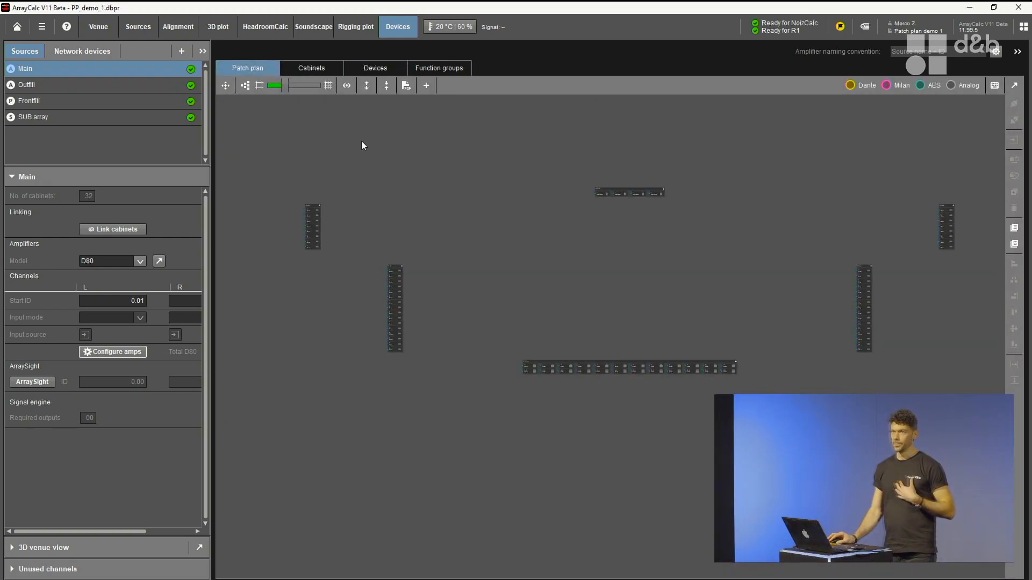
mouse_move(370, 160)
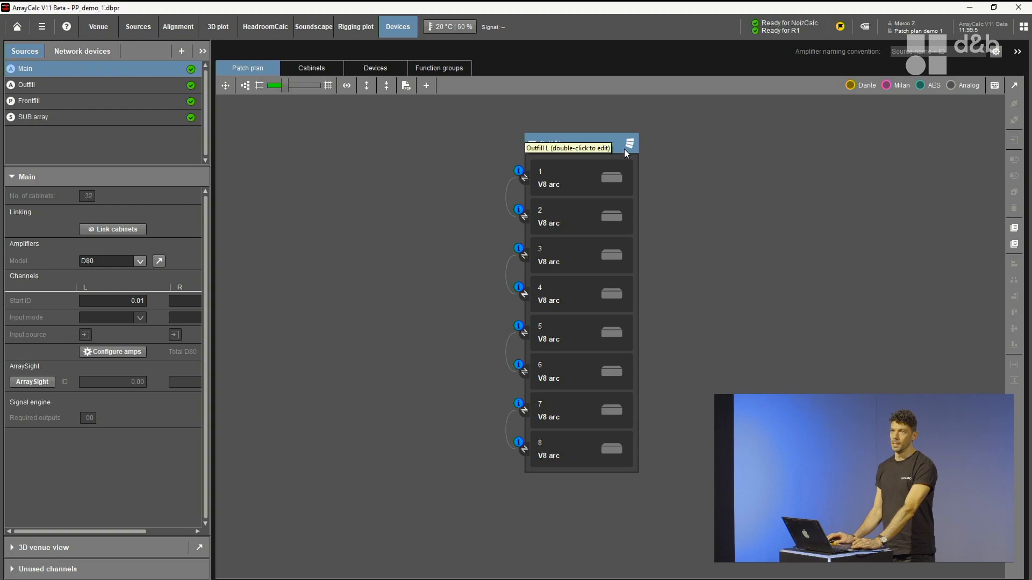
mouse_move(612, 162)
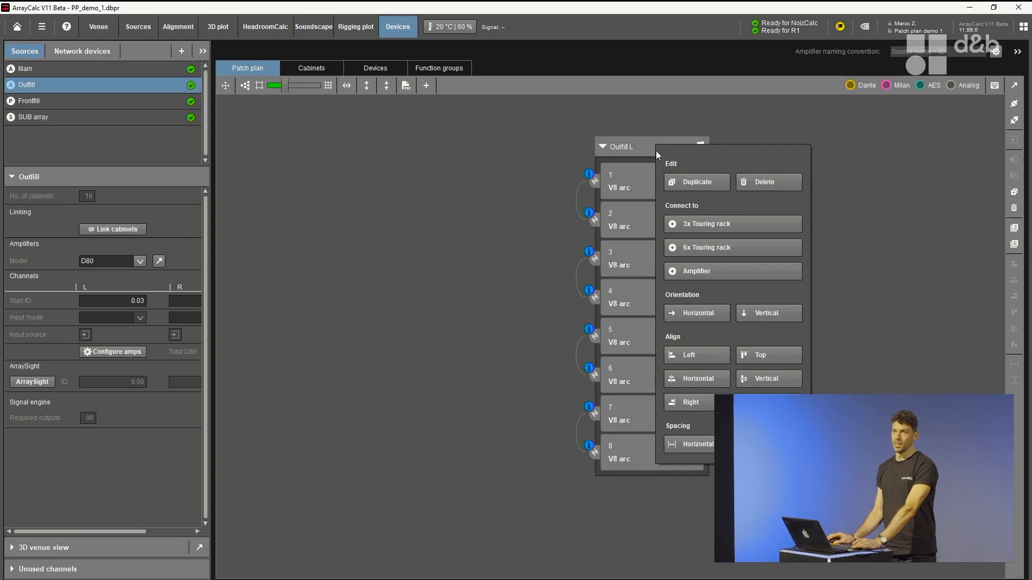
mouse_move(707, 215)
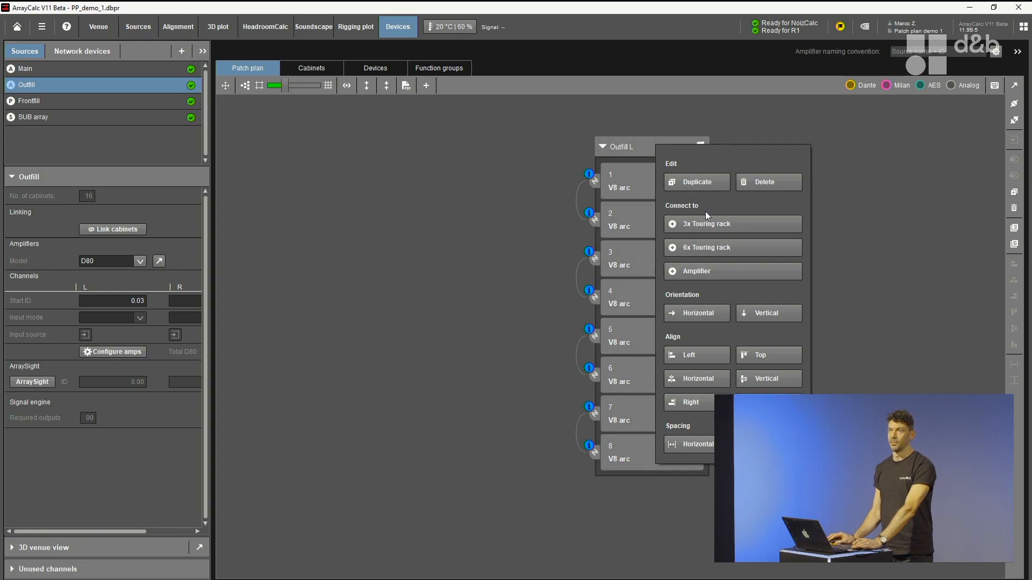
mouse_move(727, 272)
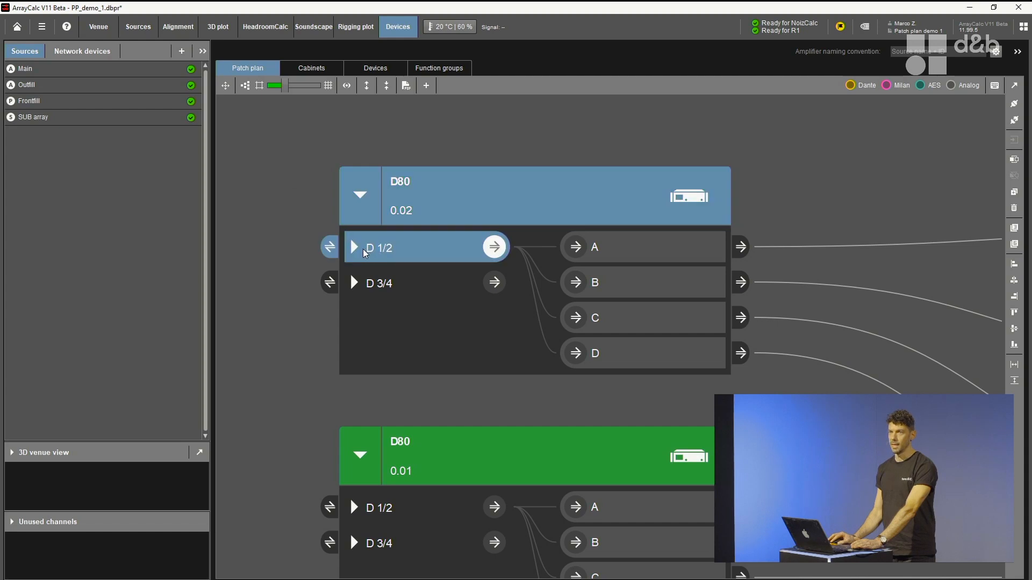
- Split the D80 0.02 amplifier's D 1/2 into channels and select the D 2 input
left_click(354, 247)
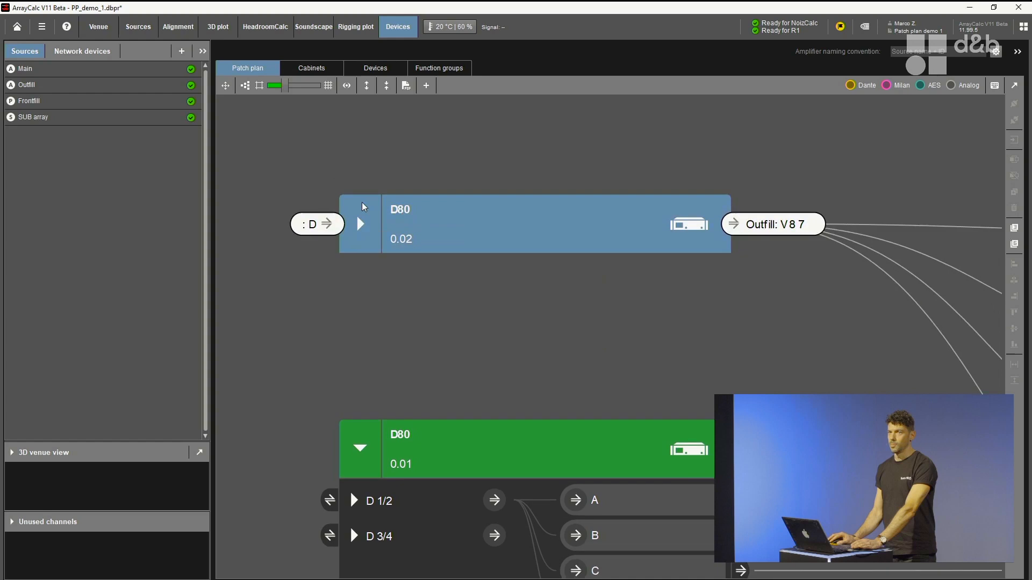
left_click(360, 224)
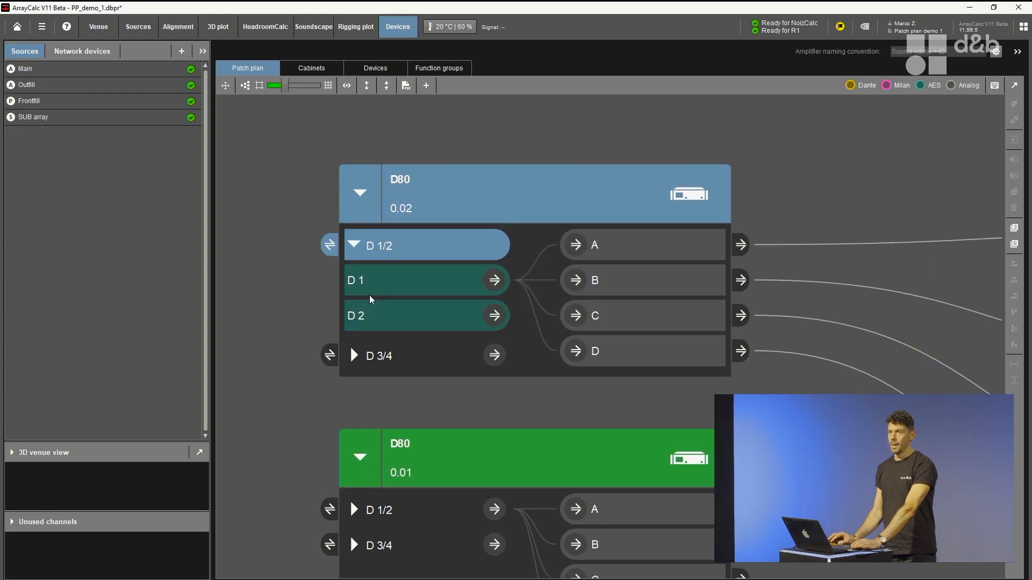
left_click(494, 280)
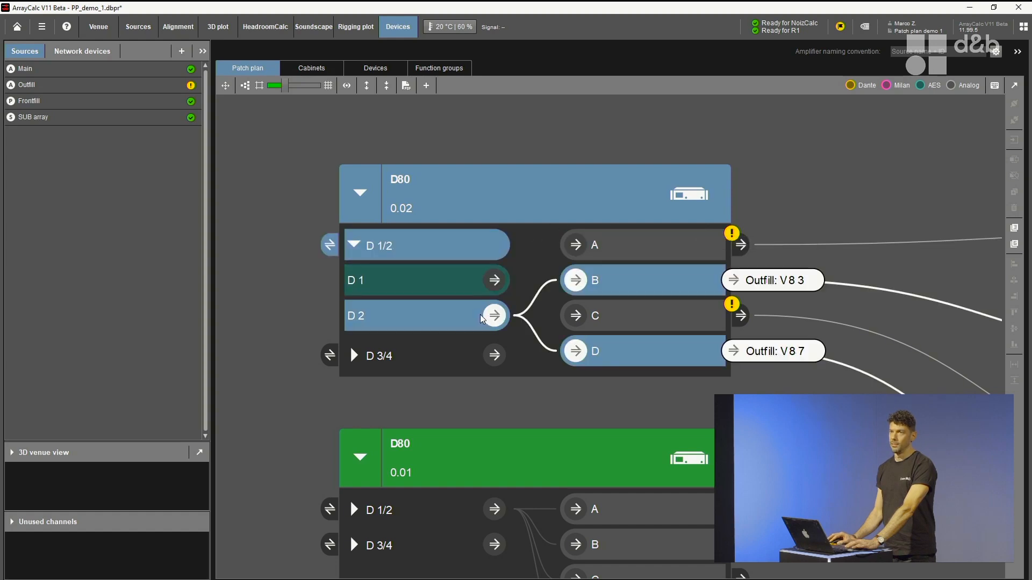
mouse_move(477, 318)
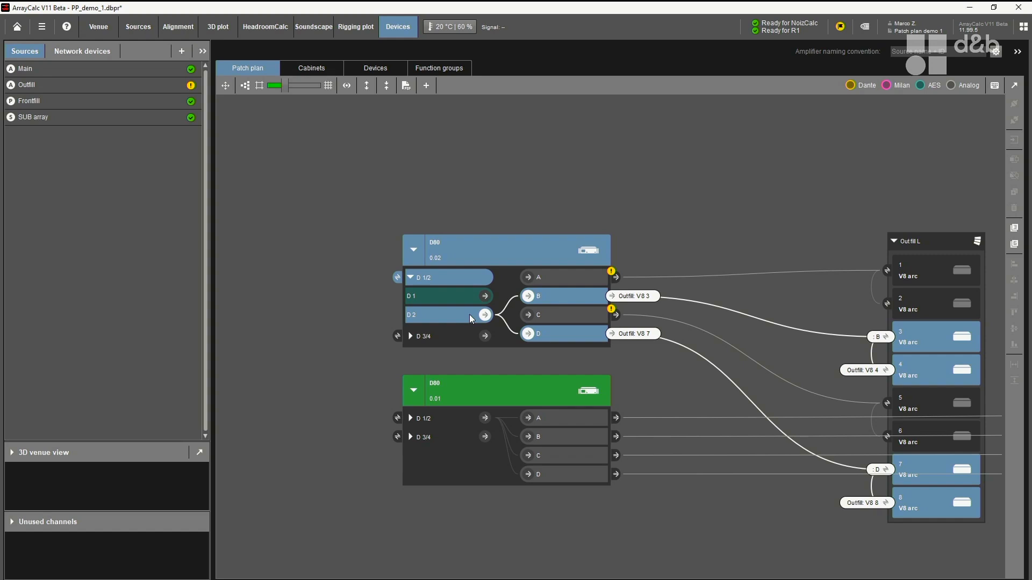
mouse_move(411, 327)
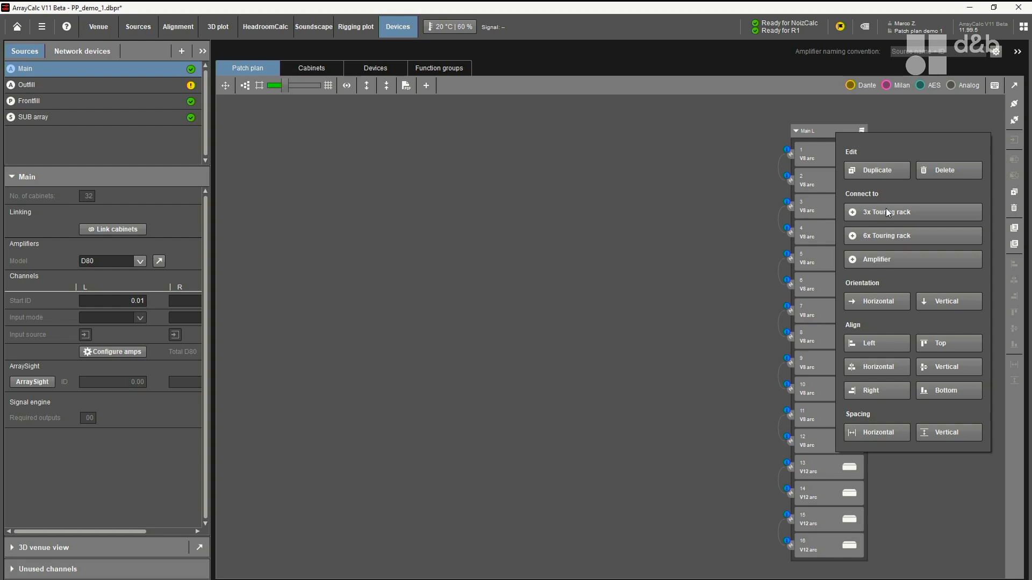
mouse_move(913, 211)
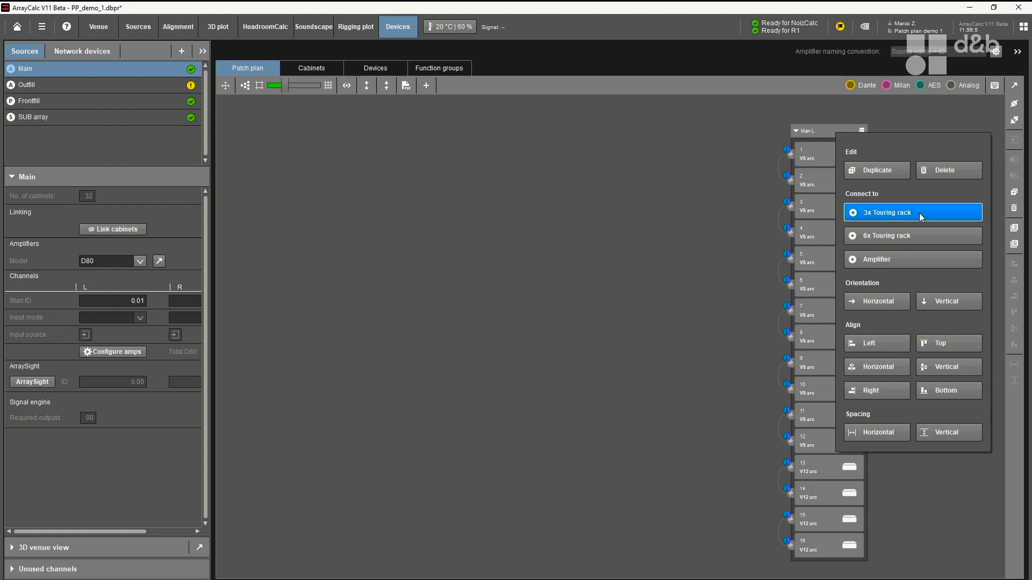
- Connect the Main L cabinets to a new 3x touring rack with a DS10 and three D80s
left_click(887, 212)
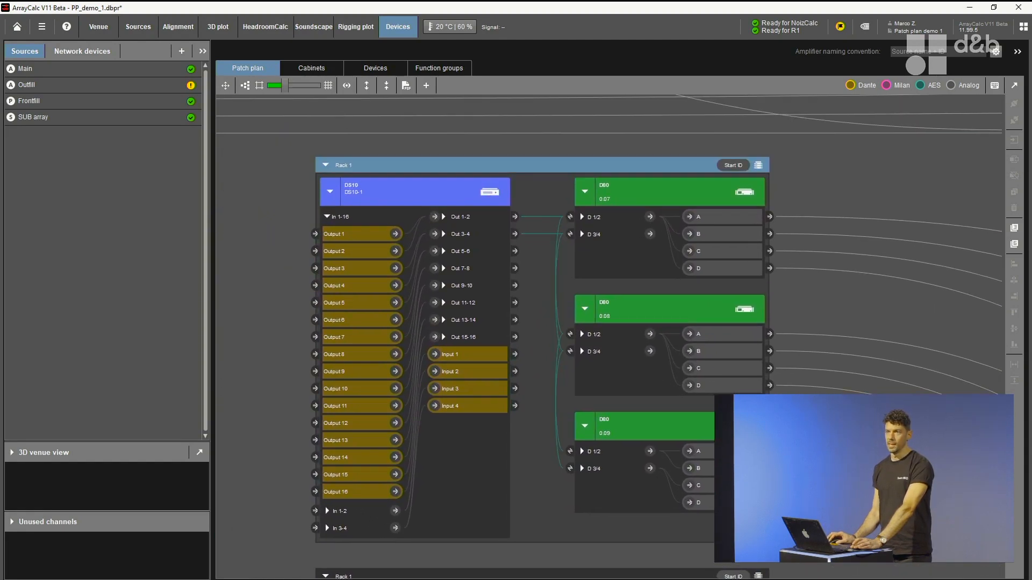
mouse_move(540, 327)
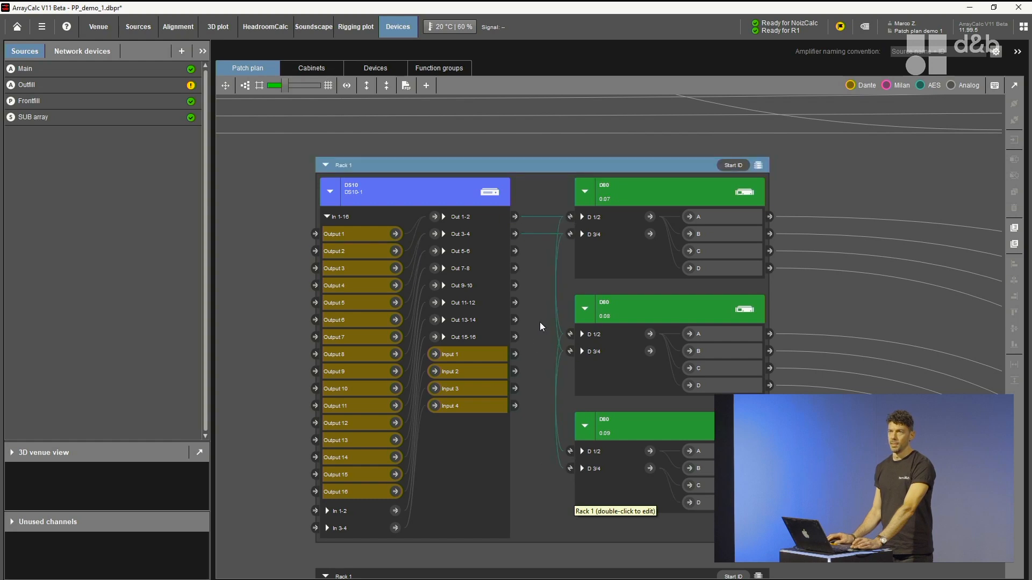
mouse_move(549, 298)
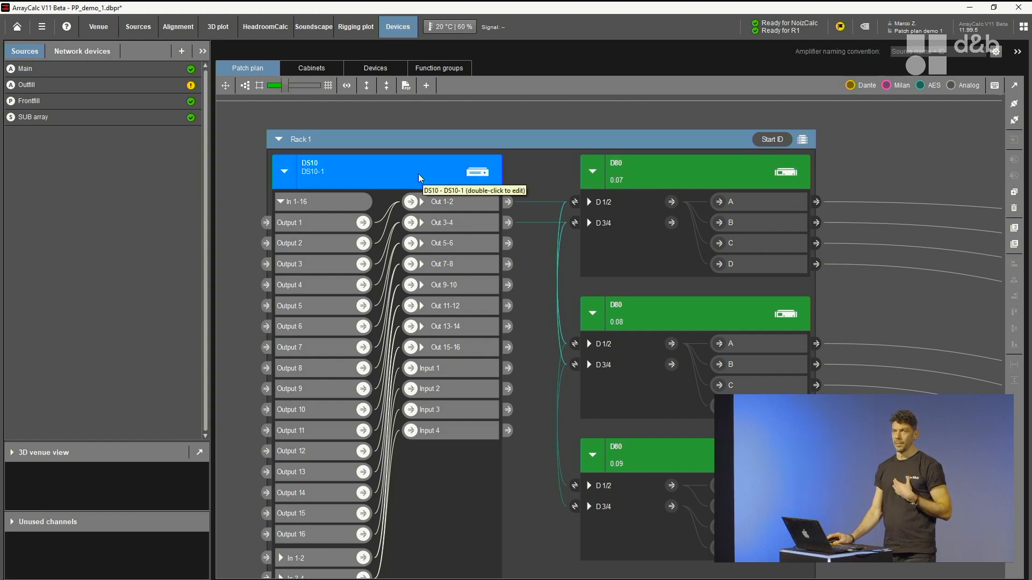
- Bring up the context menu on the Rack 1 header to collapse its D80 amplifiers
right_click(385, 171)
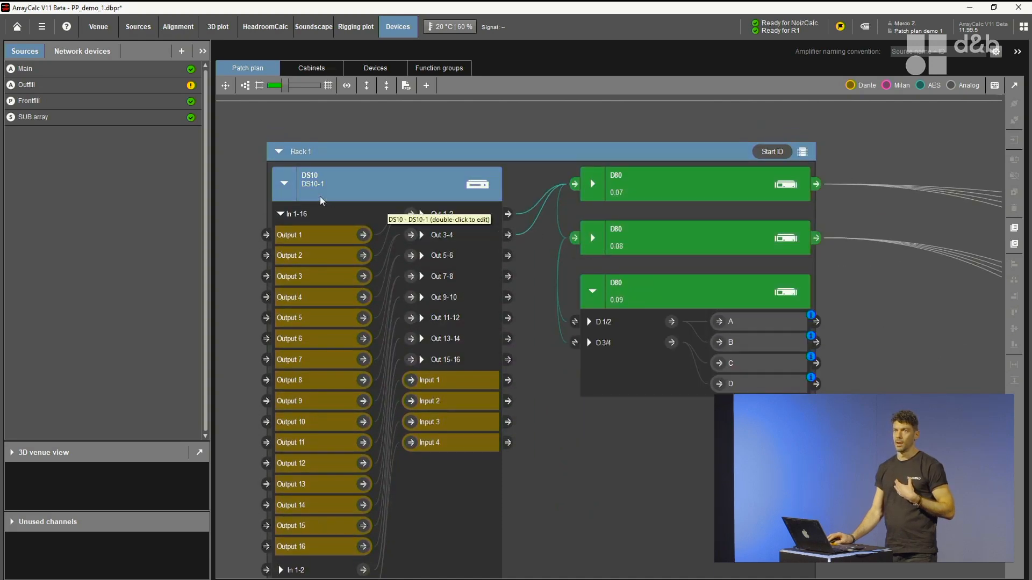
mouse_move(291, 192)
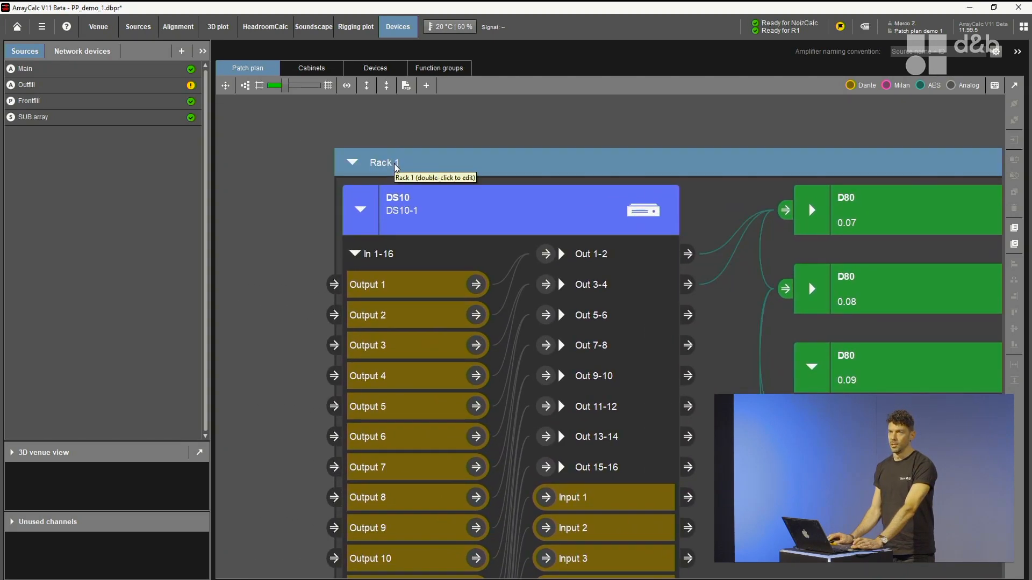
- Rename Rack 1 to FOH and bring up the rack's Start ID setting
double_click(385, 162)
type("FOH")
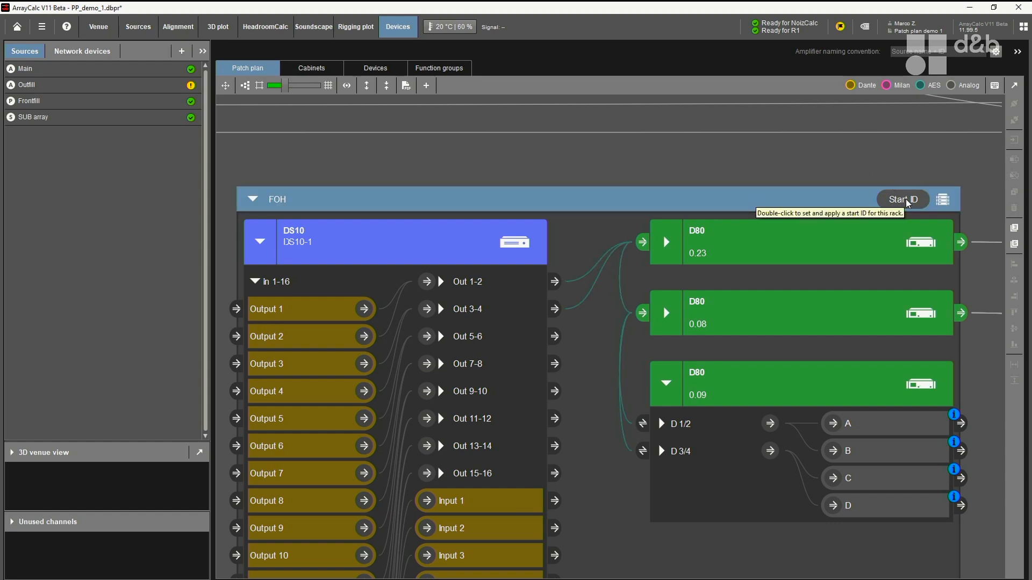
double_click(902, 198)
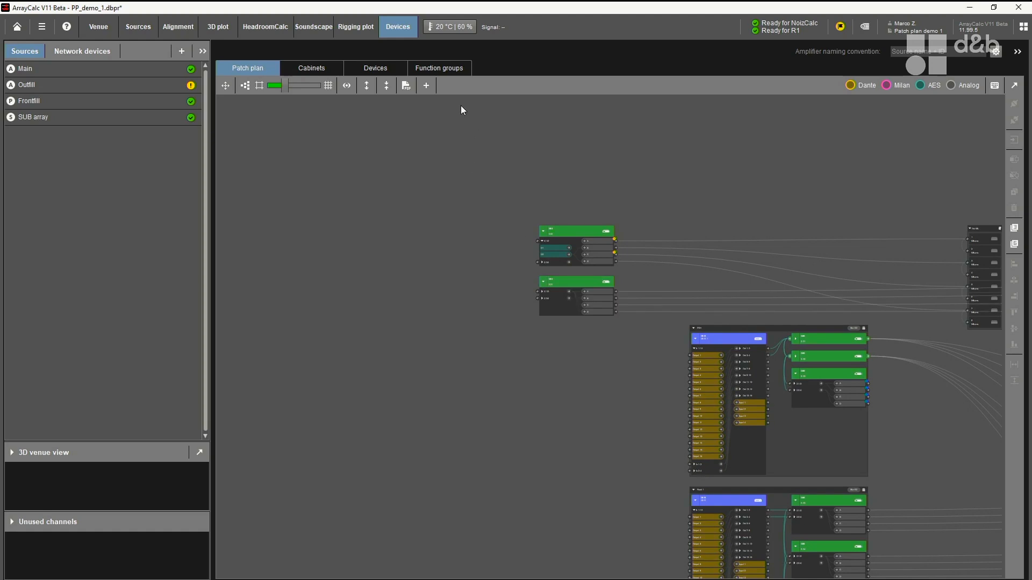
- Add a DS100 audio network device and select its In 33-48 input group
left_click(426, 86)
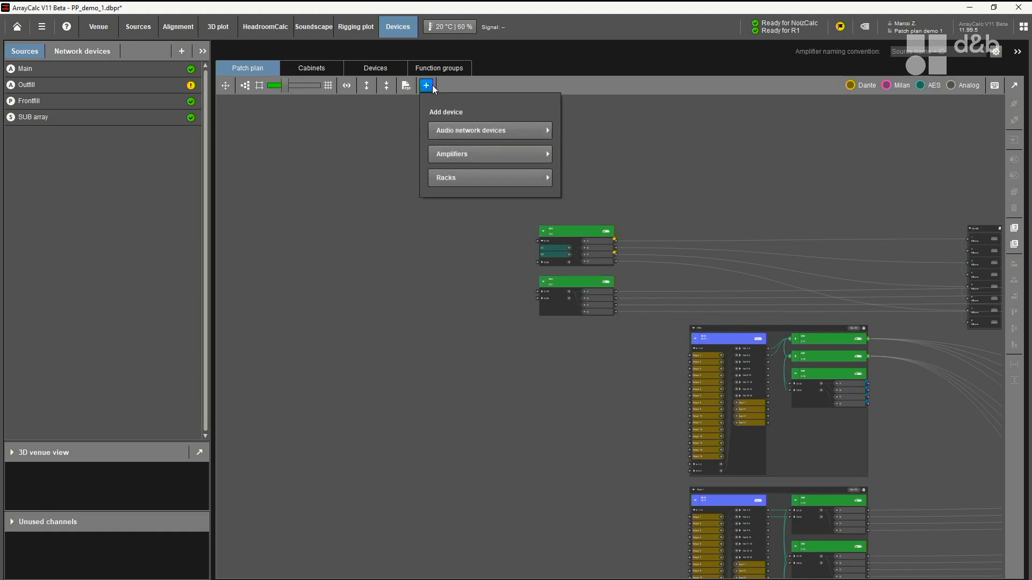
mouse_move(476, 130)
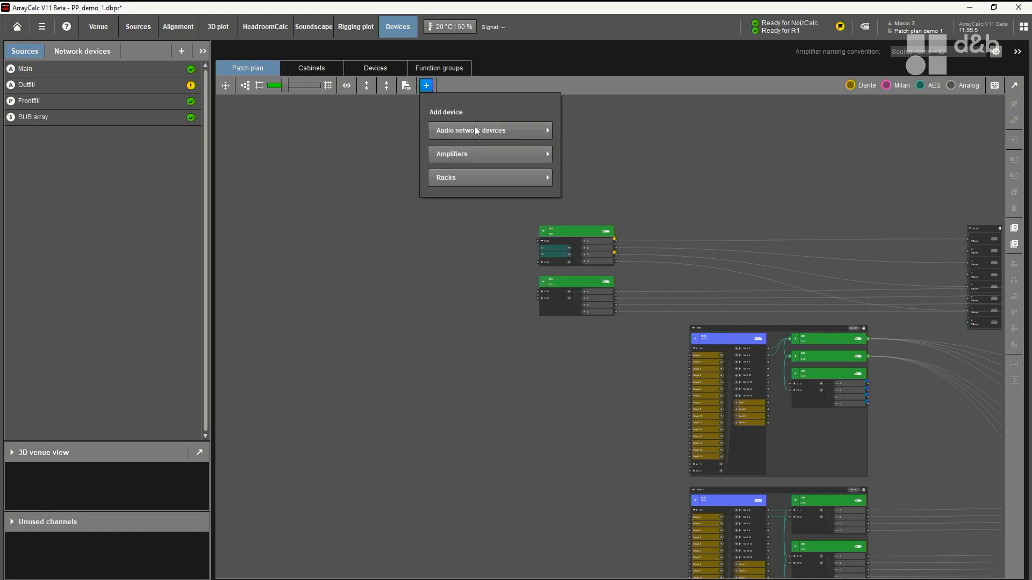
left_click(489, 130)
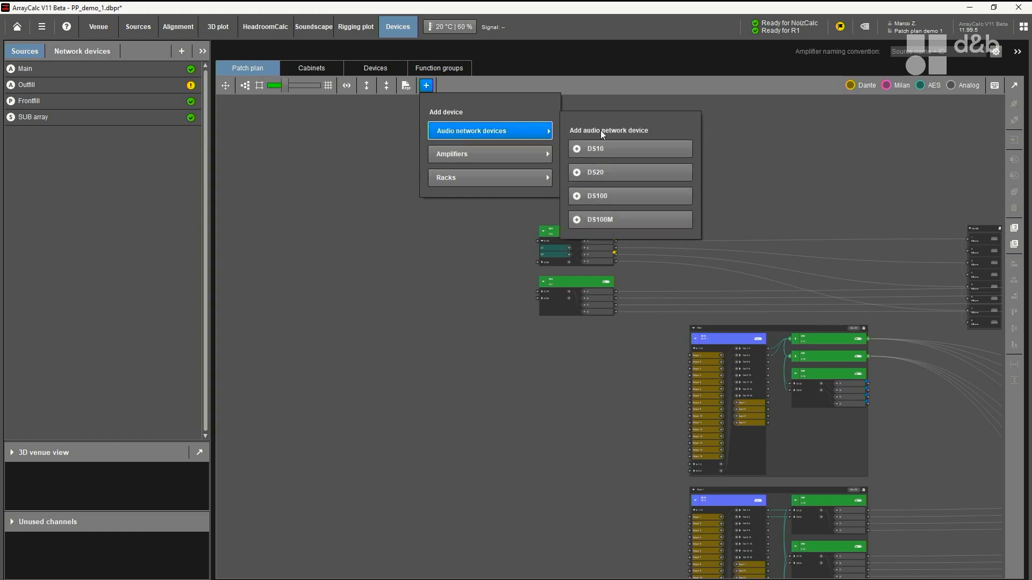
mouse_move(626, 195)
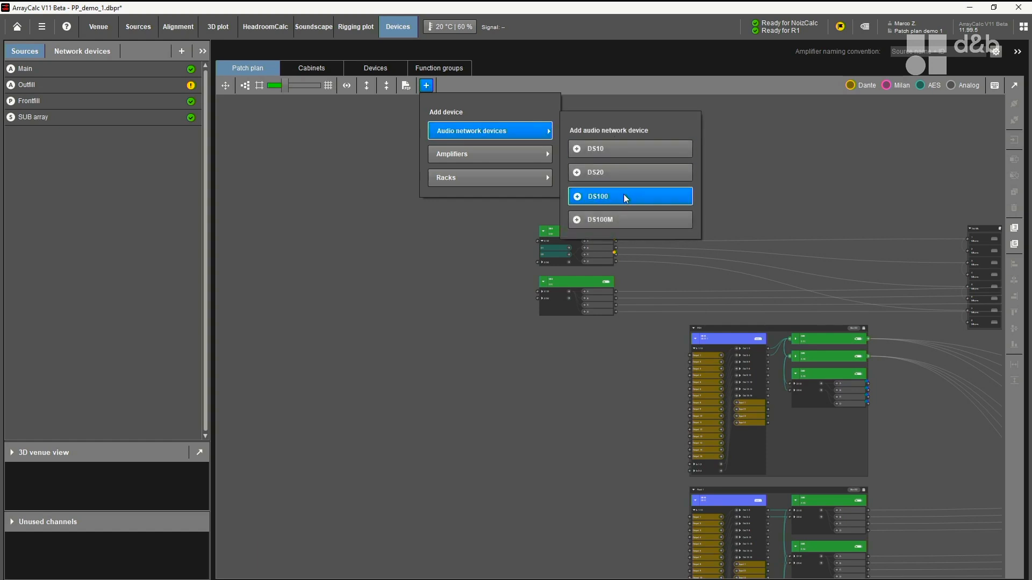
left_click(629, 195)
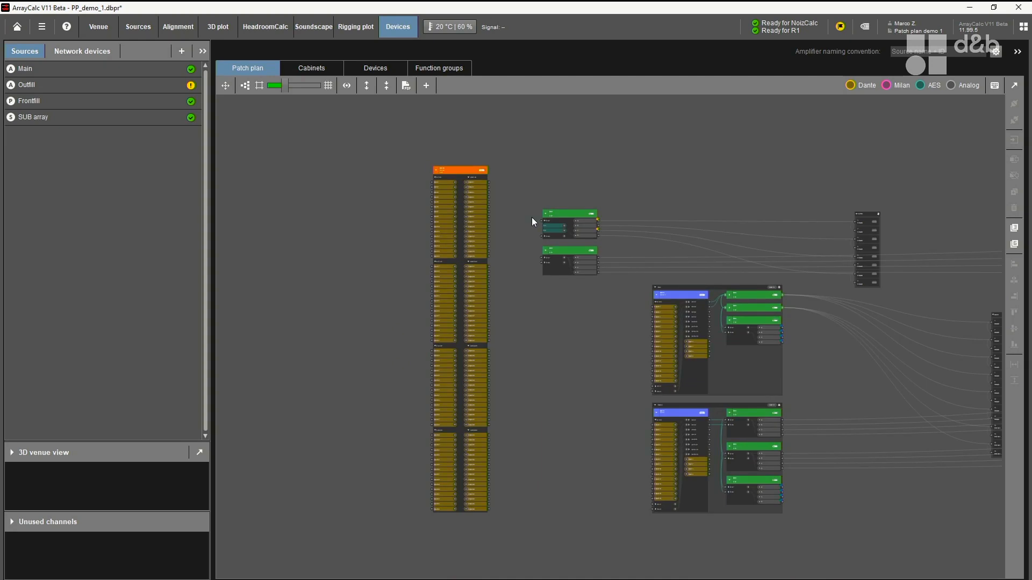
mouse_move(518, 214)
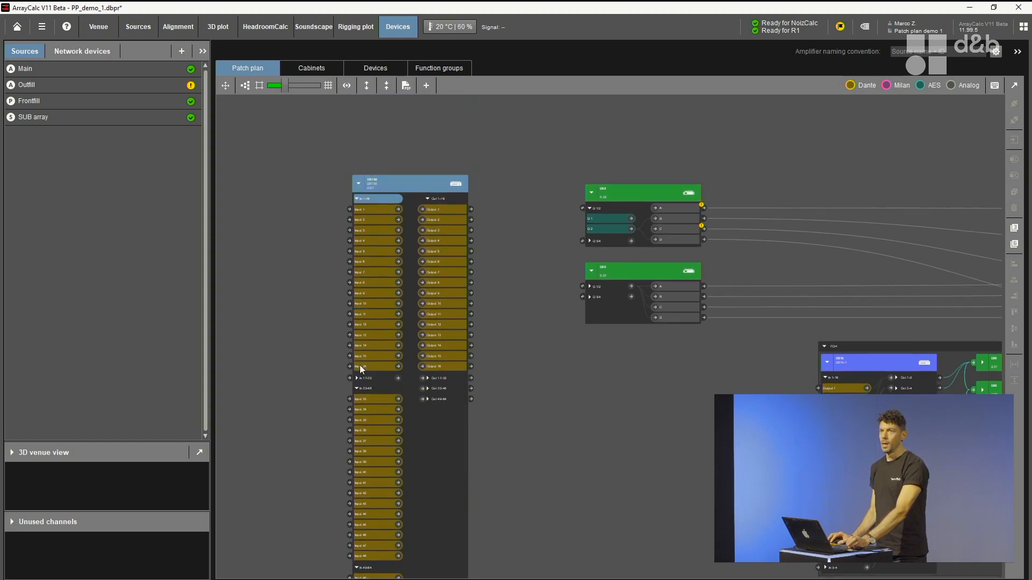
left_click(375, 399)
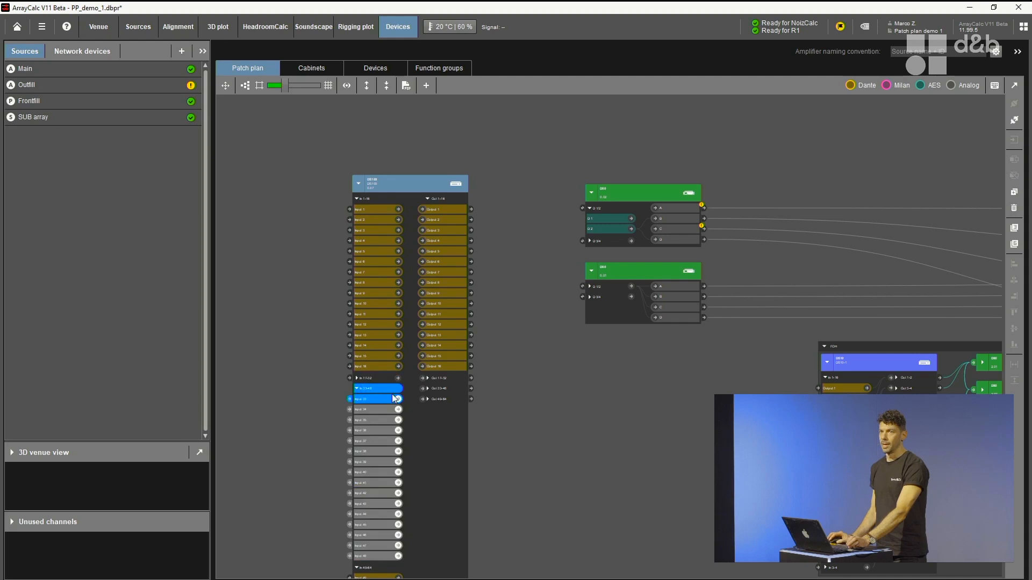
left_click(427, 377)
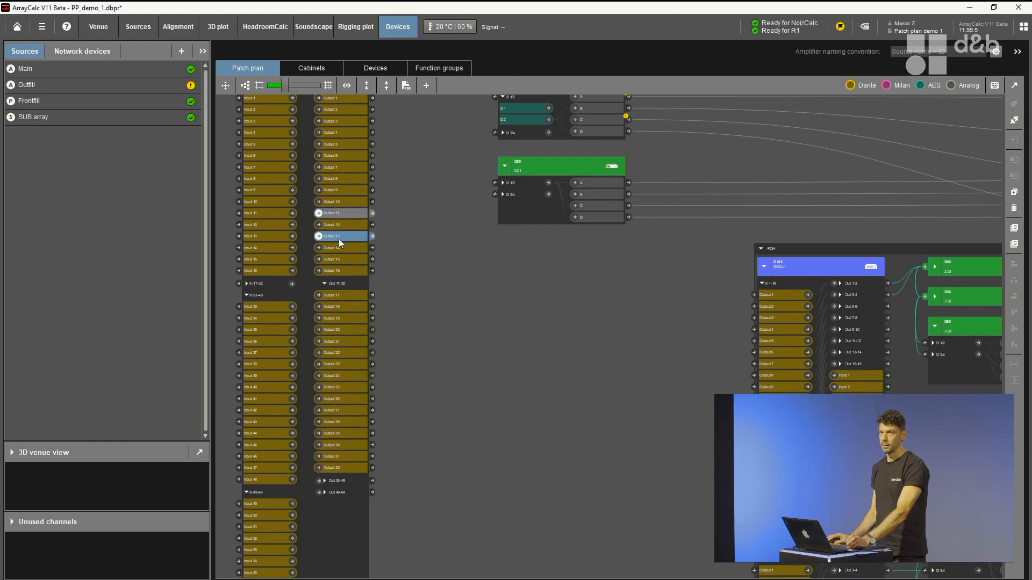
- Patch selected DS100 output channels into the FOH DS10-1 Output 1–3 inputs by dragging
left_click(341, 259)
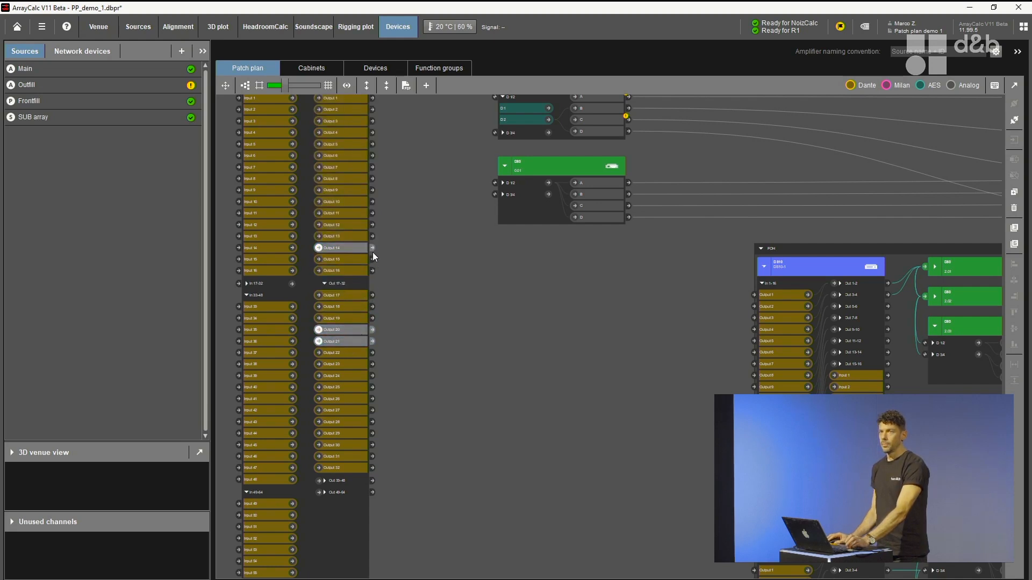
left_click_drag(373, 249, 696, 291)
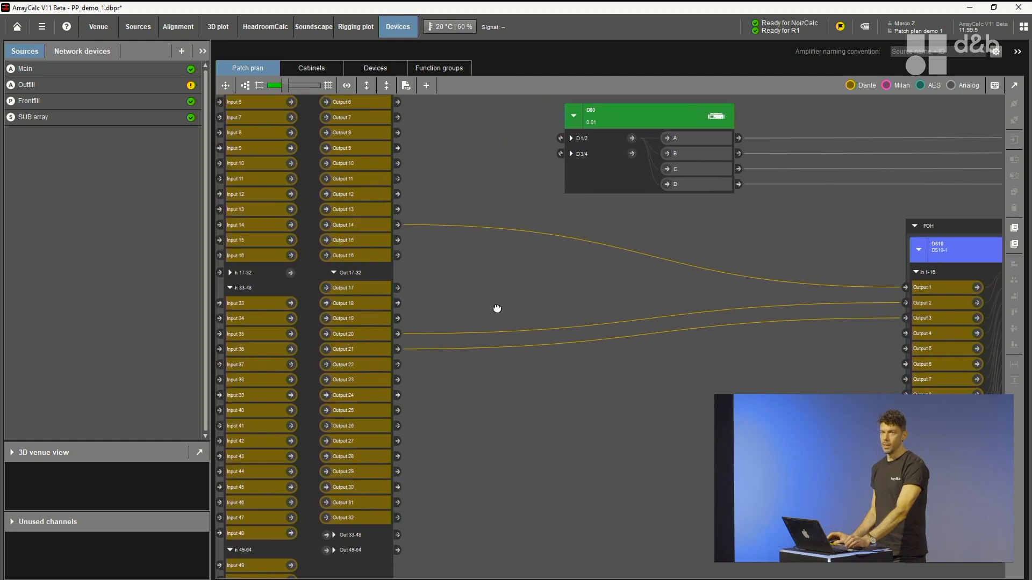
scroll("down", 3)
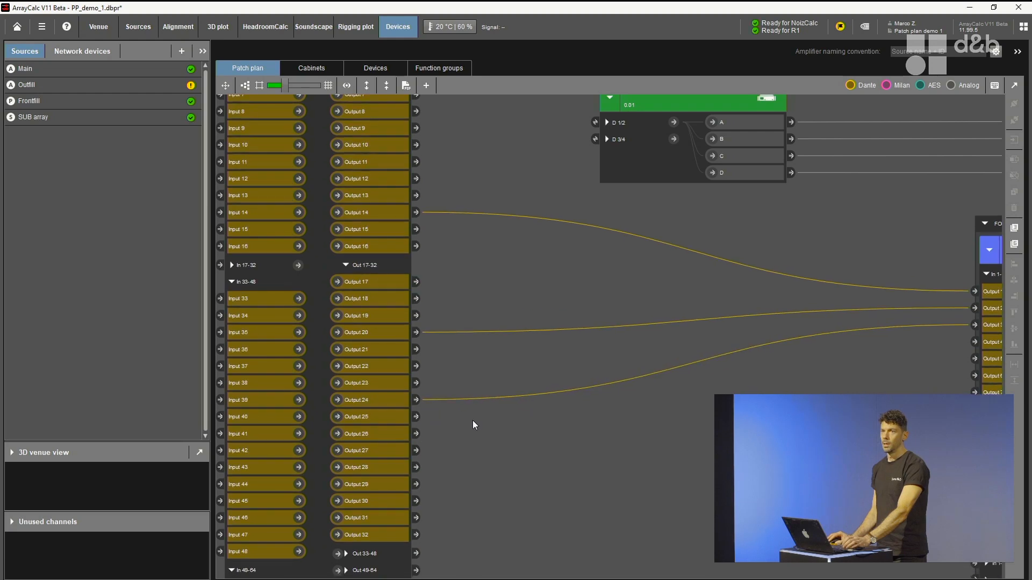
mouse_move(541, 437)
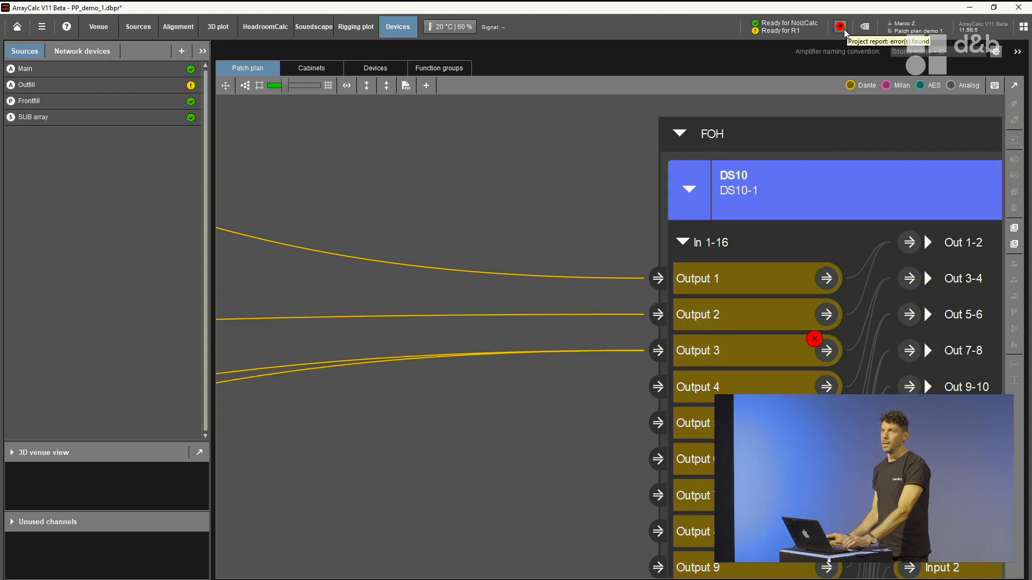
left_click(841, 25)
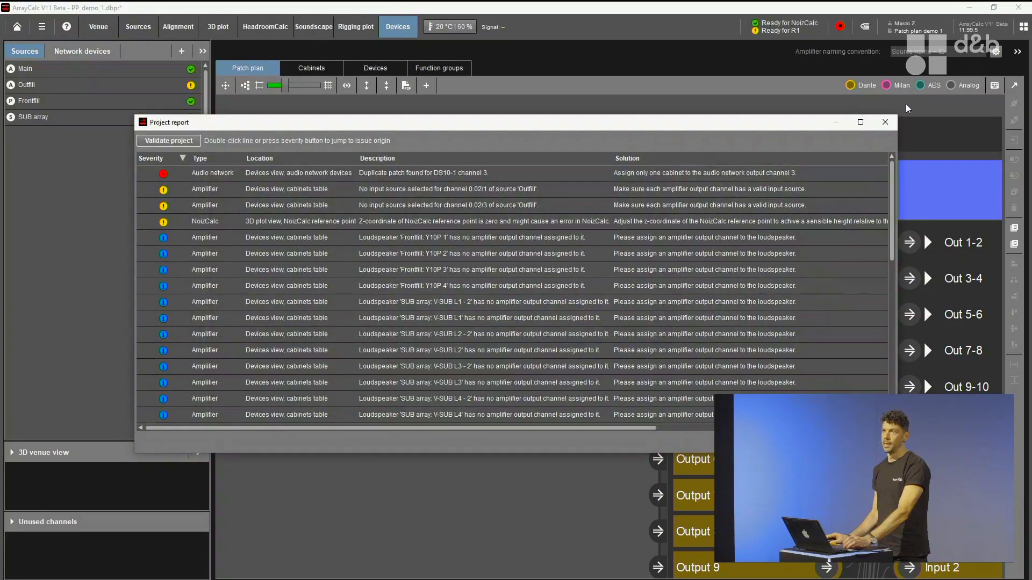
left_click(885, 123)
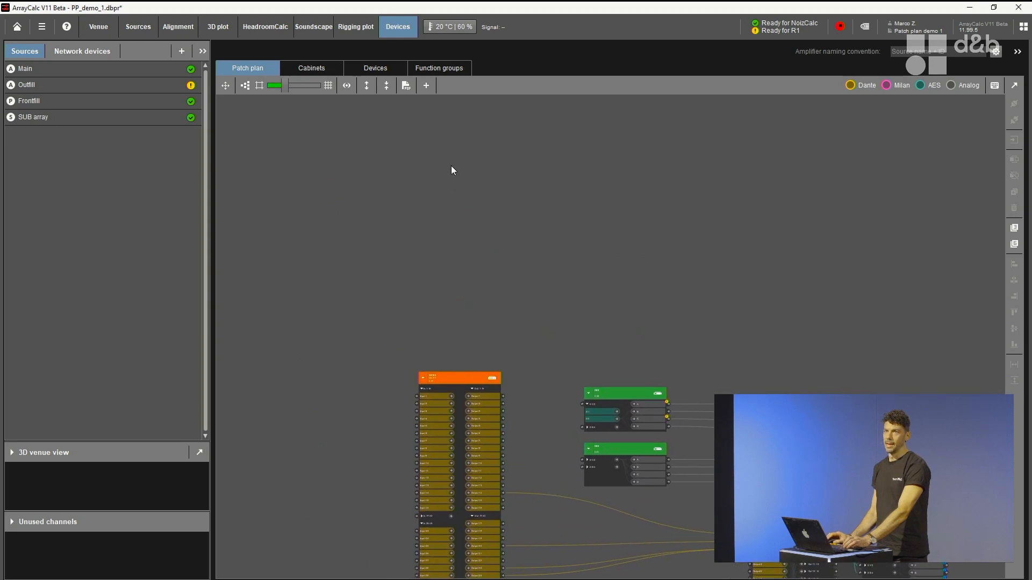
- Add a D90 amplifier to the patch plan and reposition it on the canvas
left_click(425, 86)
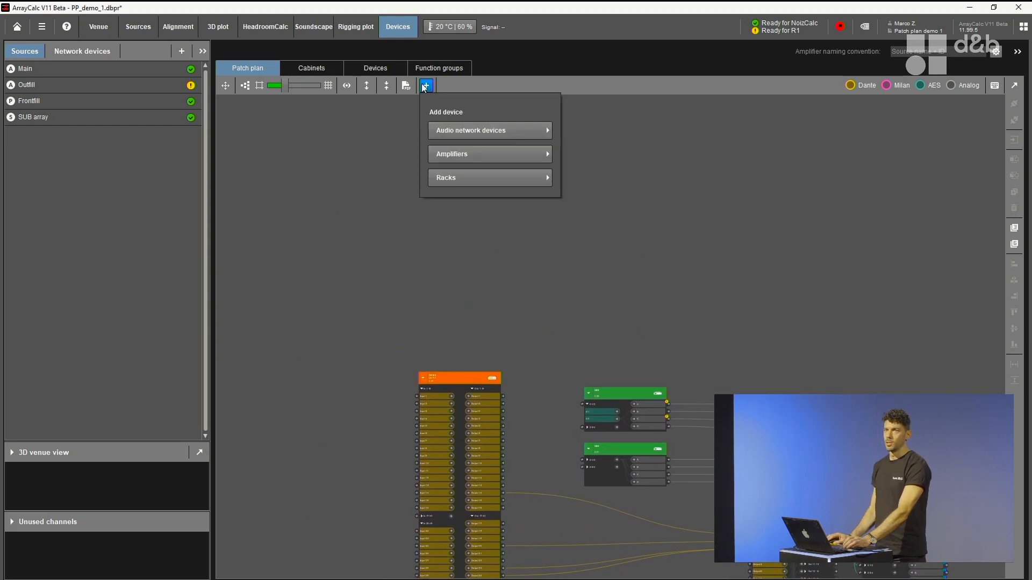
mouse_move(471, 152)
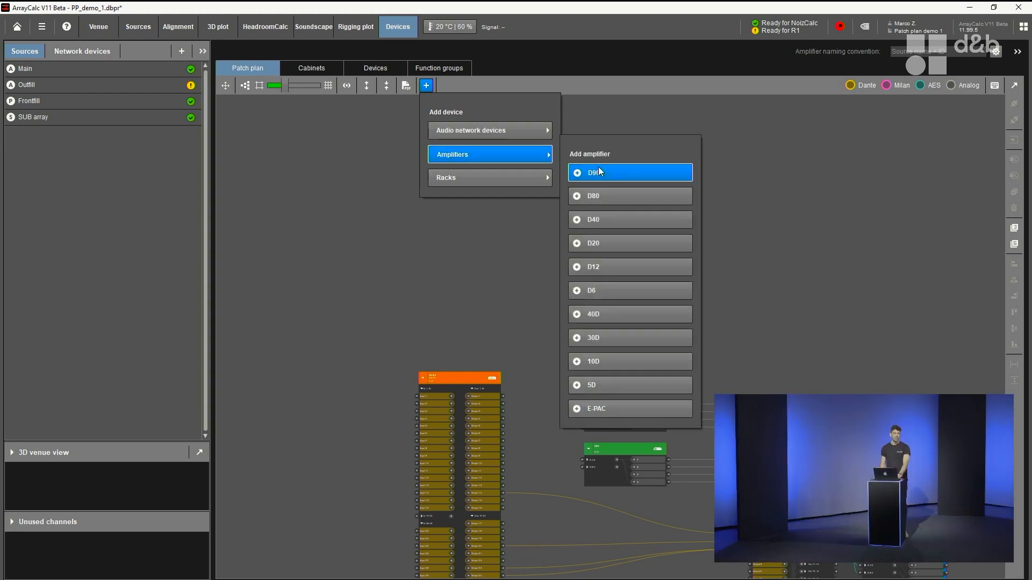
left_click(629, 172)
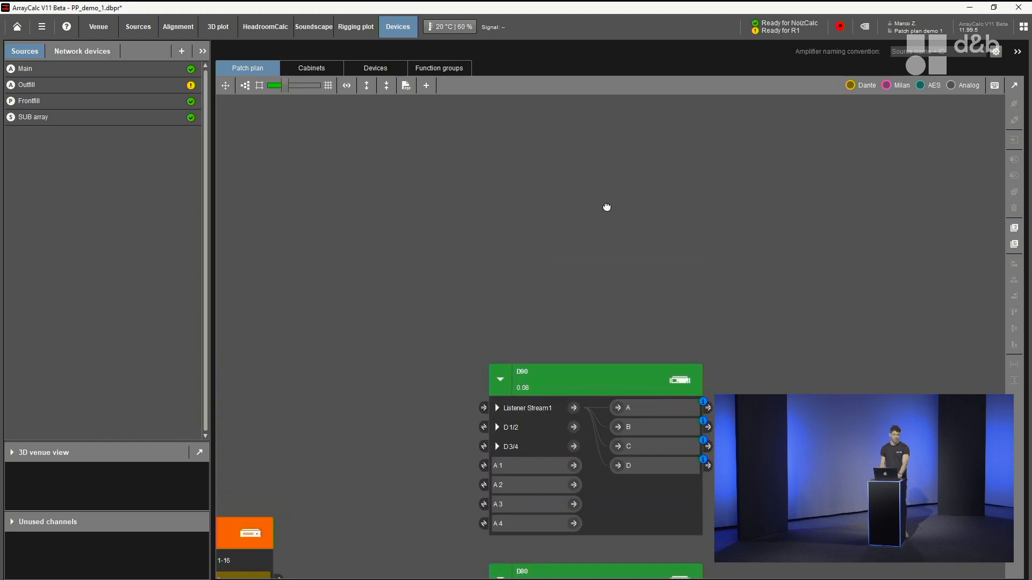
left_click_drag(606, 208, 596, 228)
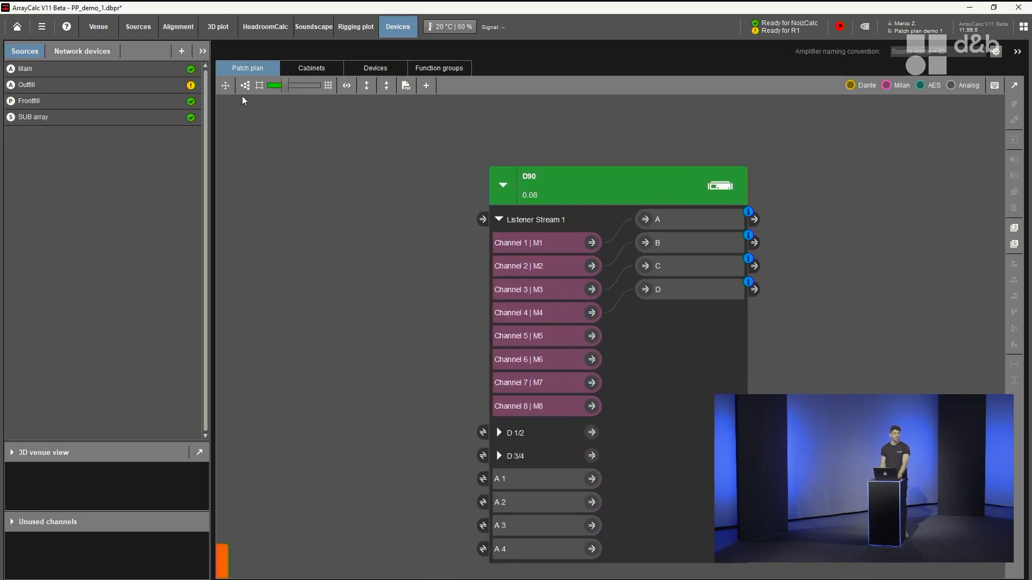
left_click(245, 86)
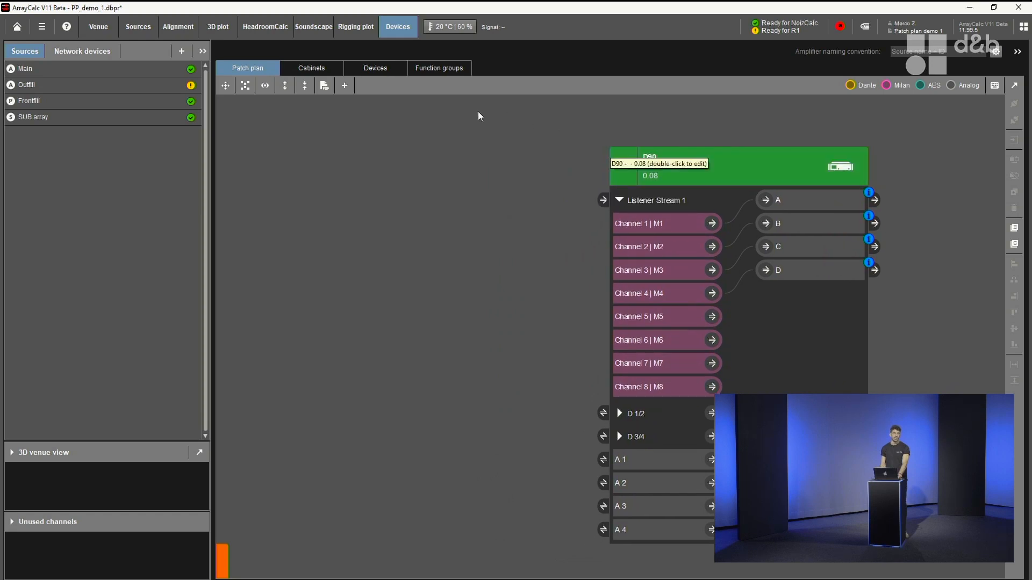
- Add a DS100M audio network device to the patch plan
left_click(344, 86)
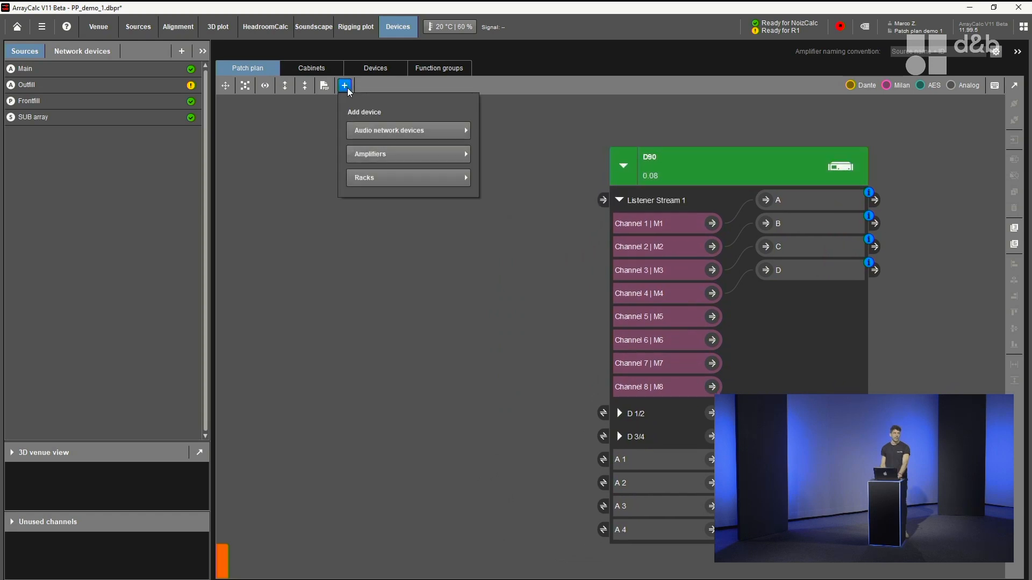
left_click(409, 130)
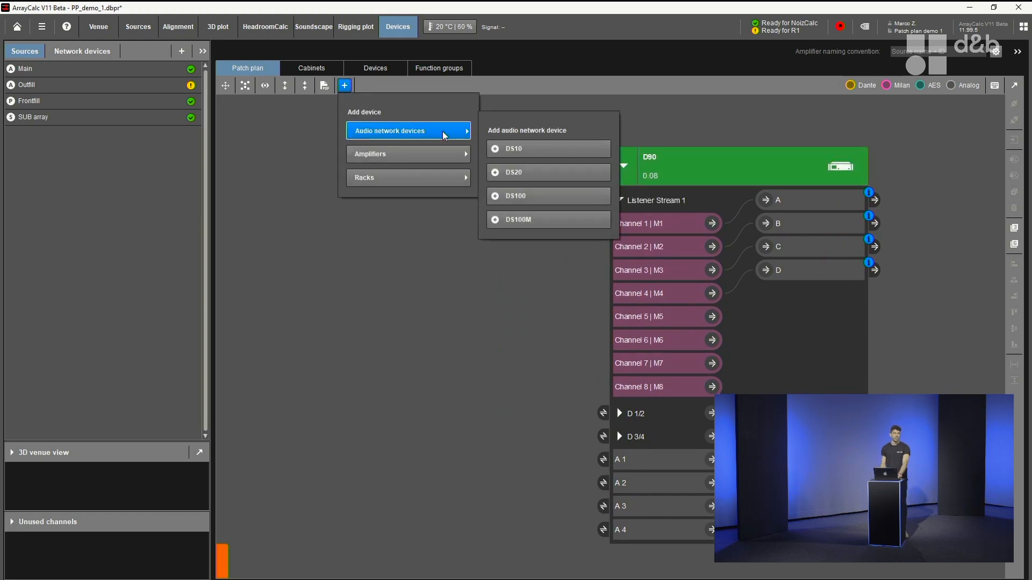
mouse_move(526, 220)
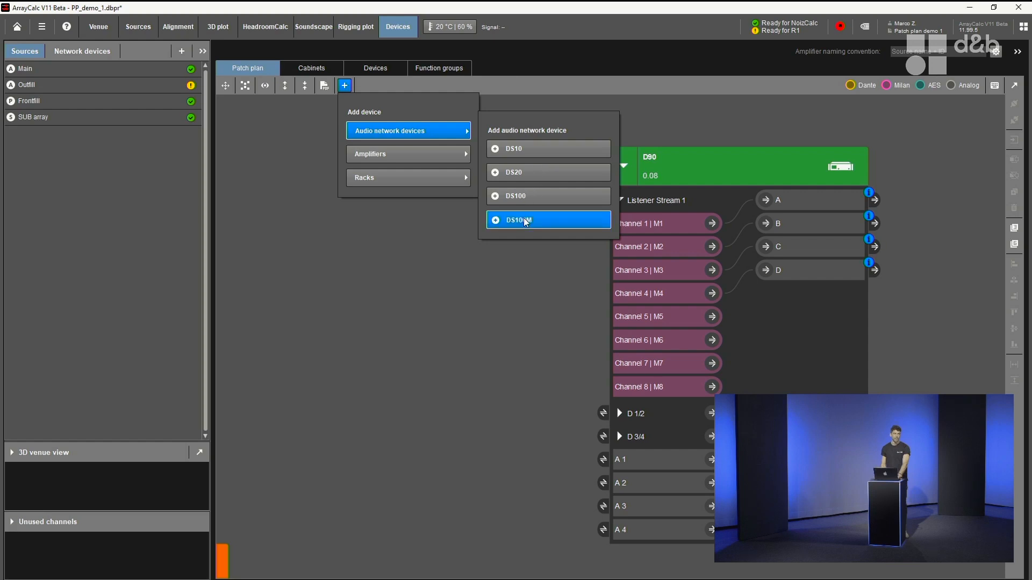
left_click(519, 219)
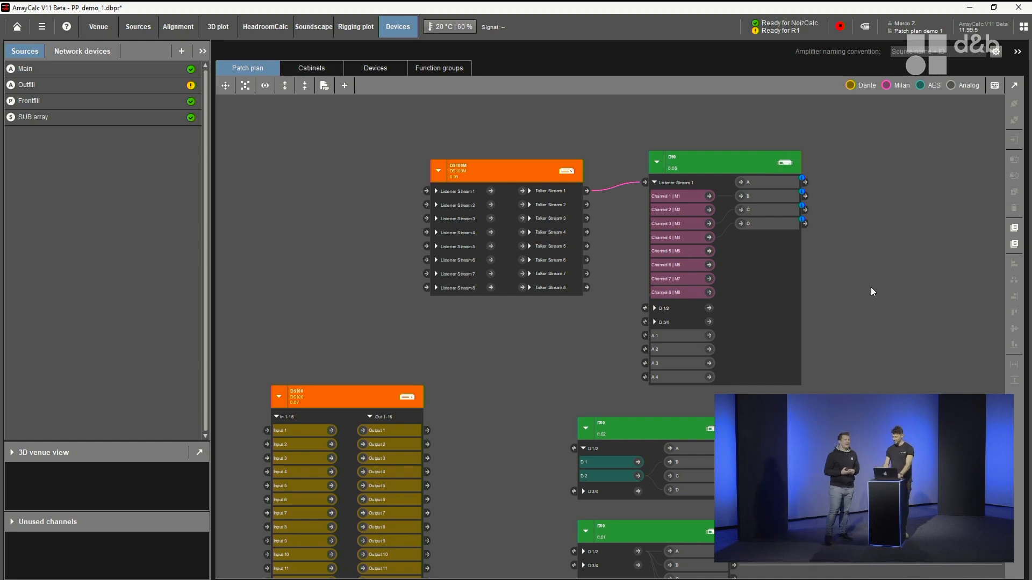
mouse_move(857, 293)
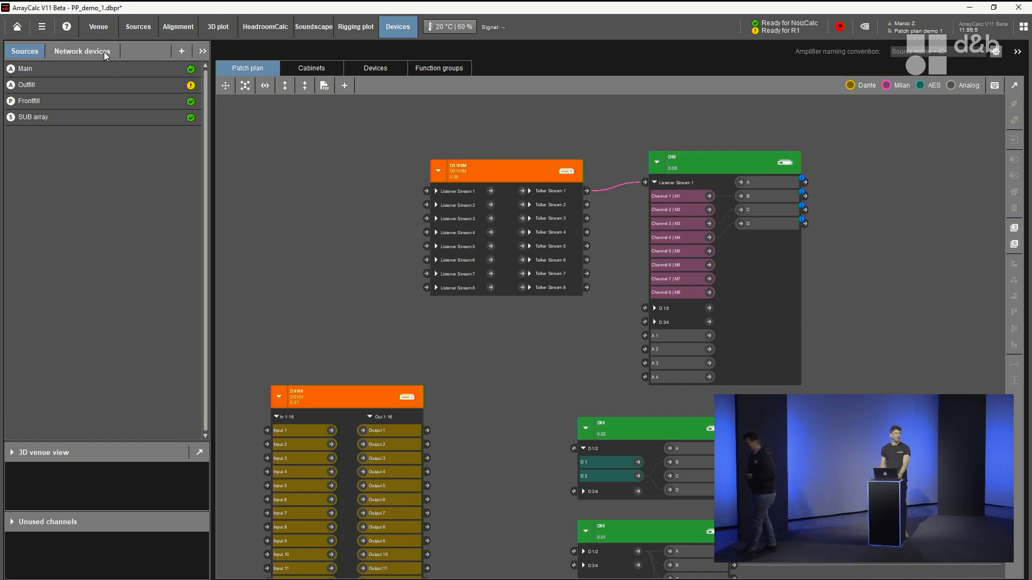
- Start a new generic network device and name it My-device
left_click(82, 51)
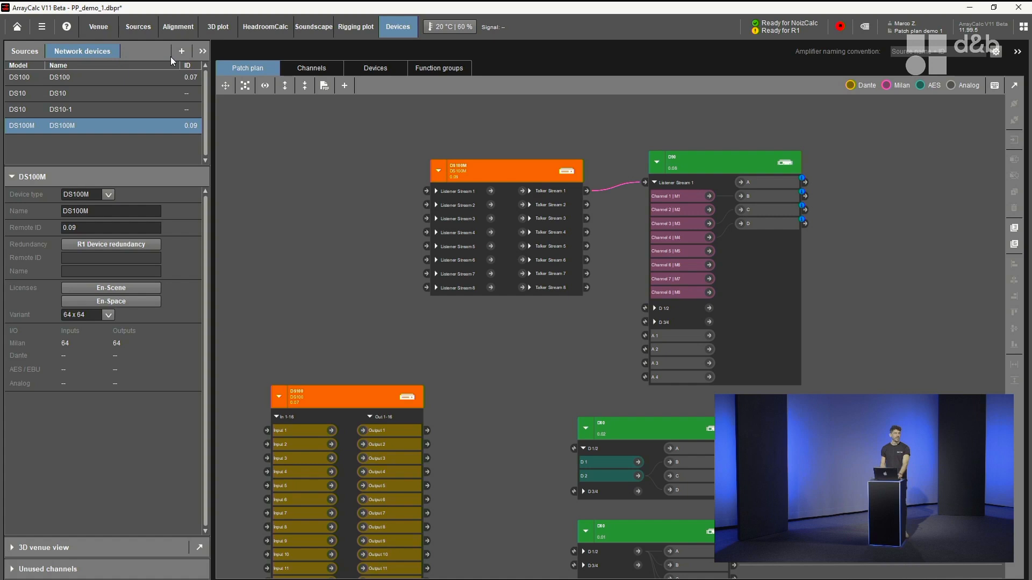
left_click(180, 51)
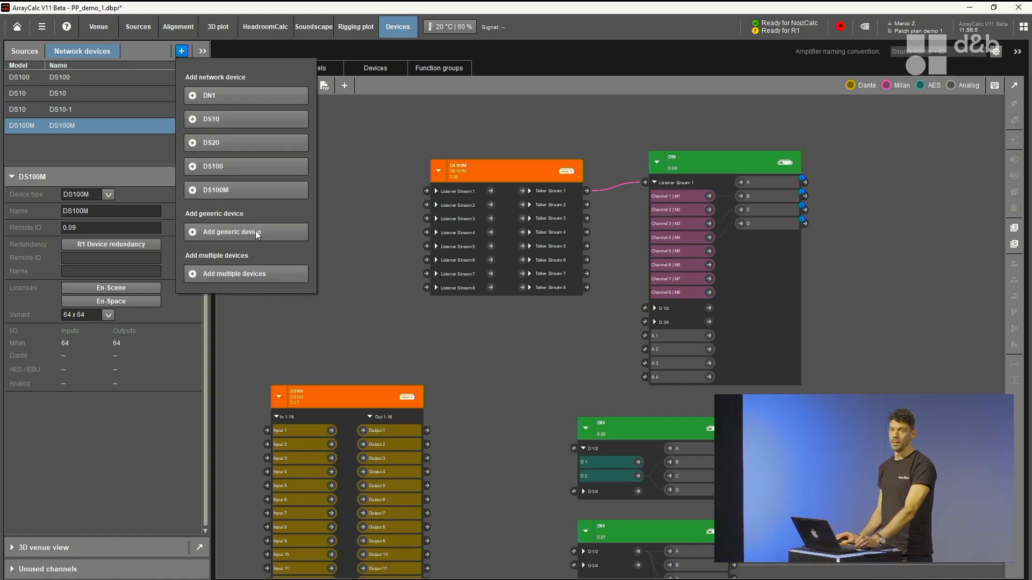
mouse_move(245, 232)
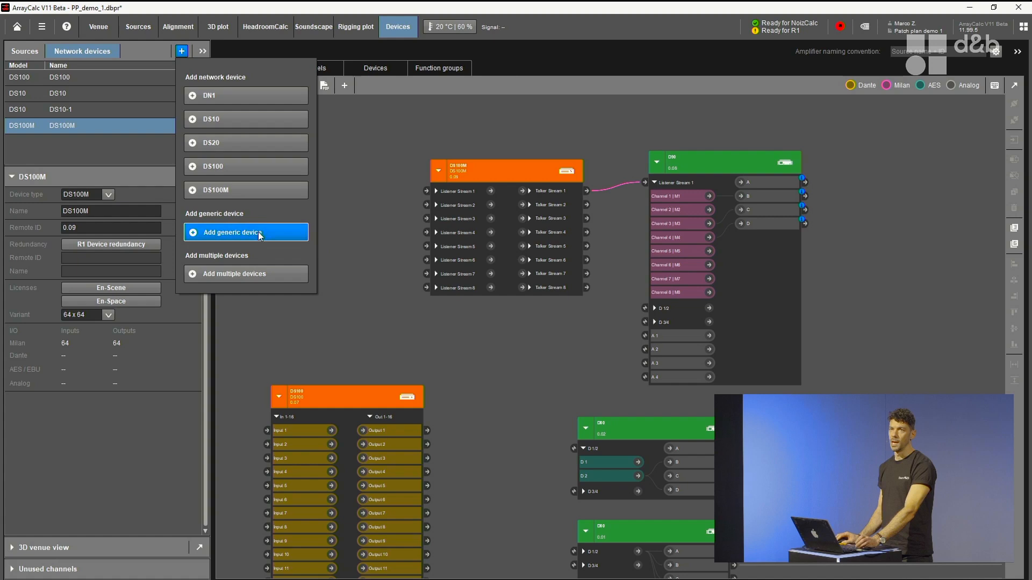
left_click(232, 232)
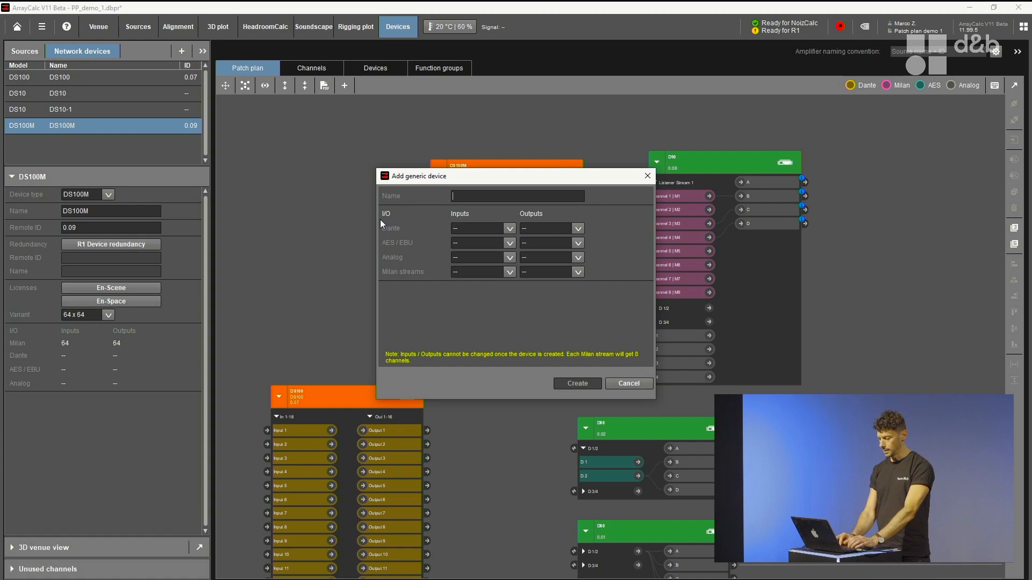
type("My device")
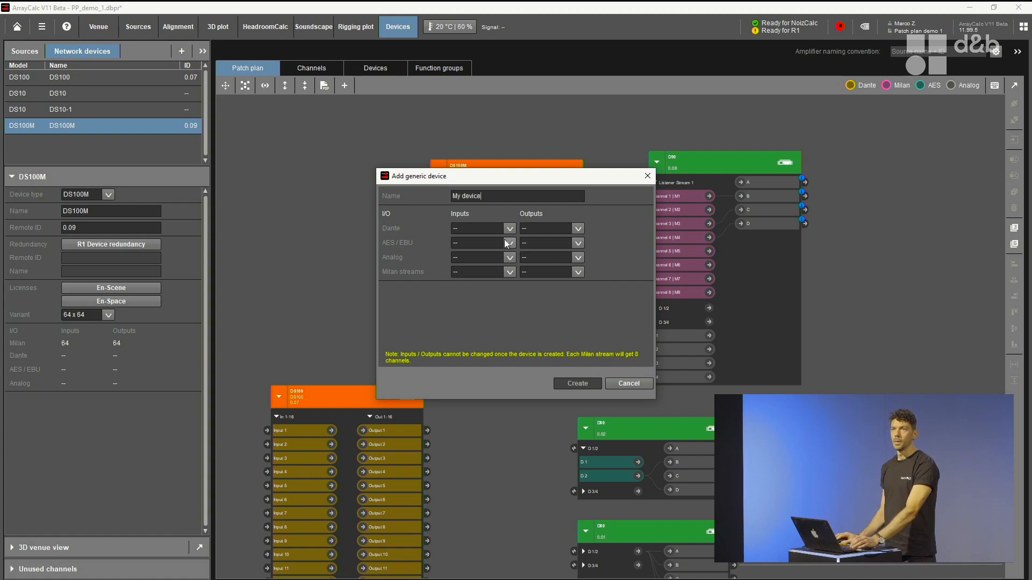
- Give the device 2 Dante inputs and 4 AES/EBU outputs and create it
left_click(509, 228)
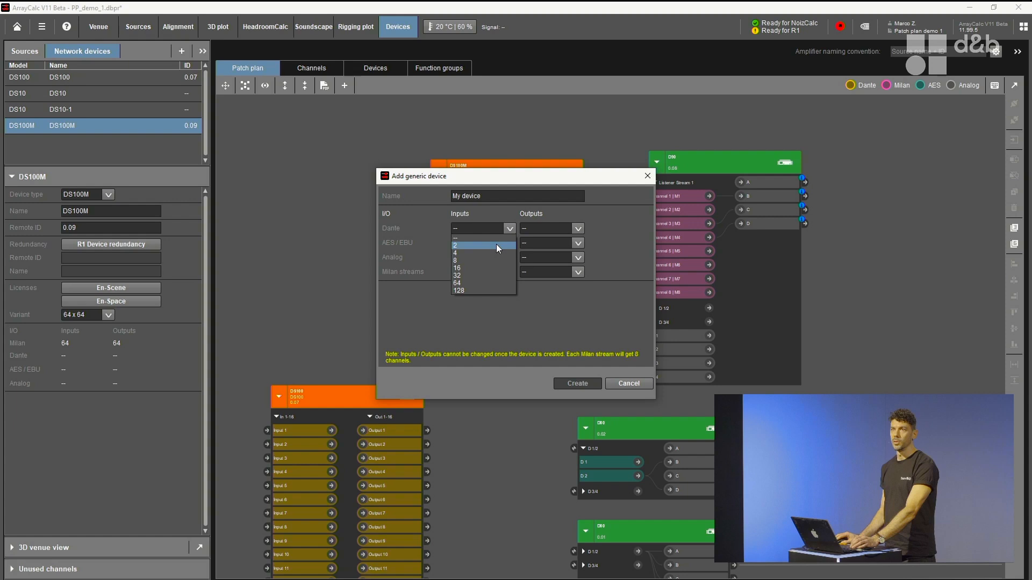
left_click(455, 245)
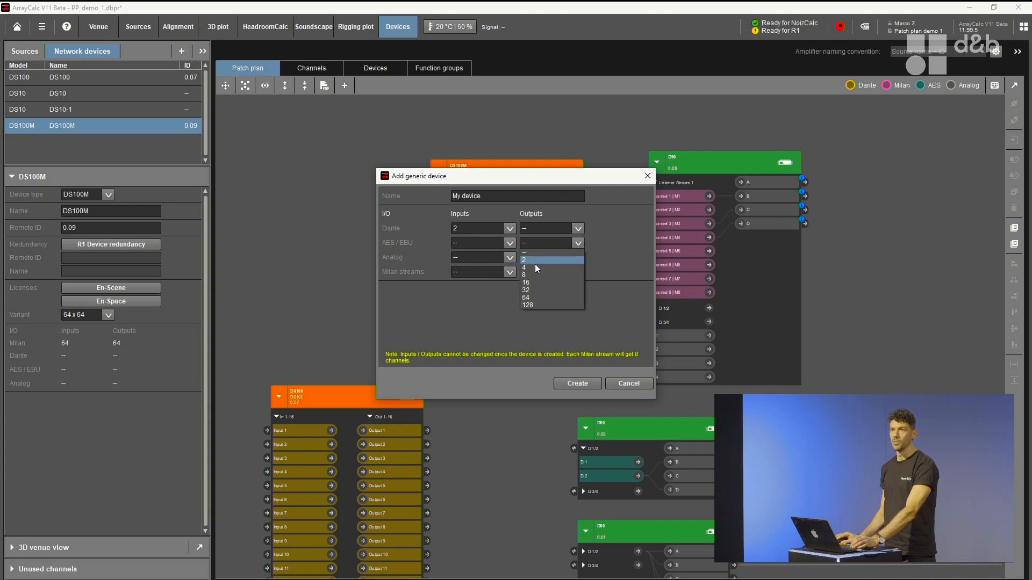
left_click(525, 267)
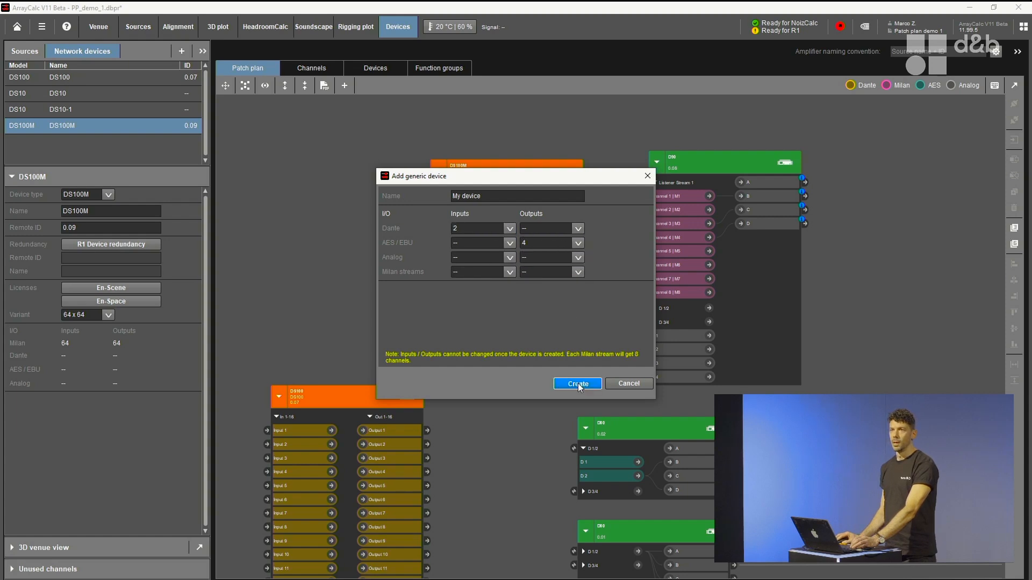
left_click(576, 383)
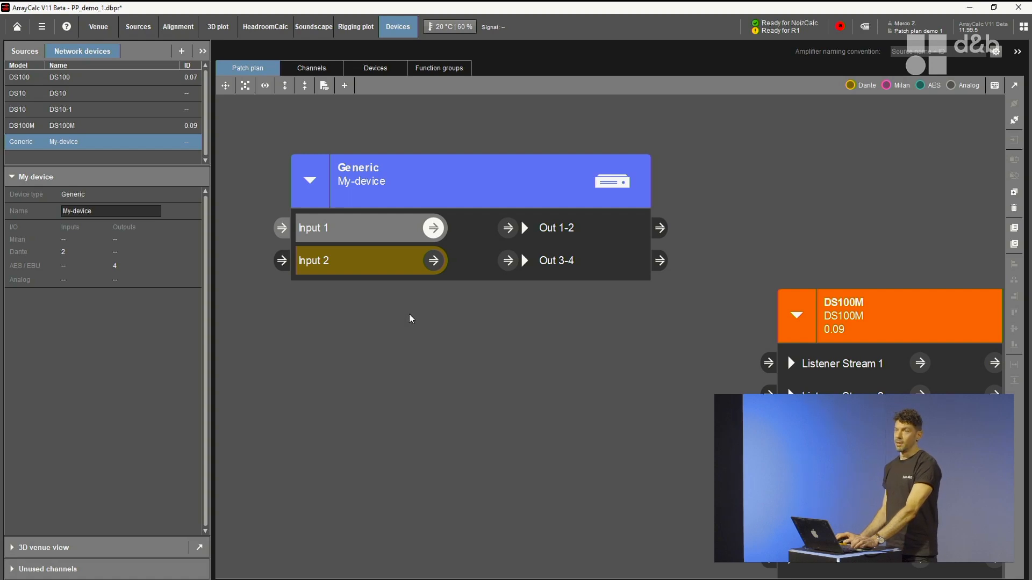
mouse_move(460, 322)
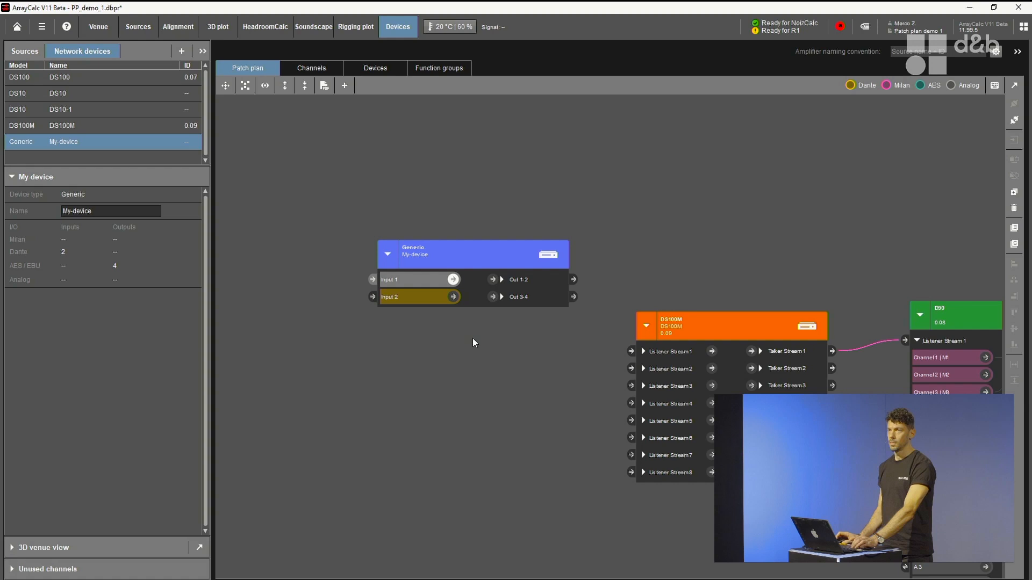
mouse_move(461, 348)
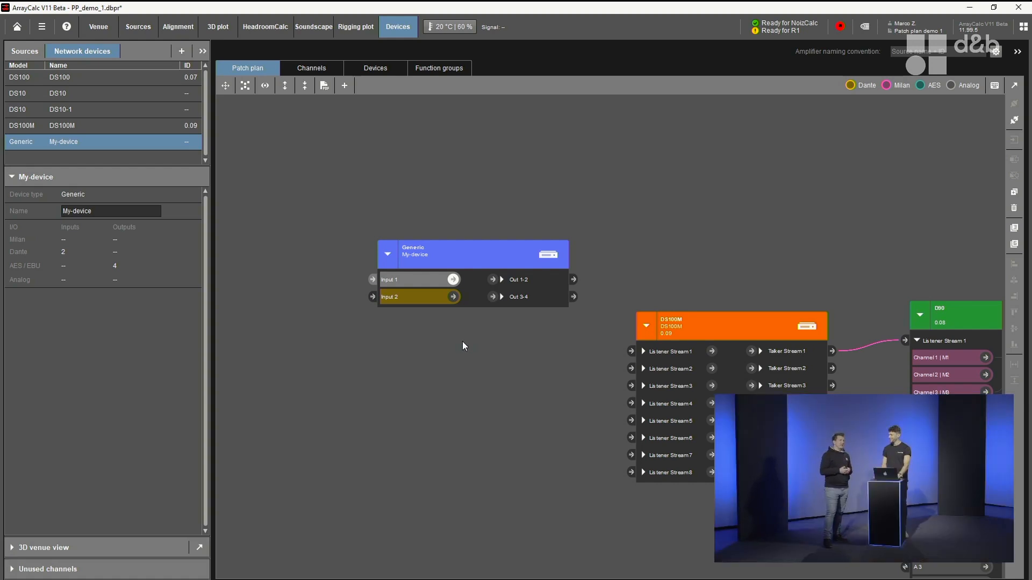
mouse_move(448, 350)
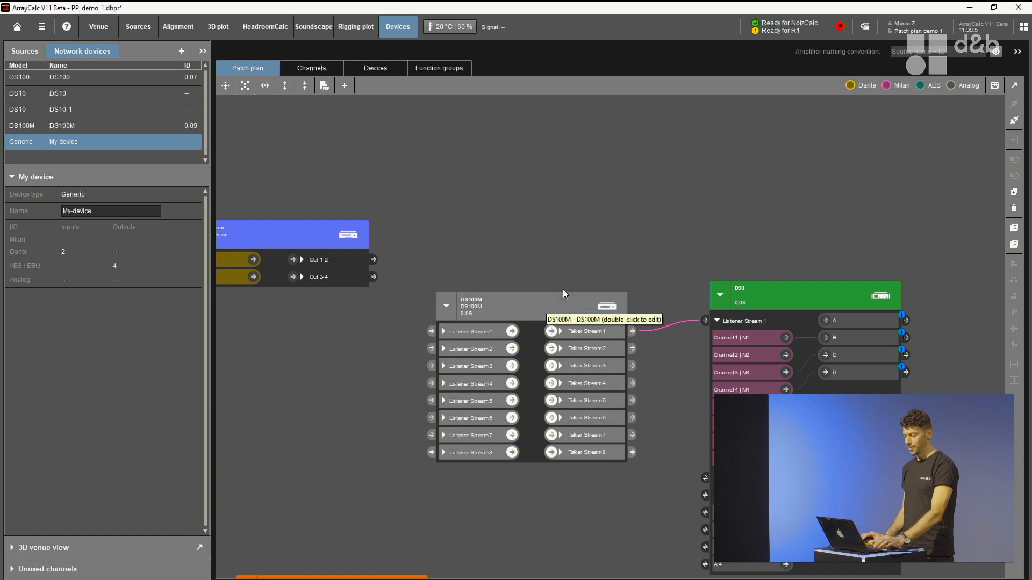
left_click(530, 306)
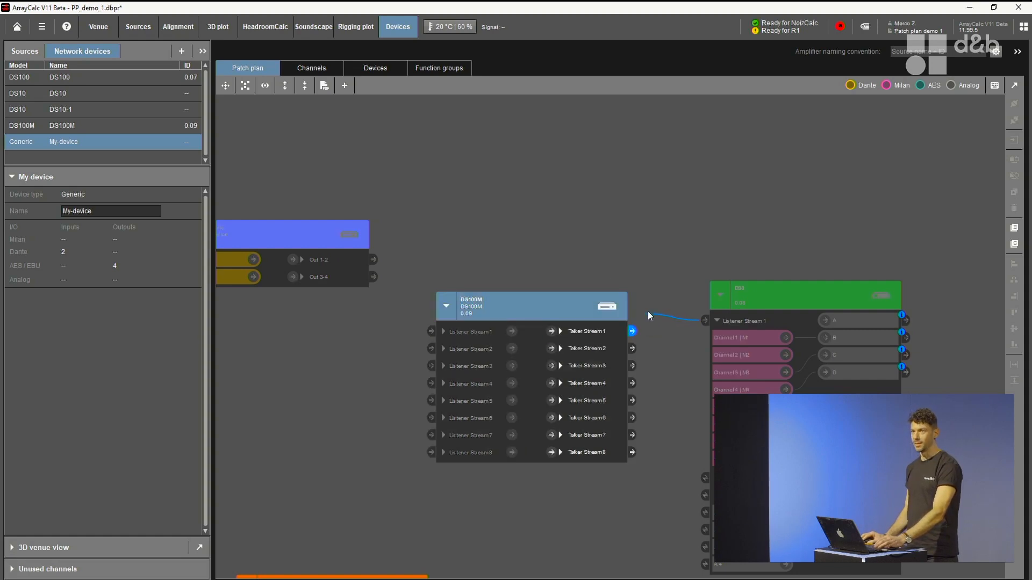
- Drag the DS100M device down and to the left on the patch plan
left_click_drag(530, 306, 401, 342)
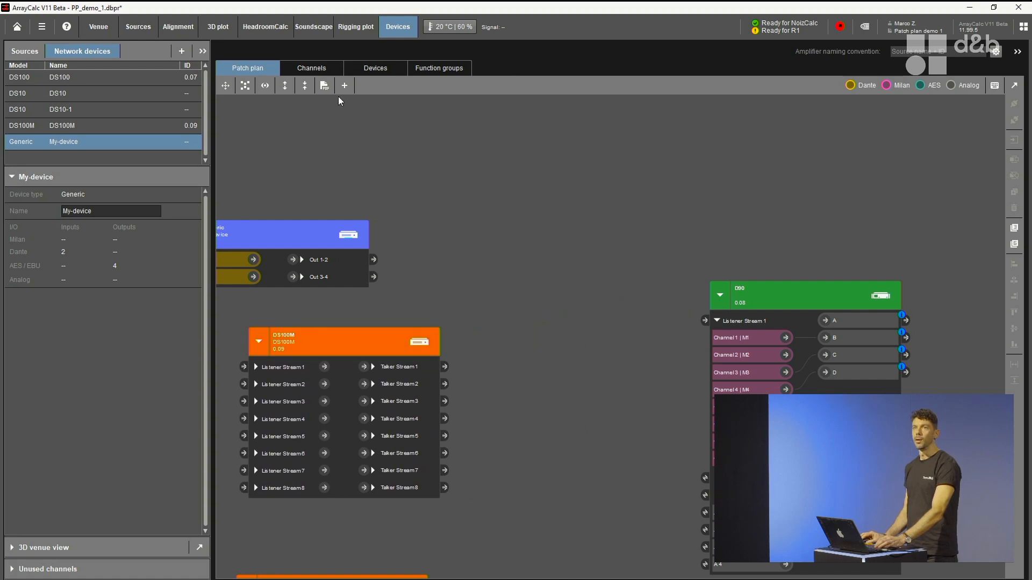
left_click(344, 86)
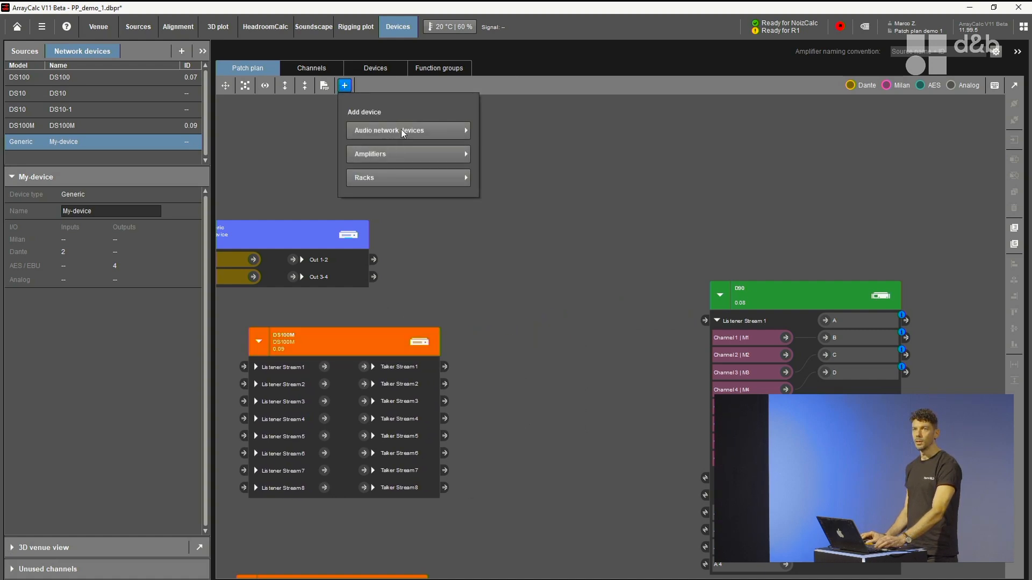
- Add a DS10 audio network device (DS10-2) and select the D90 amplifier beside it
left_click(390, 130)
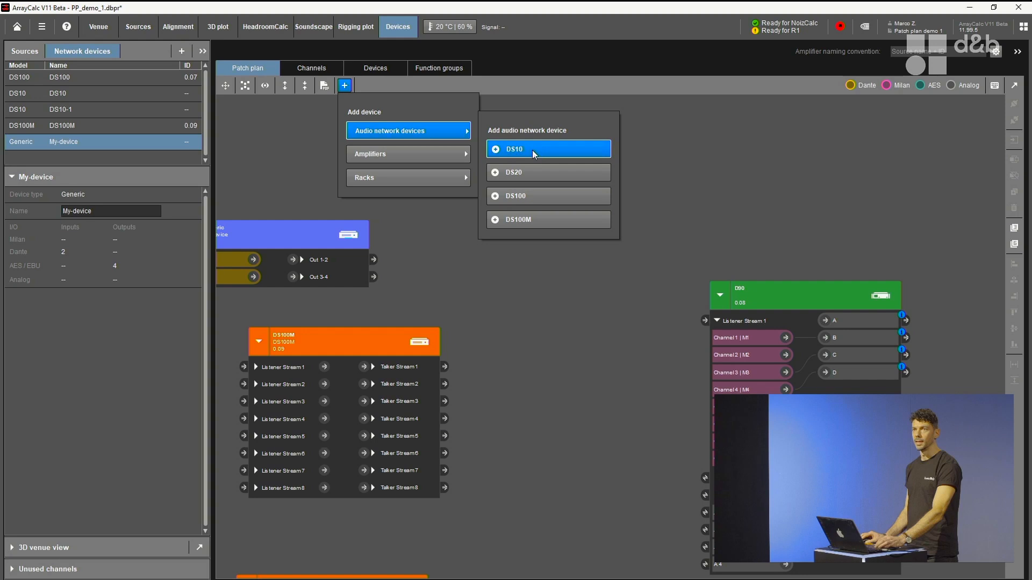
left_click(514, 149)
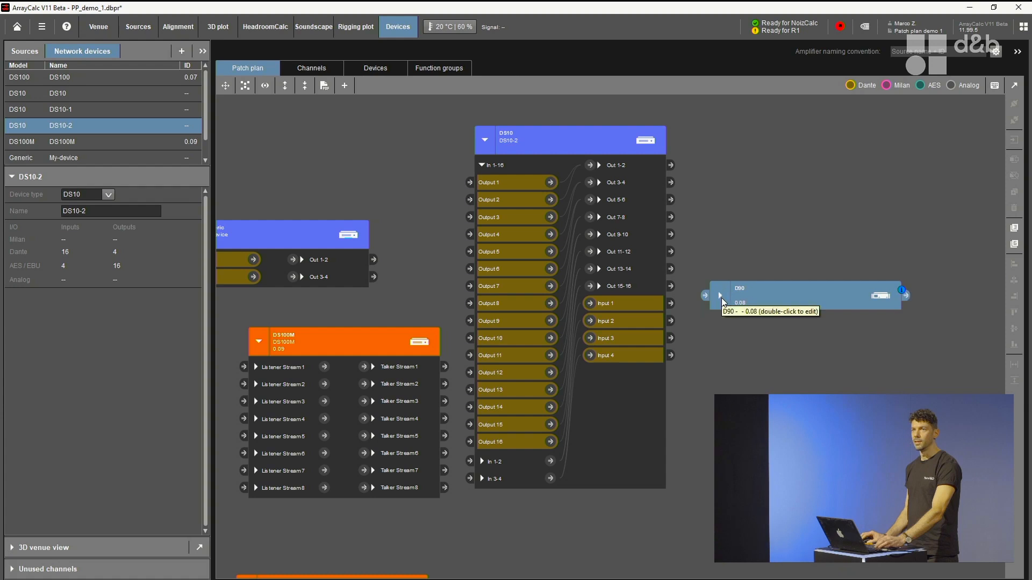
mouse_move(782, 296)
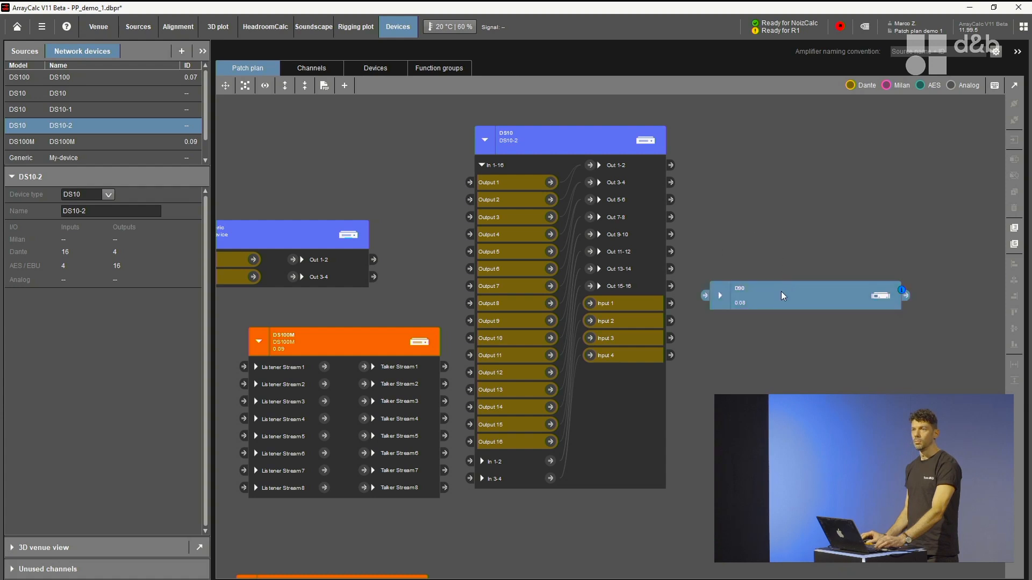
mouse_move(784, 296)
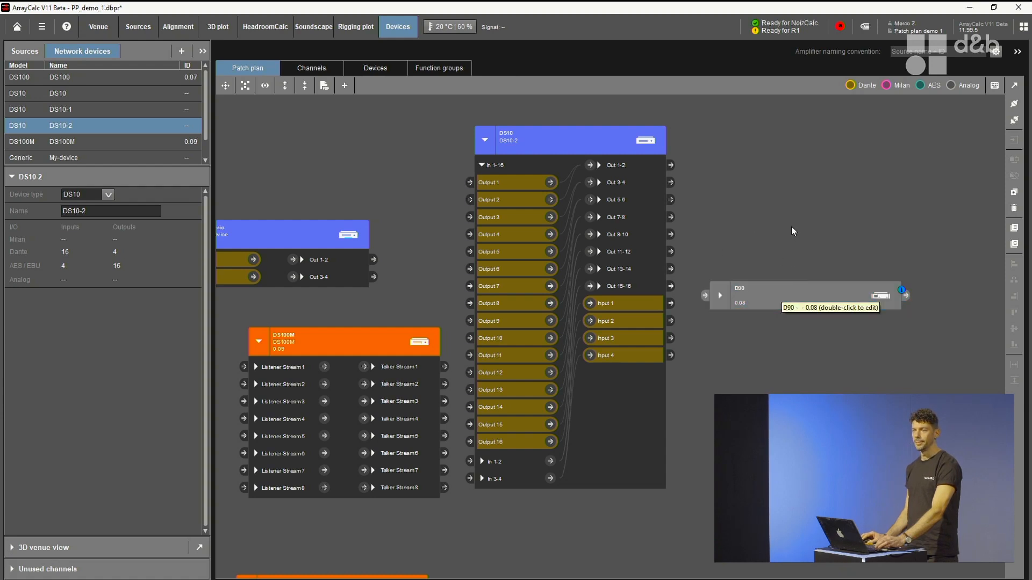
left_click(790, 295)
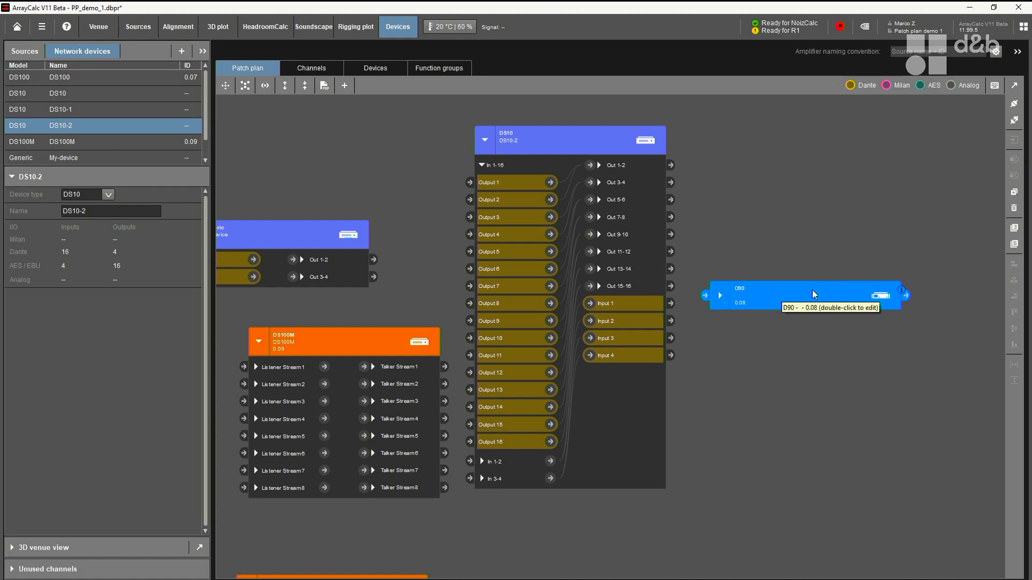
left_click(720, 295)
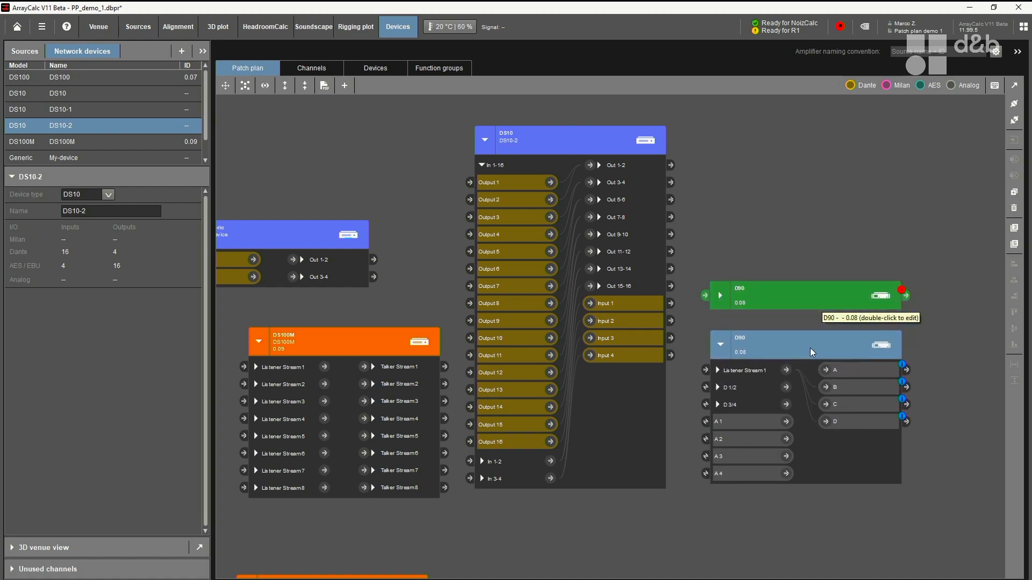
left_click(803, 344)
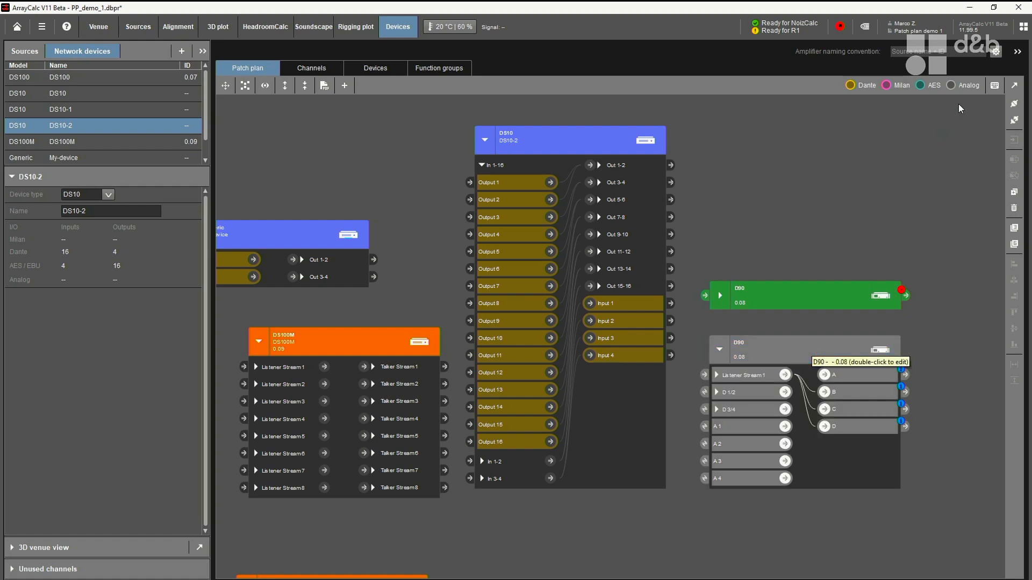
mouse_move(982, 98)
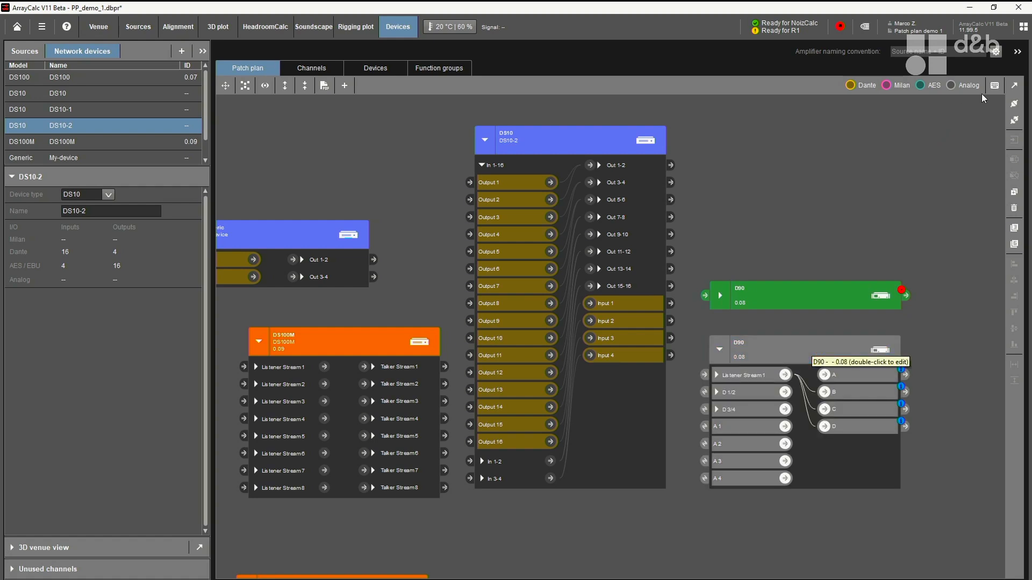
- Show the Keyboard commands reference, moved off the devices and scrolled to Item operations
left_click(993, 85)
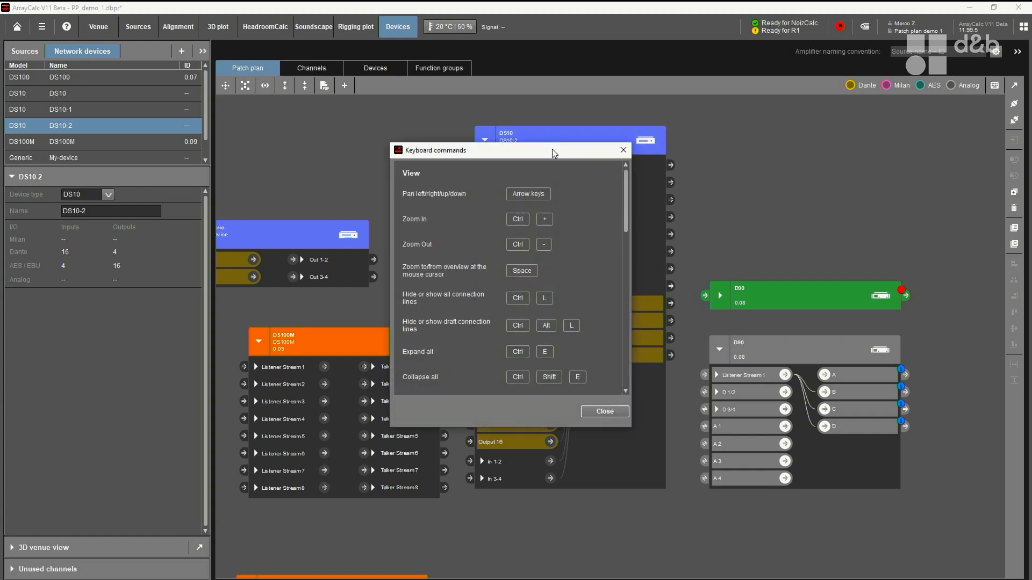
left_click_drag(555, 151, 332, 114)
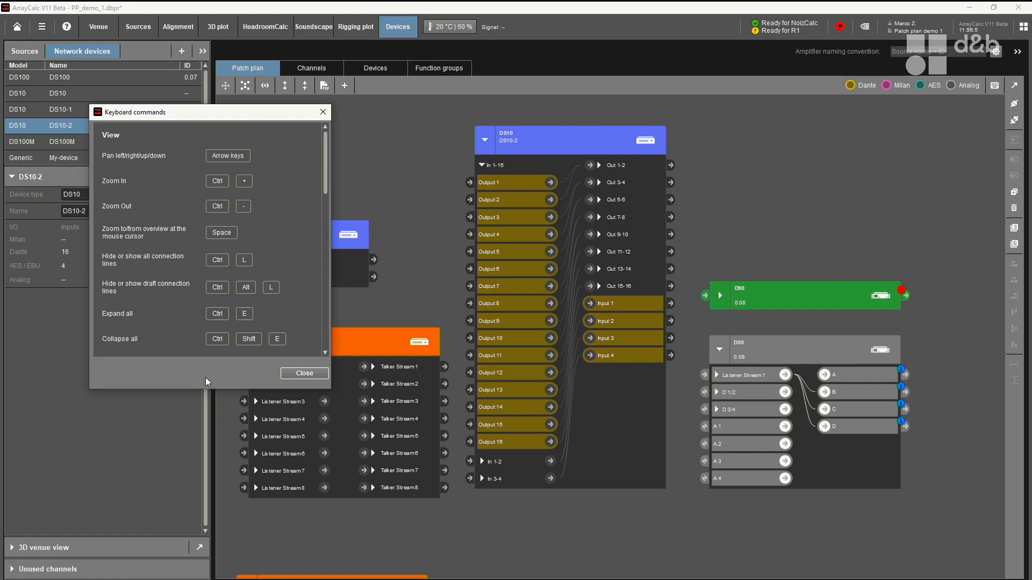
scroll("down", 3)
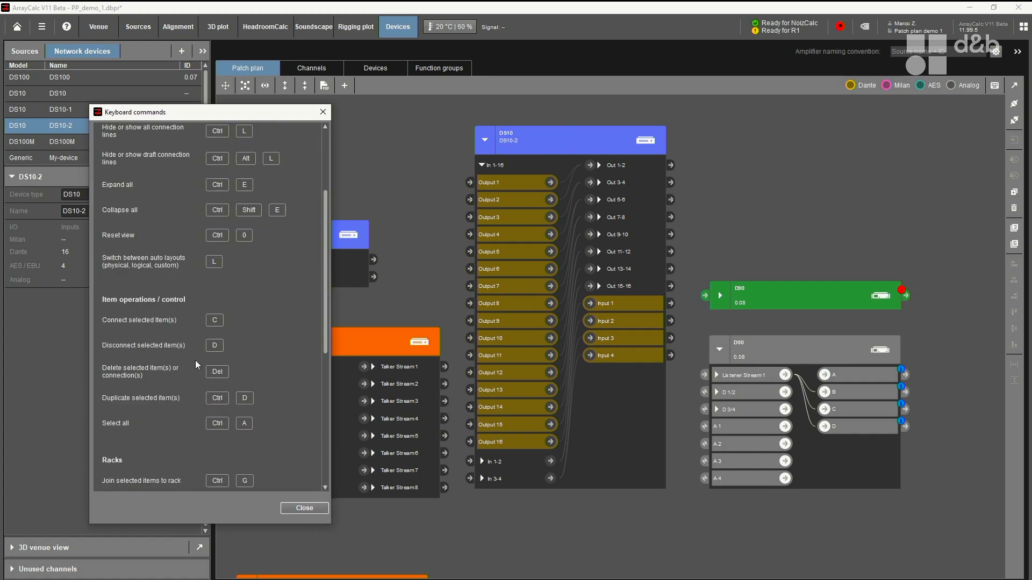
mouse_move(202, 350)
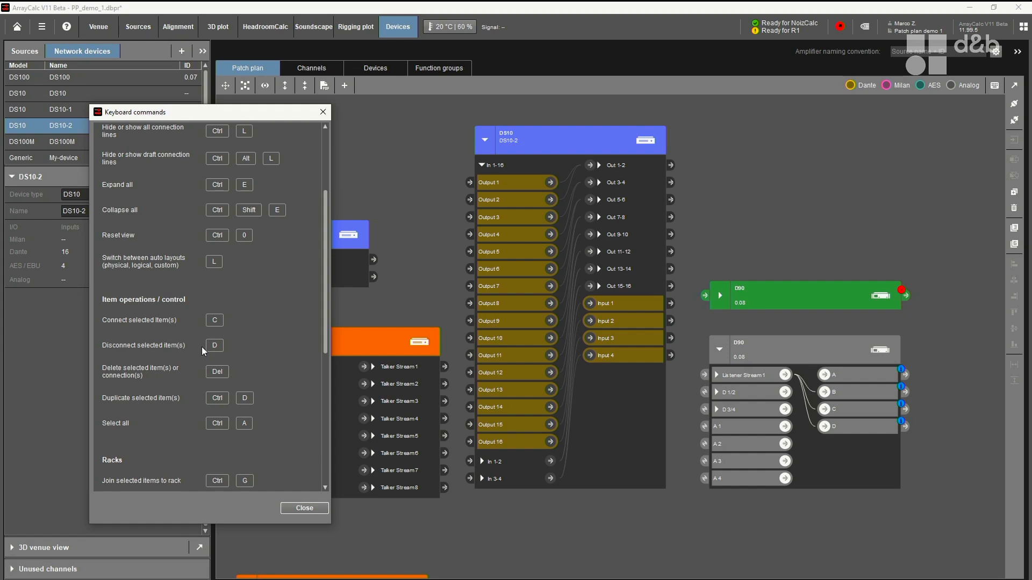
mouse_move(248, 319)
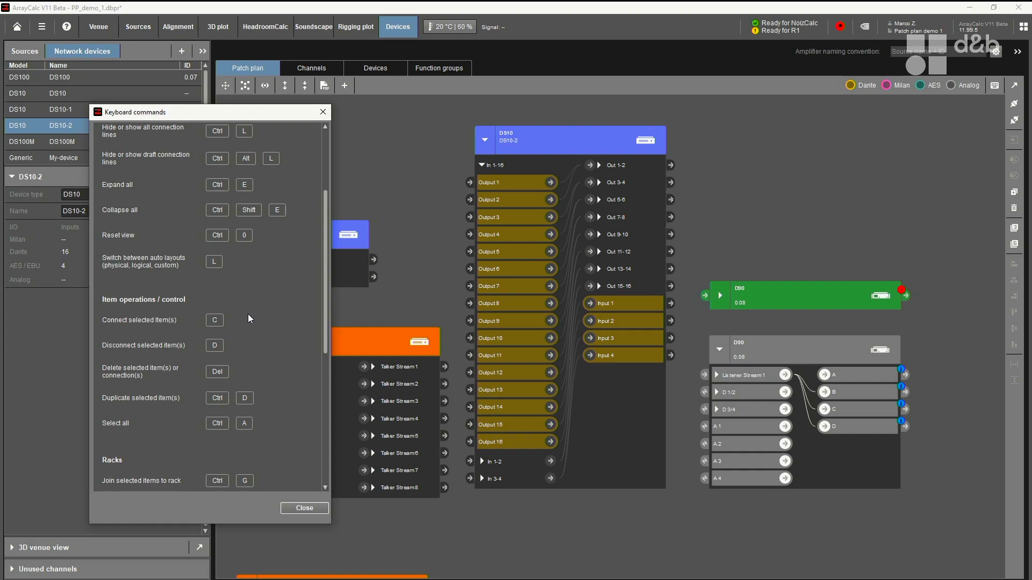
scroll("down", 3)
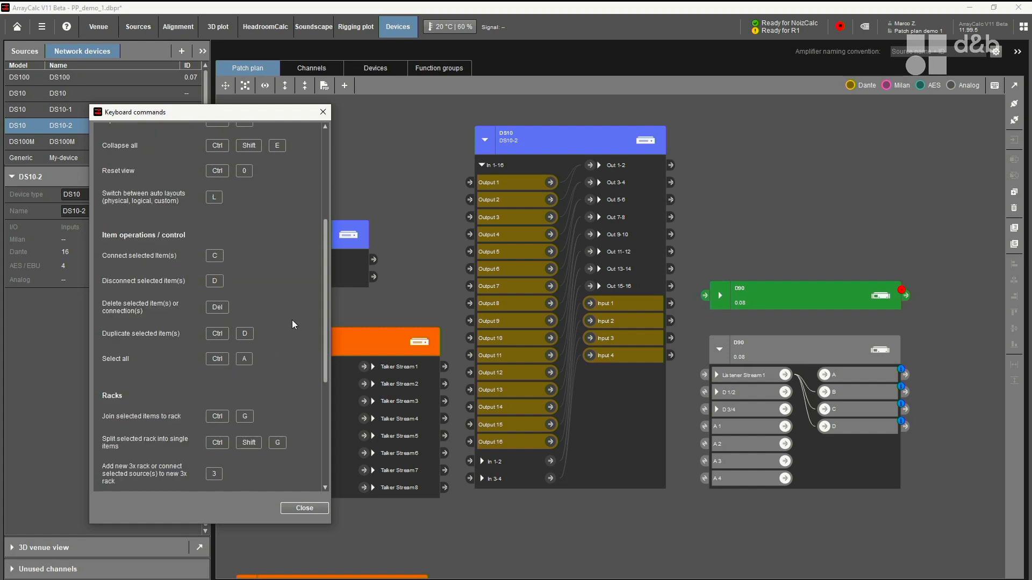
mouse_move(166, 337)
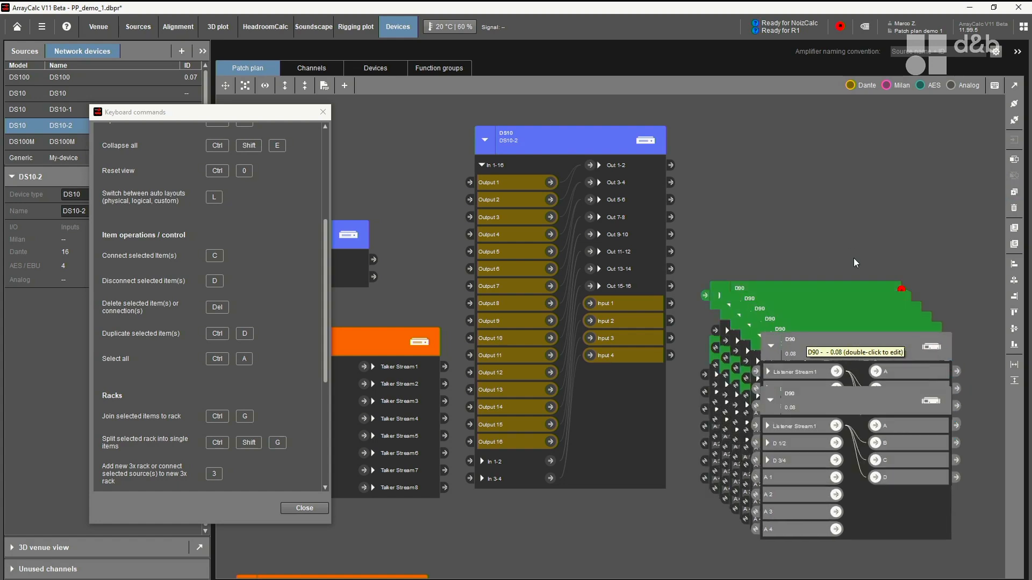
- Select the D90 amplifier and duplicate it several times with Ctrl+D
left_click(849, 347)
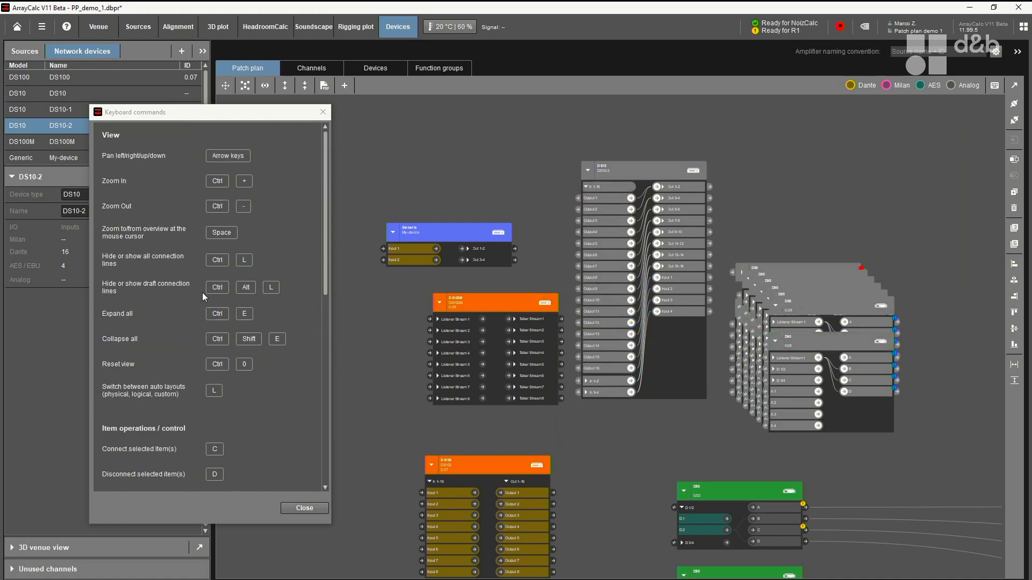
mouse_move(896, 195)
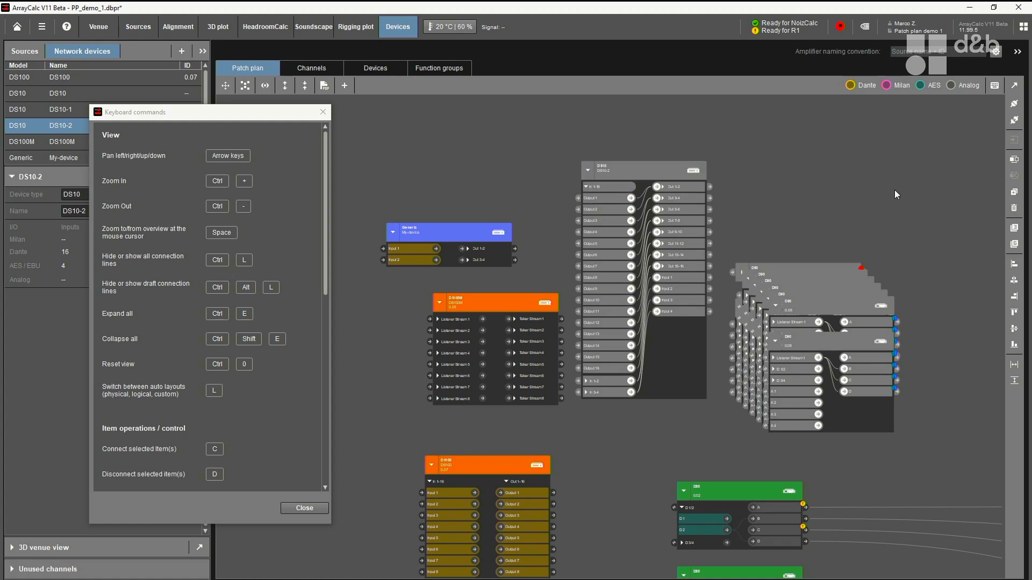
mouse_move(1012, 160)
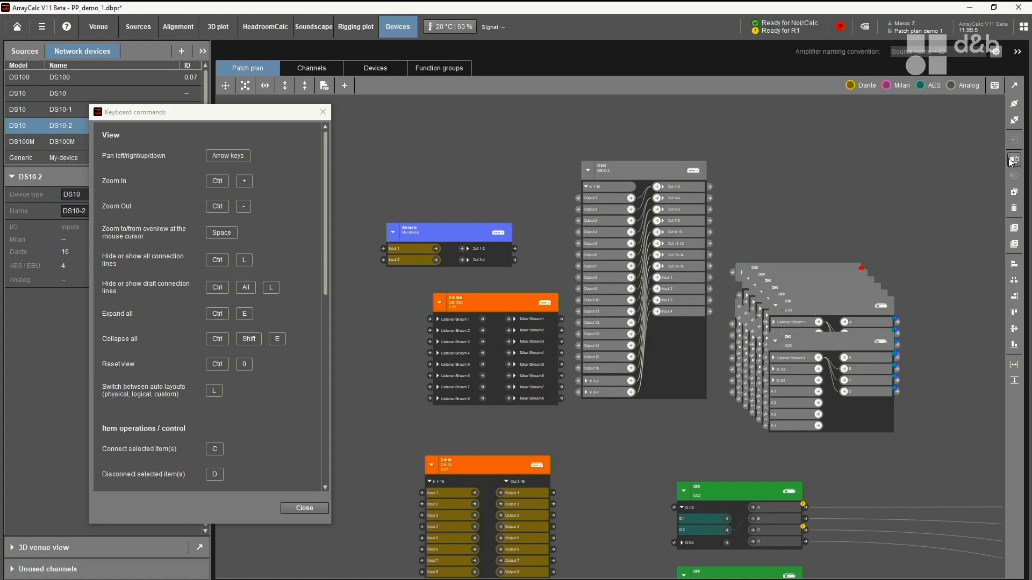
mouse_move(1014, 159)
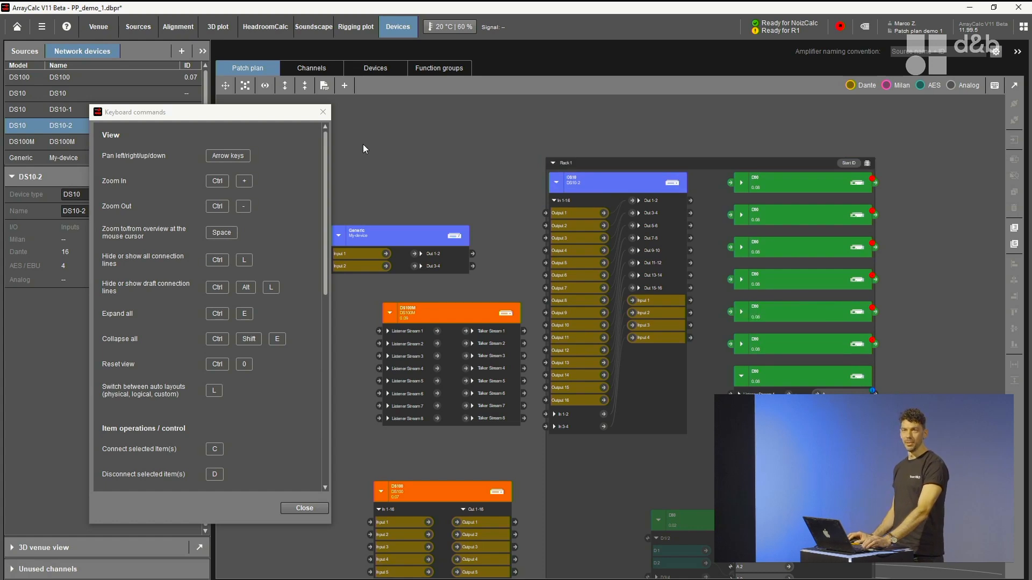
mouse_move(323, 112)
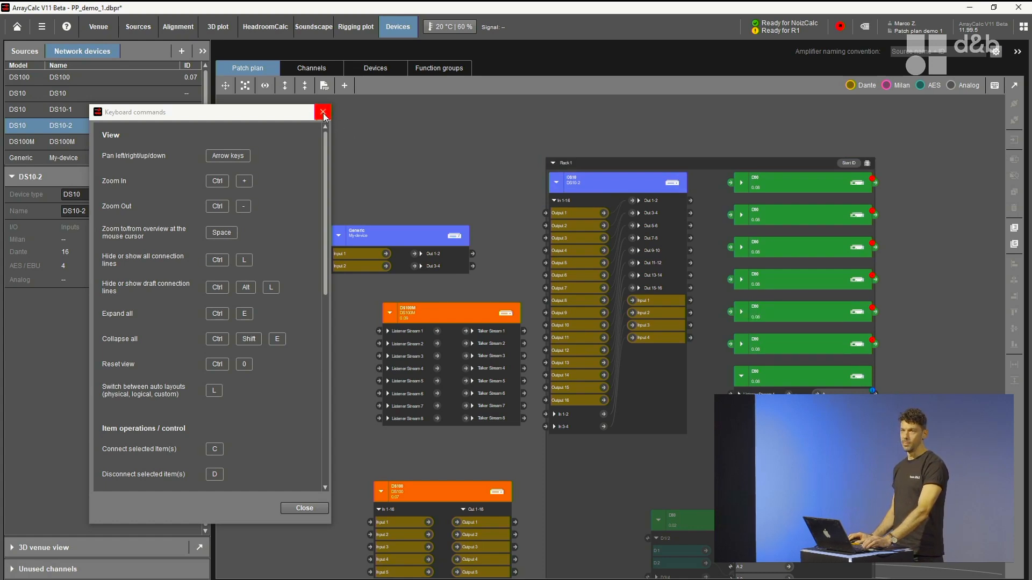
- Close the keyboard reference and discard unsaved changes to PP_demo_1 while opening PP_demo_3_IceShowInARound
left_click(324, 112)
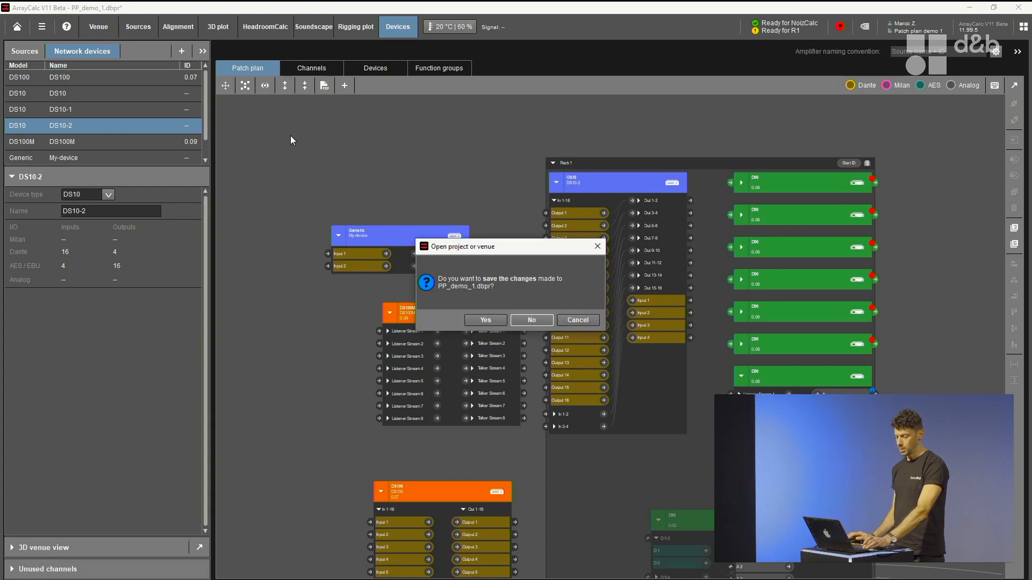
left_click(530, 320)
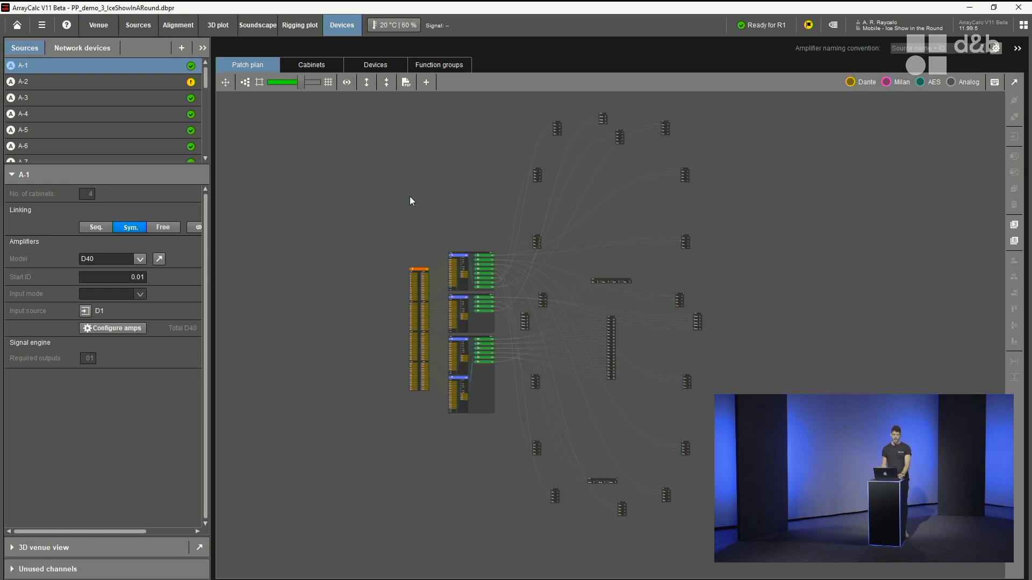
mouse_move(506, 242)
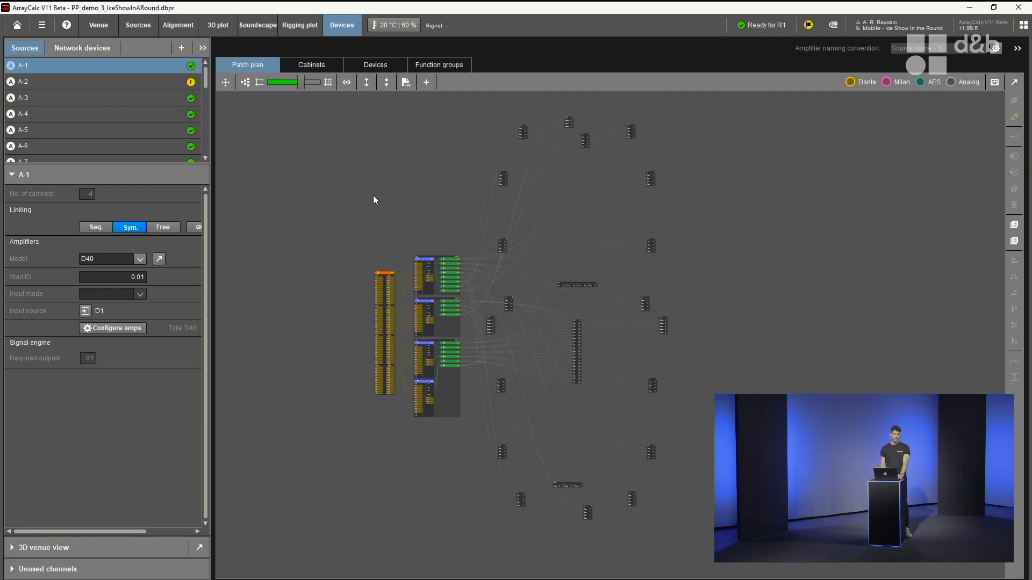
mouse_move(108, 545)
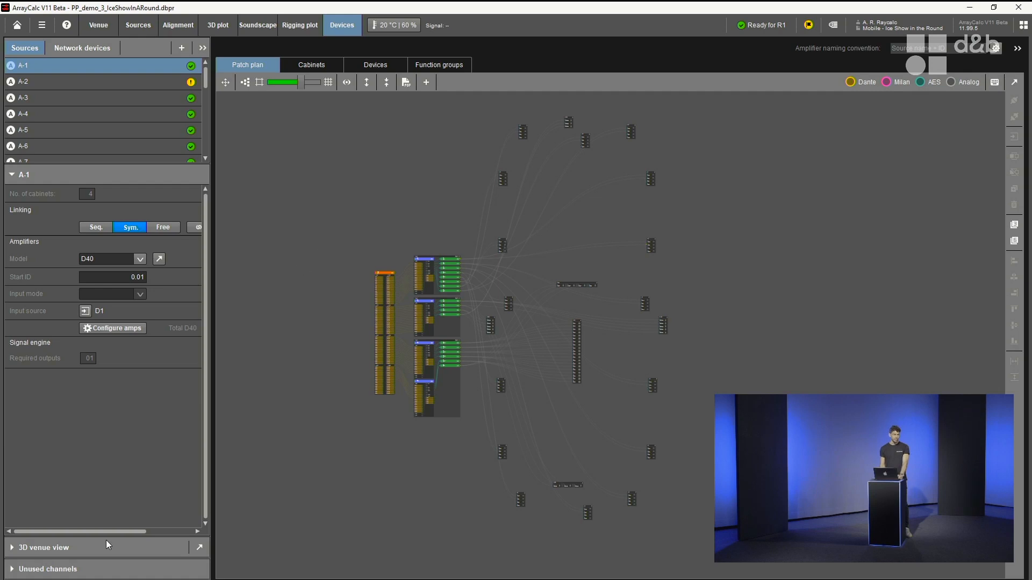
mouse_move(108, 532)
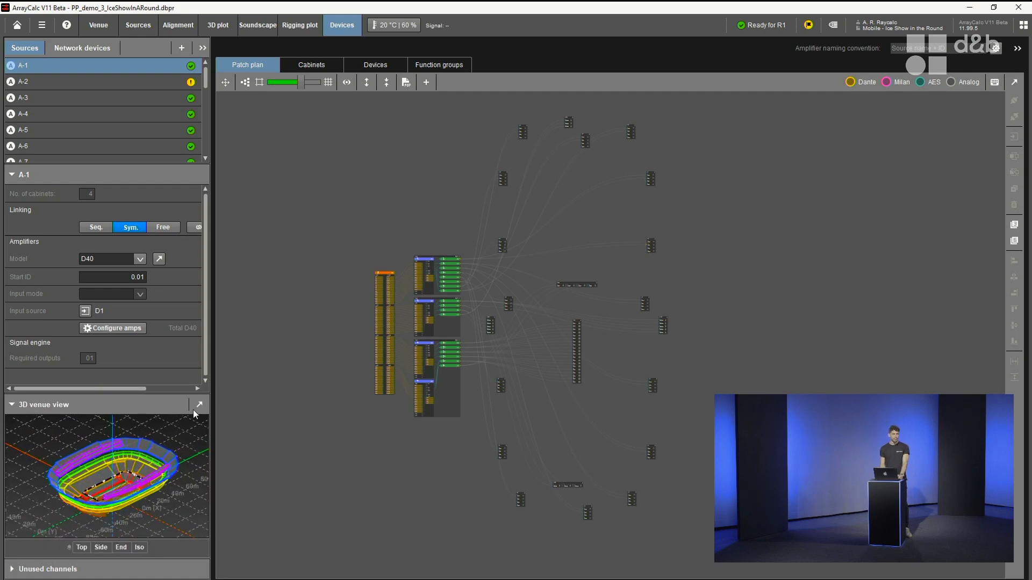
left_click(199, 404)
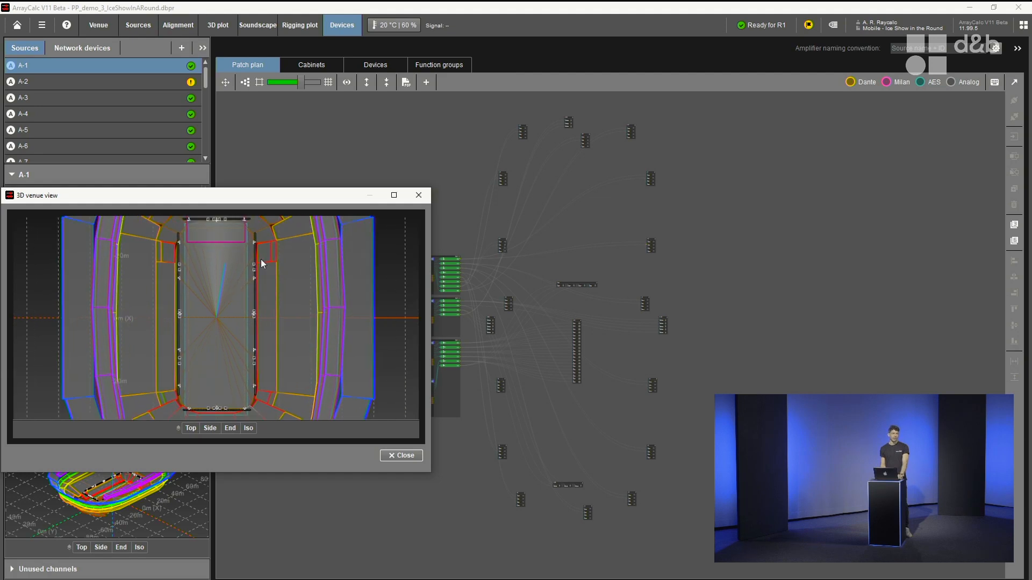
mouse_move(570, 462)
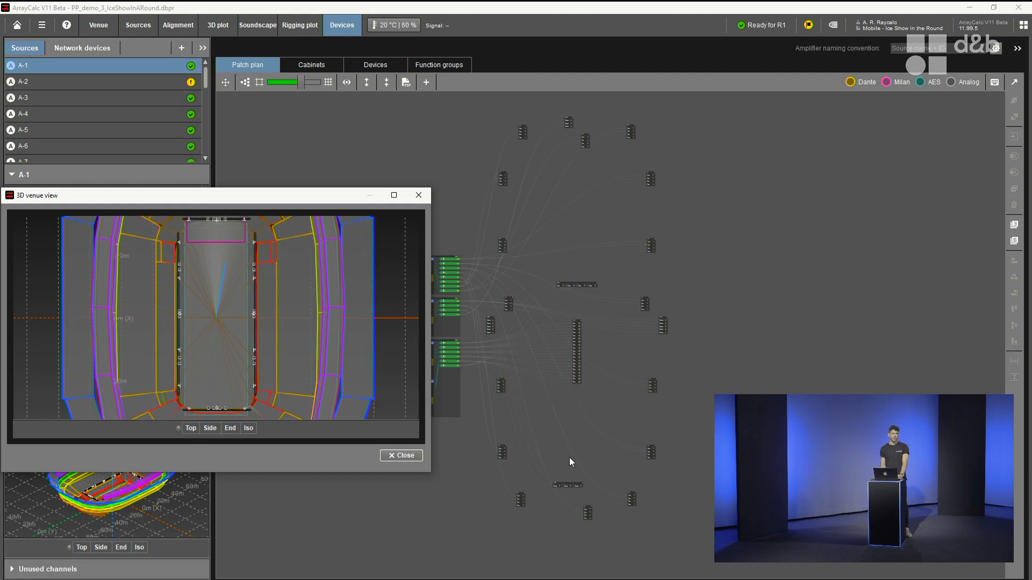
mouse_move(416, 221)
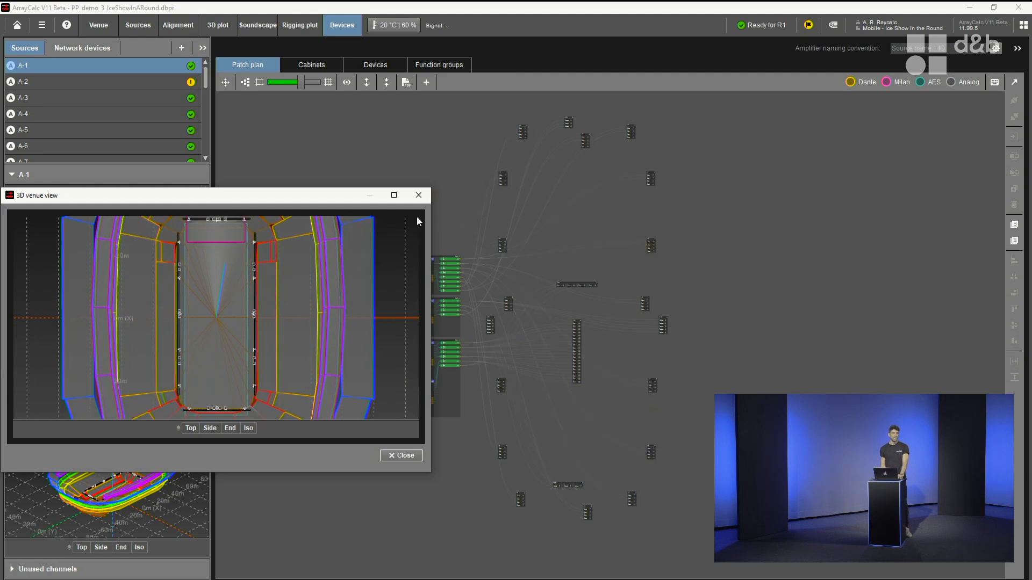
left_click(399, 454)
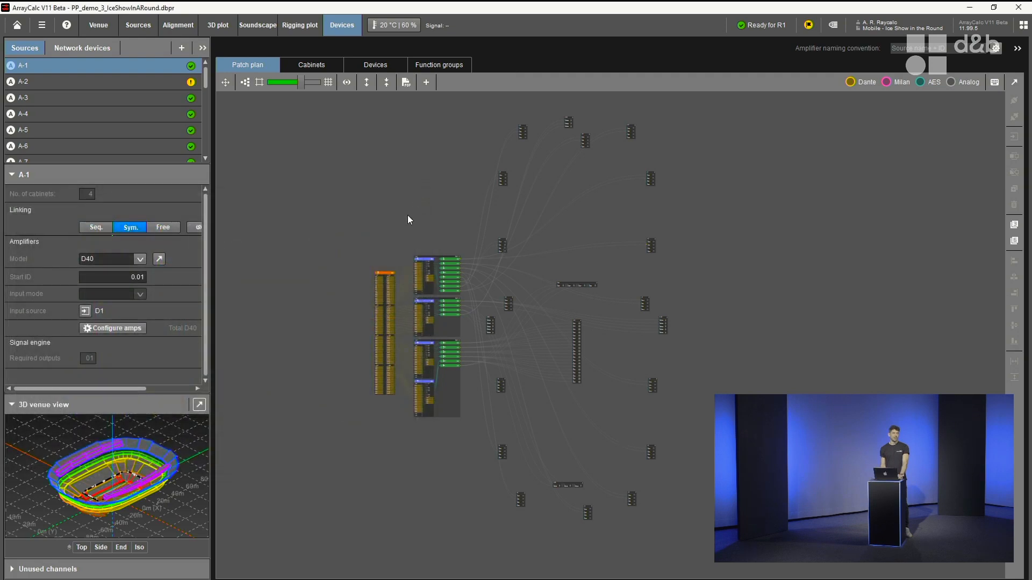
mouse_move(683, 276)
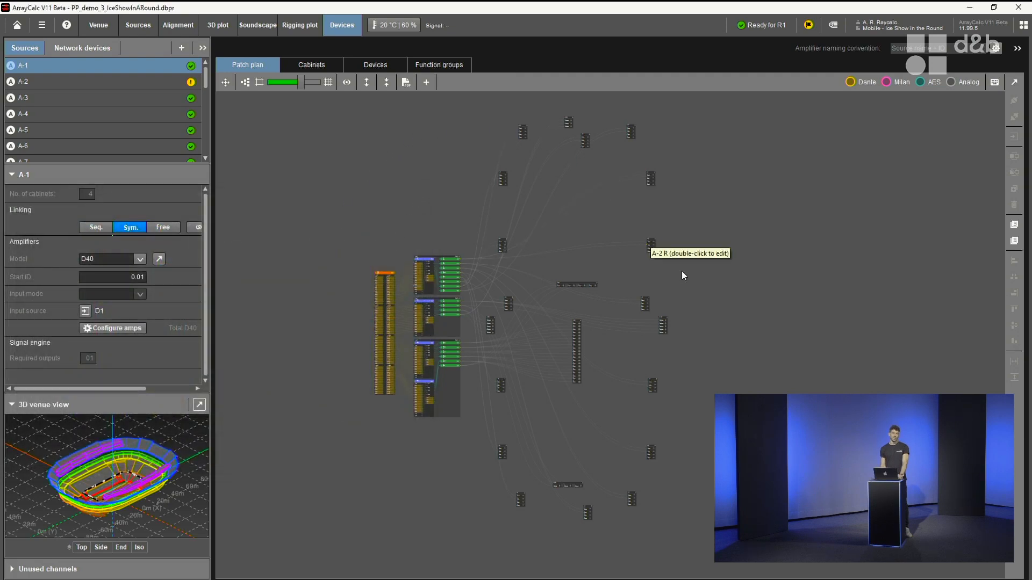
mouse_move(305, 87)
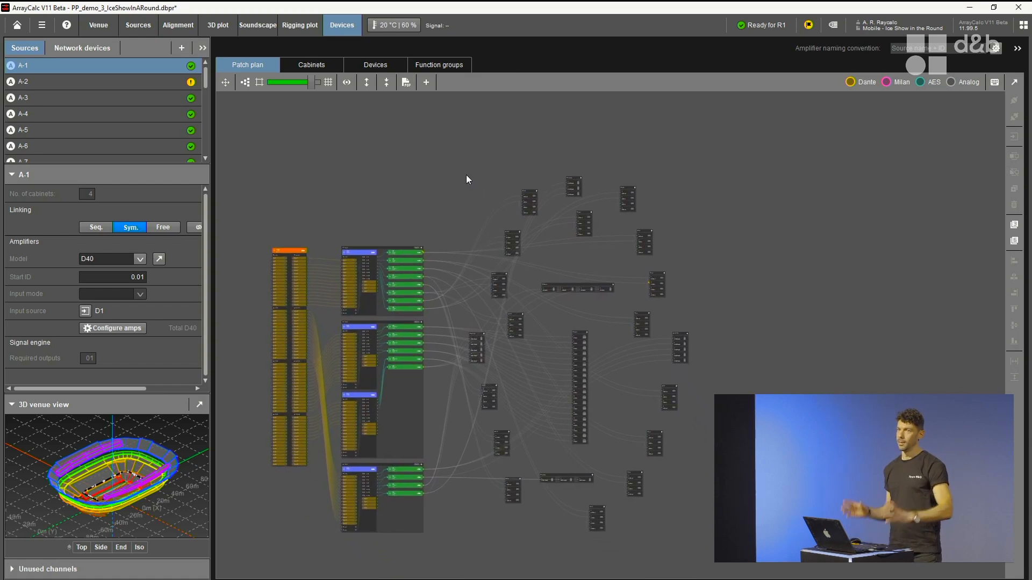
mouse_move(454, 173)
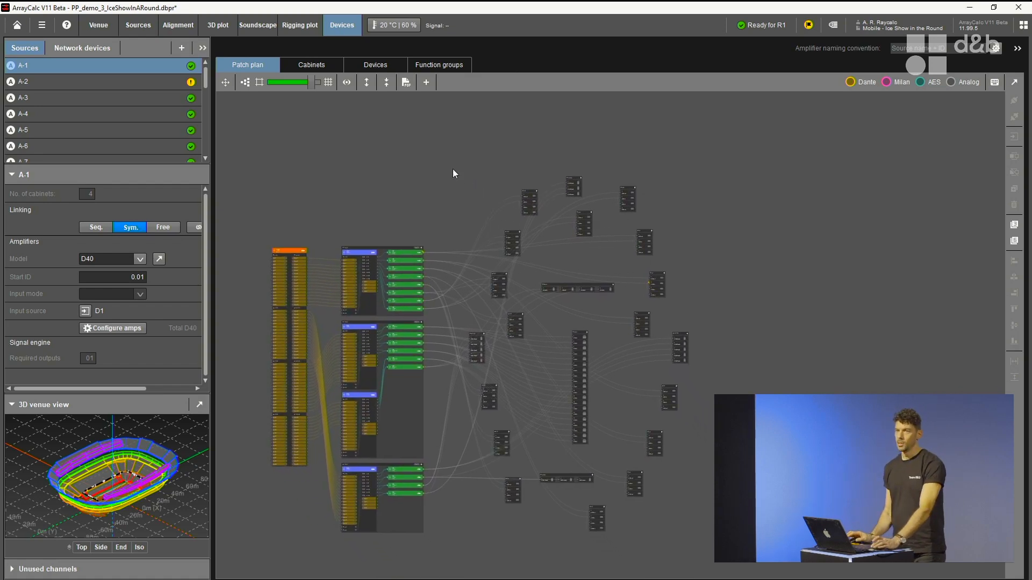
- Pan the view to the amplifier racks and their patch lines
left_click_drag(453, 173, 465, 145)
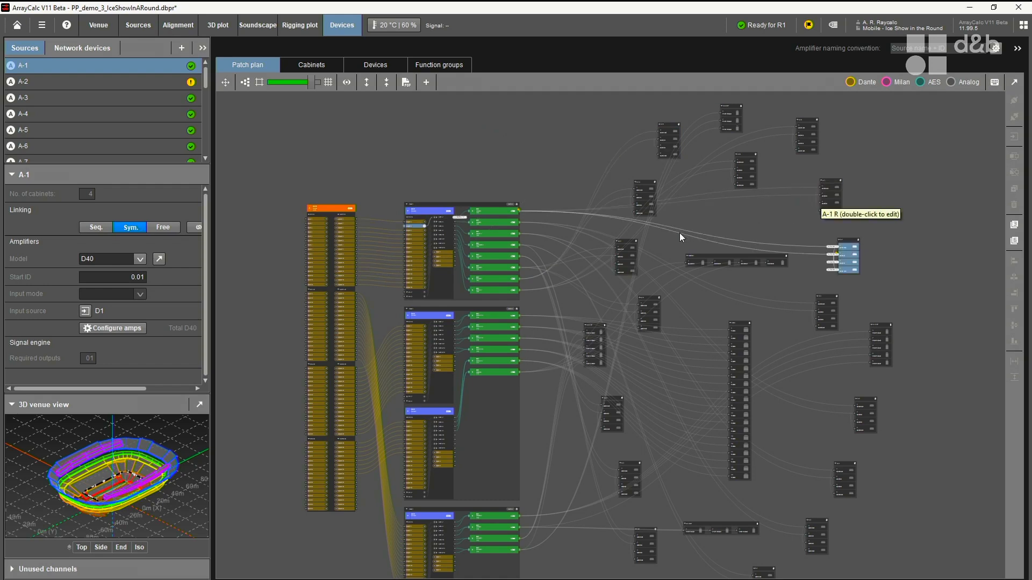
mouse_move(681, 239)
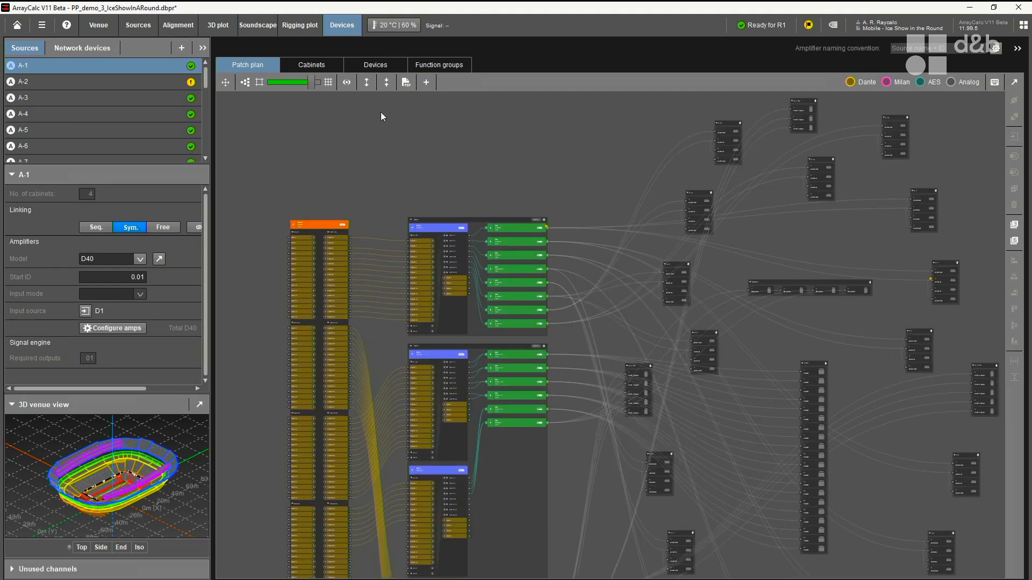
- Turn off Patch lines in the view options so only devices show
left_click(347, 82)
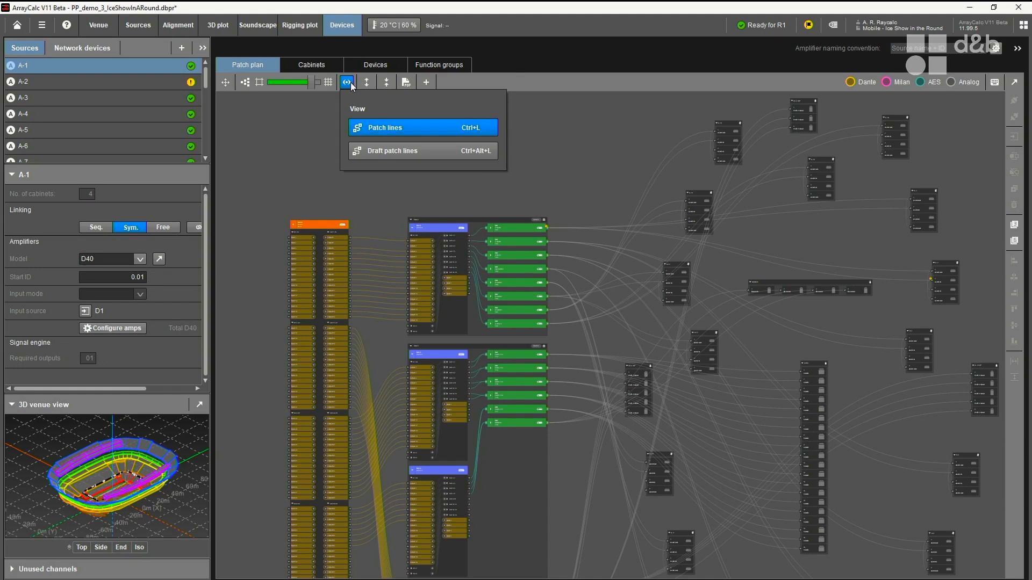
mouse_move(651, 299)
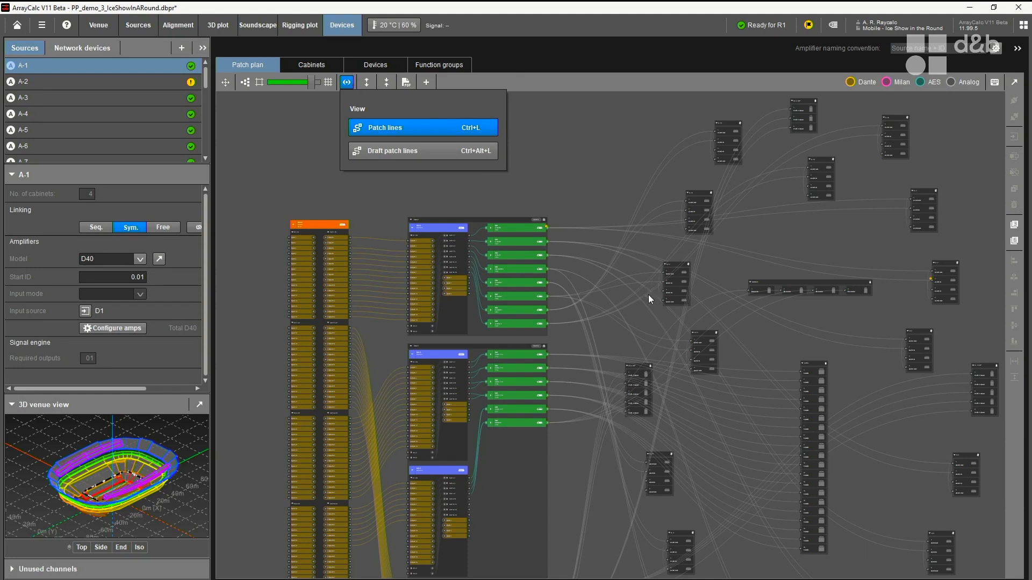
mouse_move(431, 124)
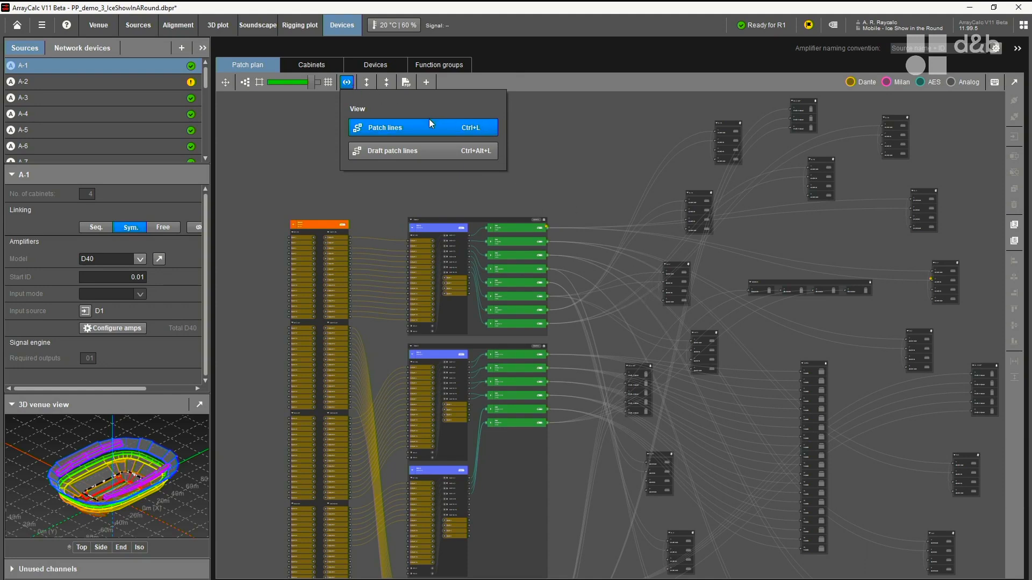
left_click(384, 127)
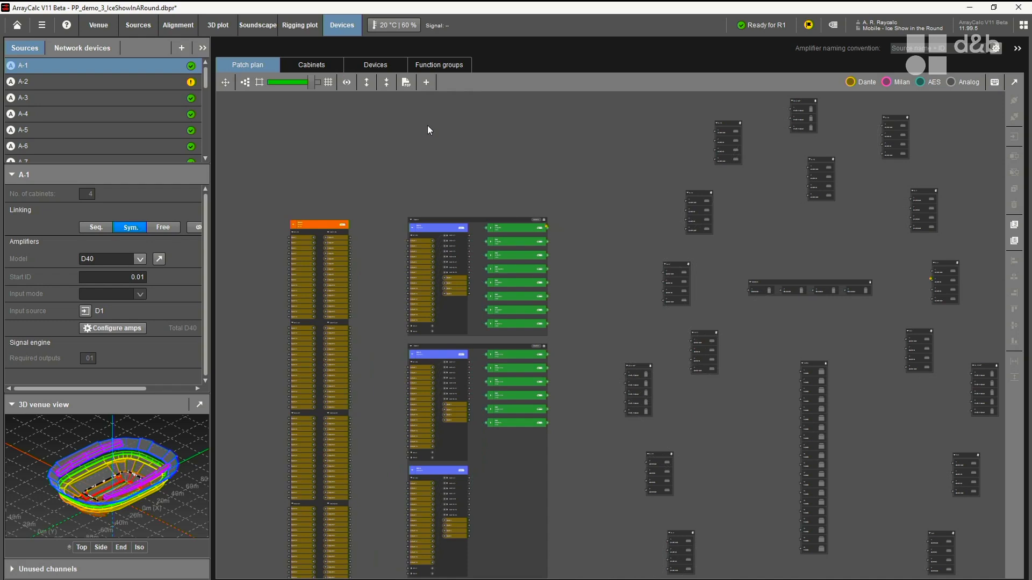
mouse_move(393, 223)
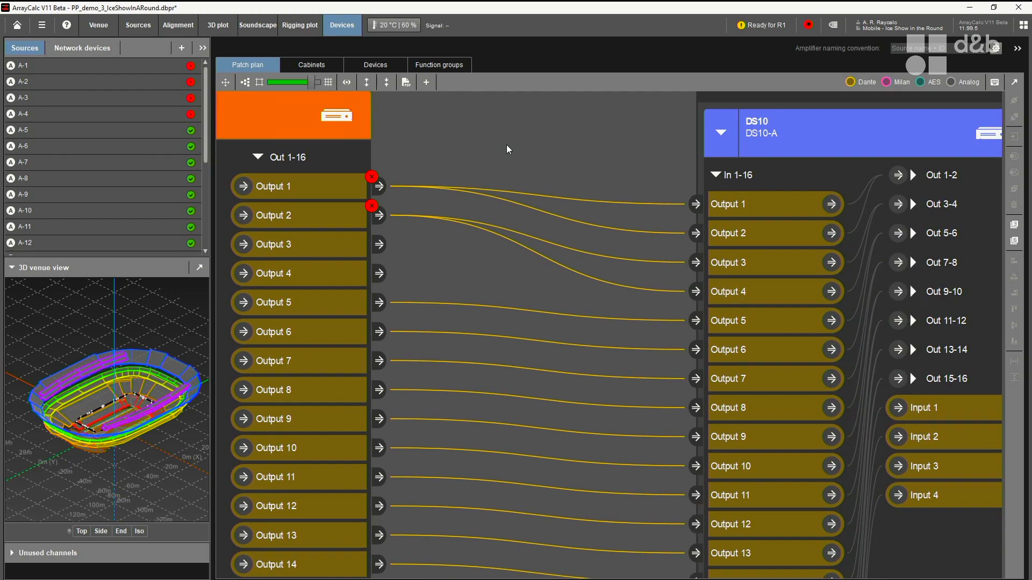
mouse_move(617, 165)
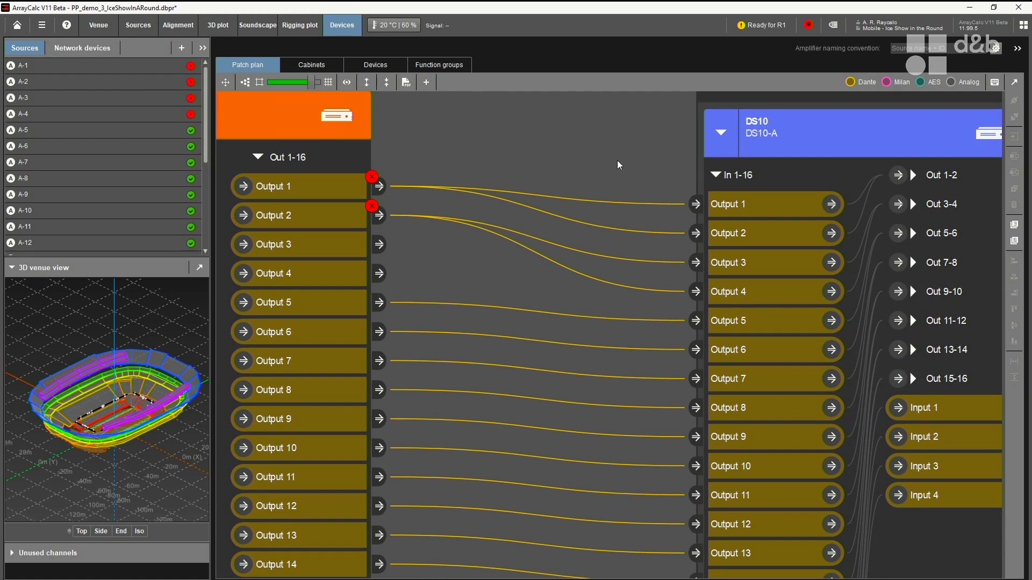
mouse_move(867, 75)
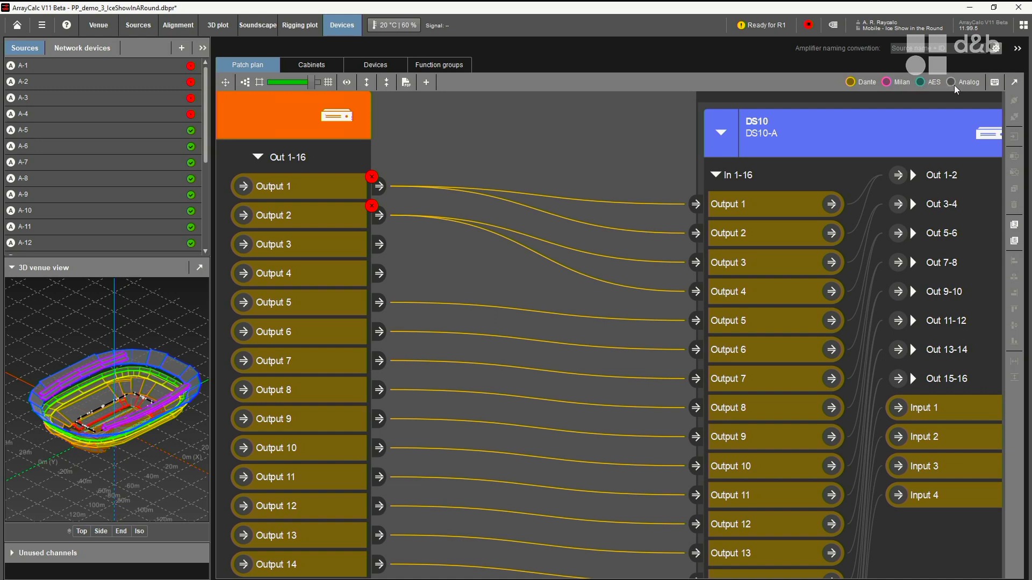
mouse_move(641, 141)
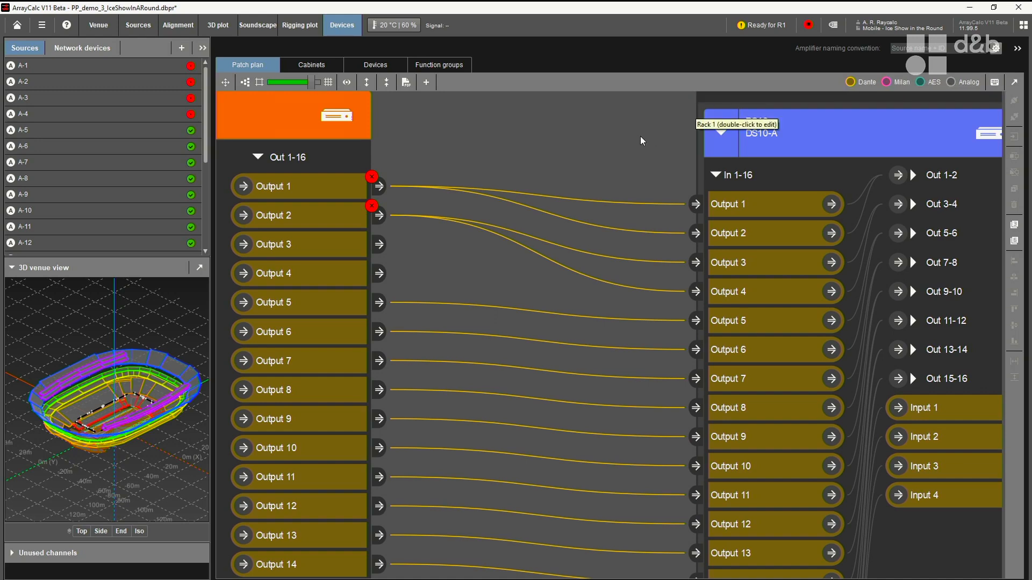
mouse_move(814, 72)
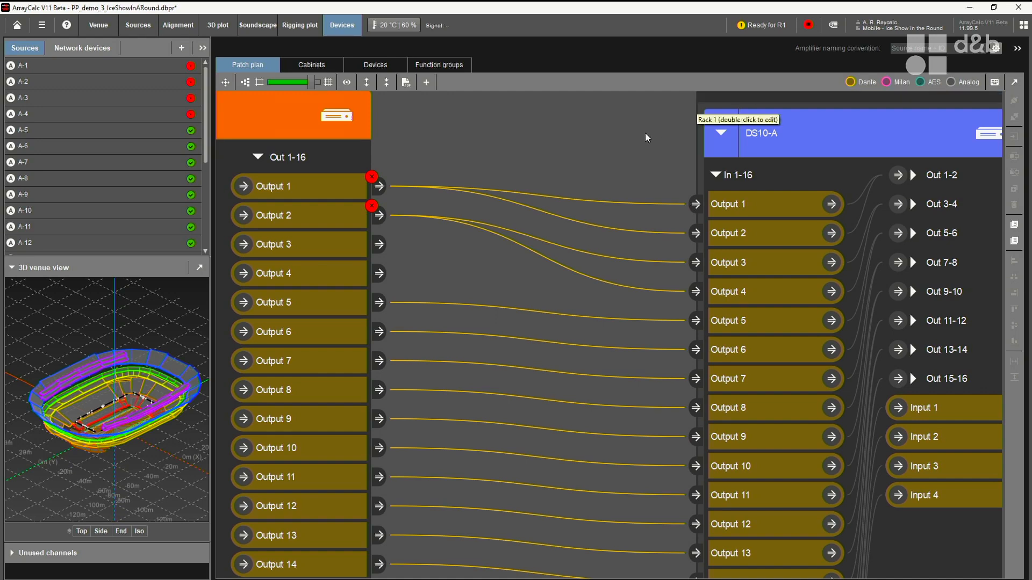
mouse_move(613, 151)
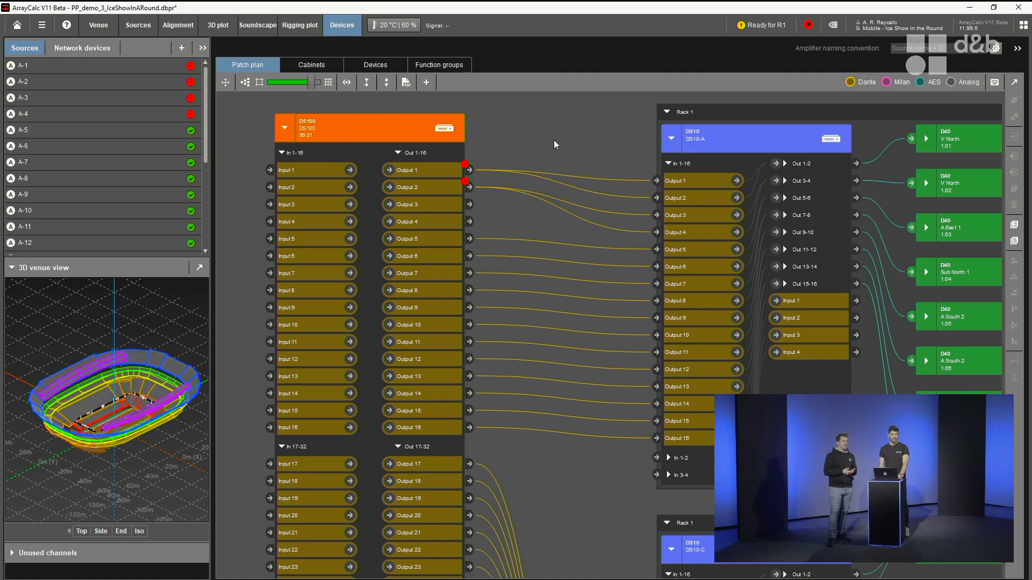
mouse_move(511, 146)
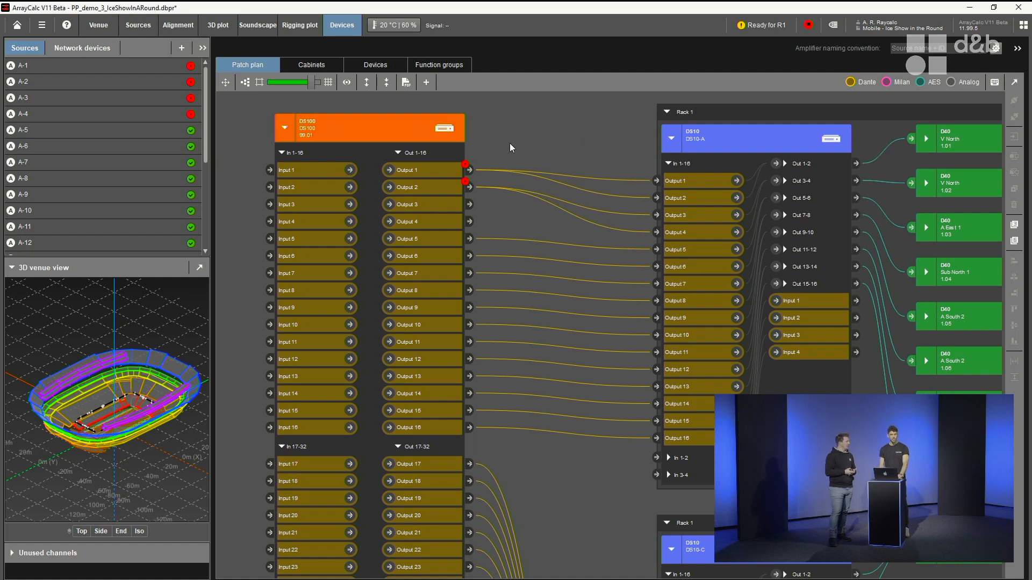
- Patch DS100 Out 1-16 into DS10-A In 1-16 so every source is ready
left_click(413, 151)
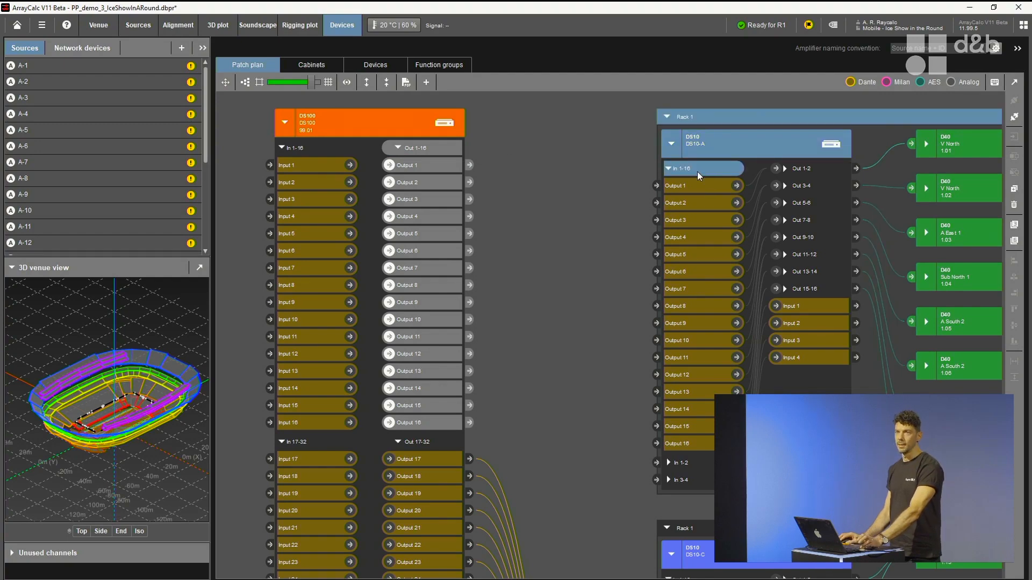
left_click(702, 169)
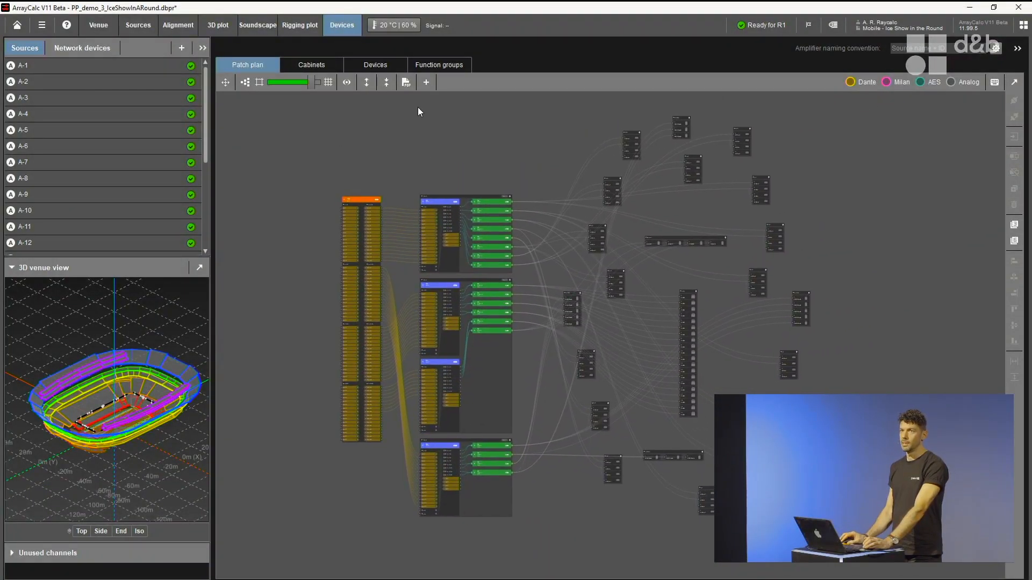
- Preview the patch plan overview as PDF, scroll through it and return to the plan
left_click(407, 82)
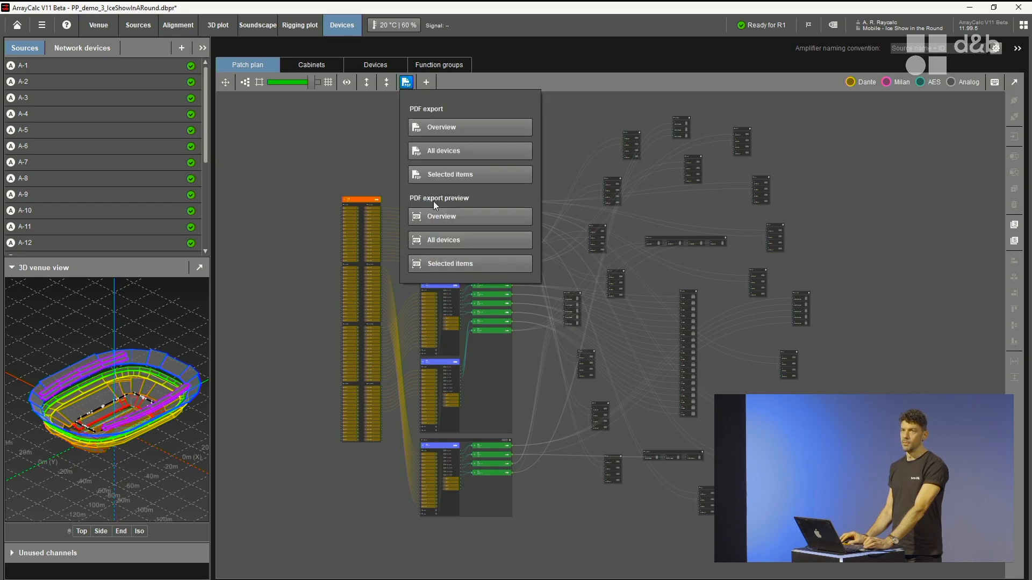
left_click(406, 82)
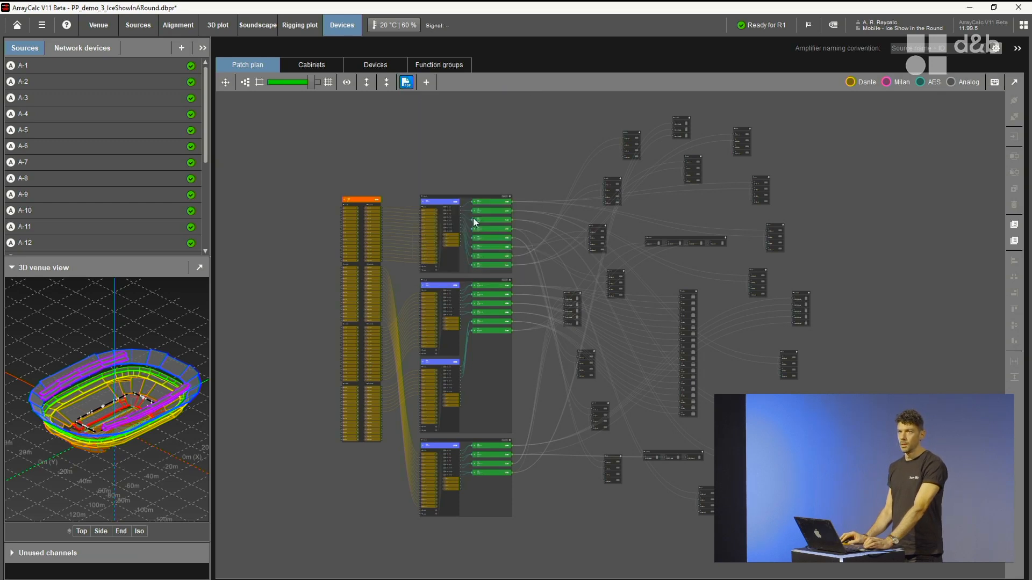
mouse_move(467, 208)
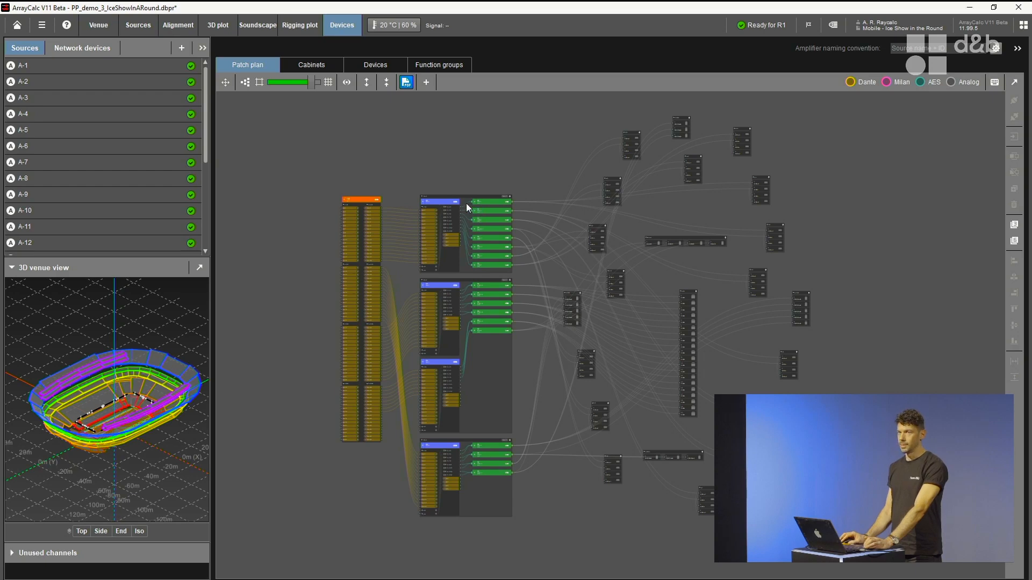
left_click(405, 82)
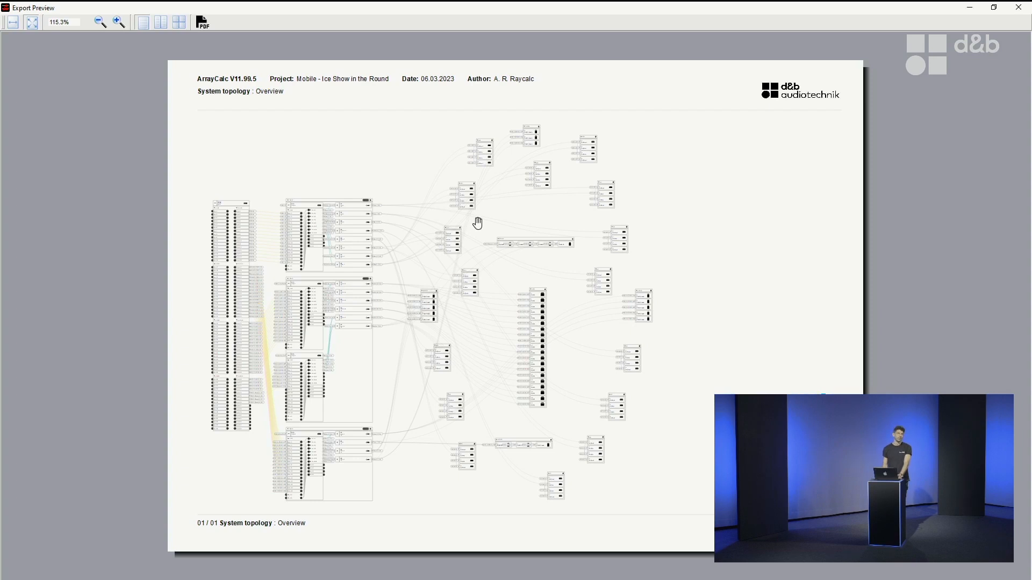
mouse_move(390, 259)
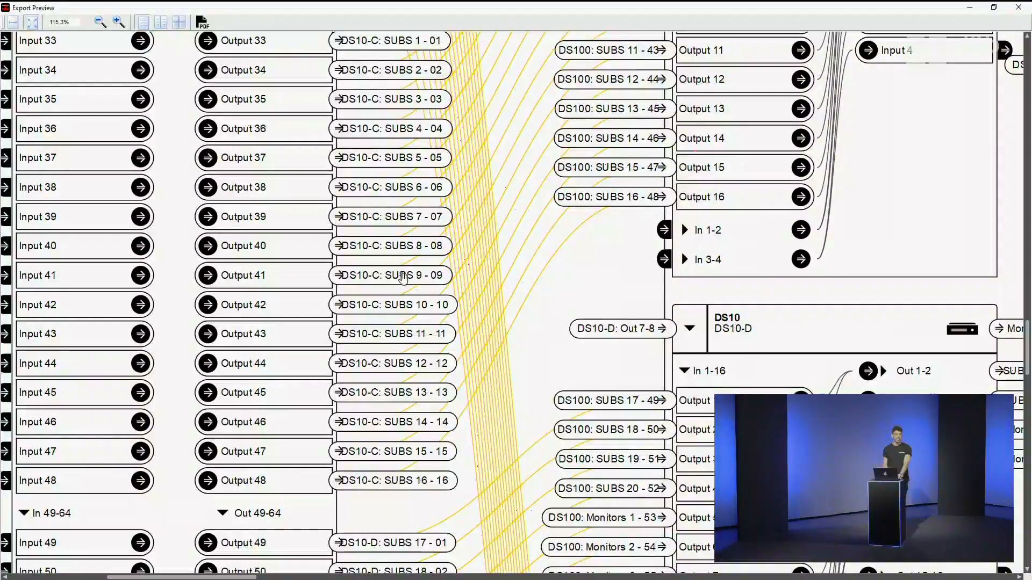
scroll("down", 3)
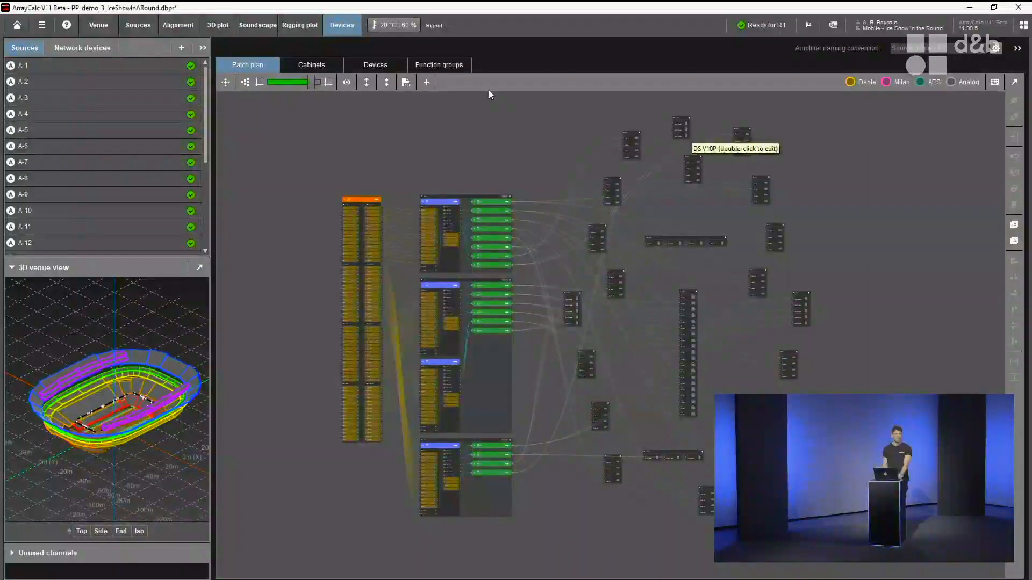
- Start the all-devices PDF export preview and enlarge it to fill the screen
left_click(406, 82)
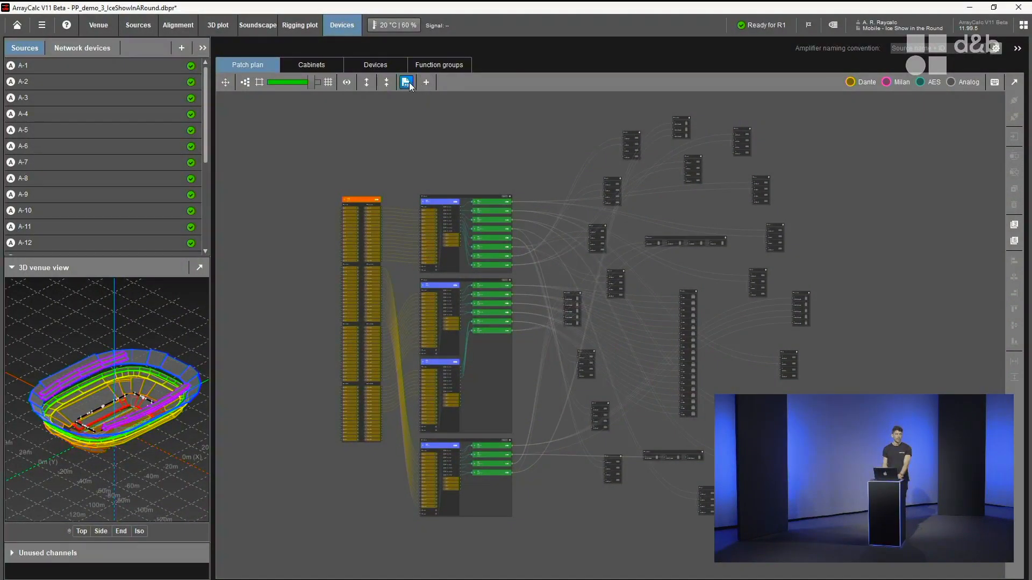
left_click(405, 81)
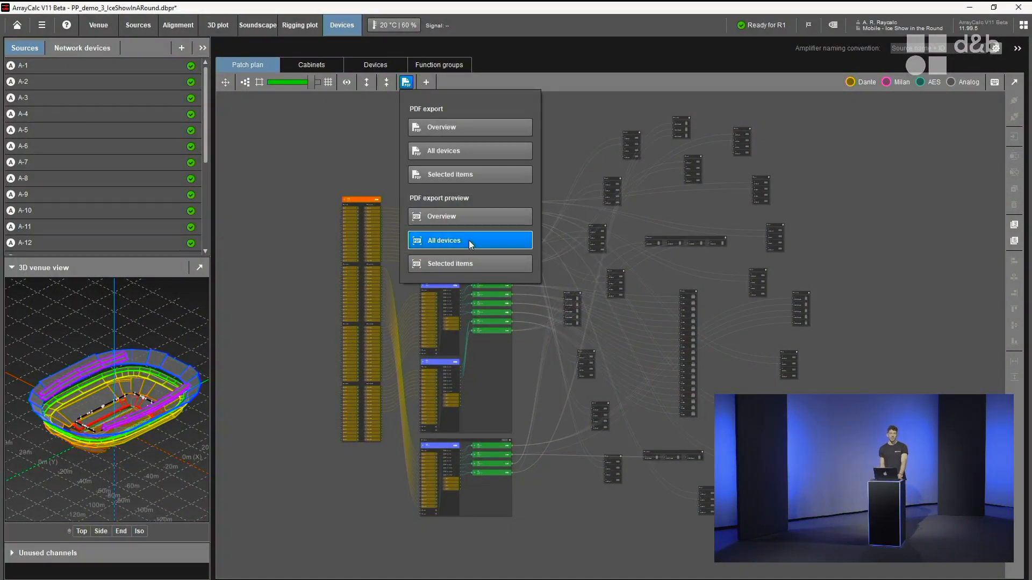
left_click(444, 239)
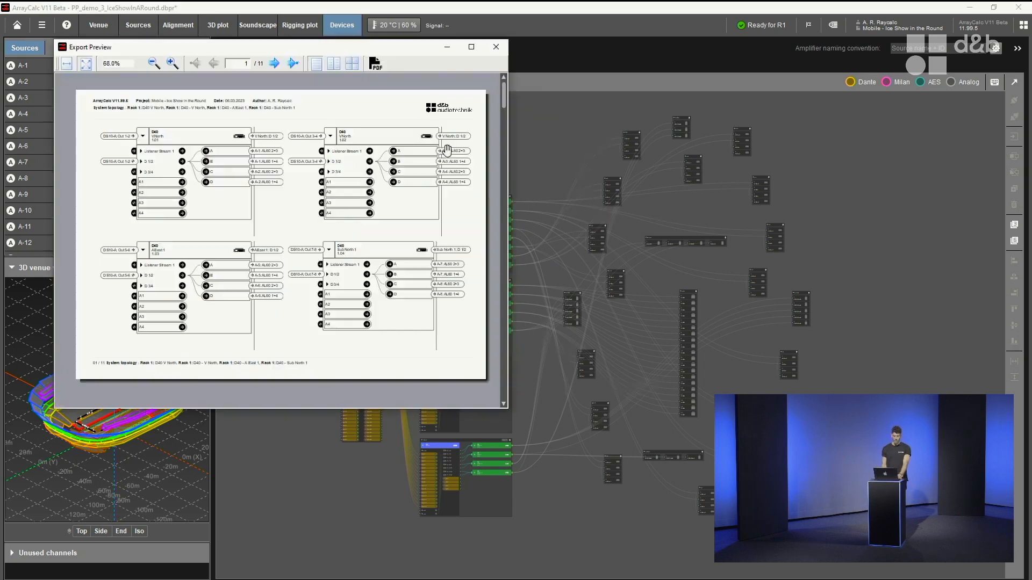
left_click(471, 46)
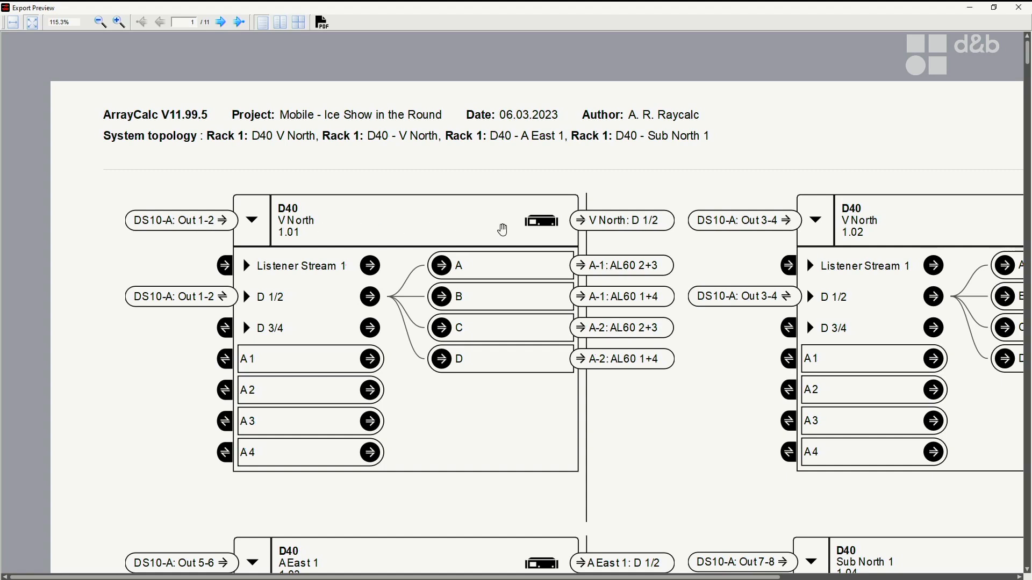
mouse_move(390, 143)
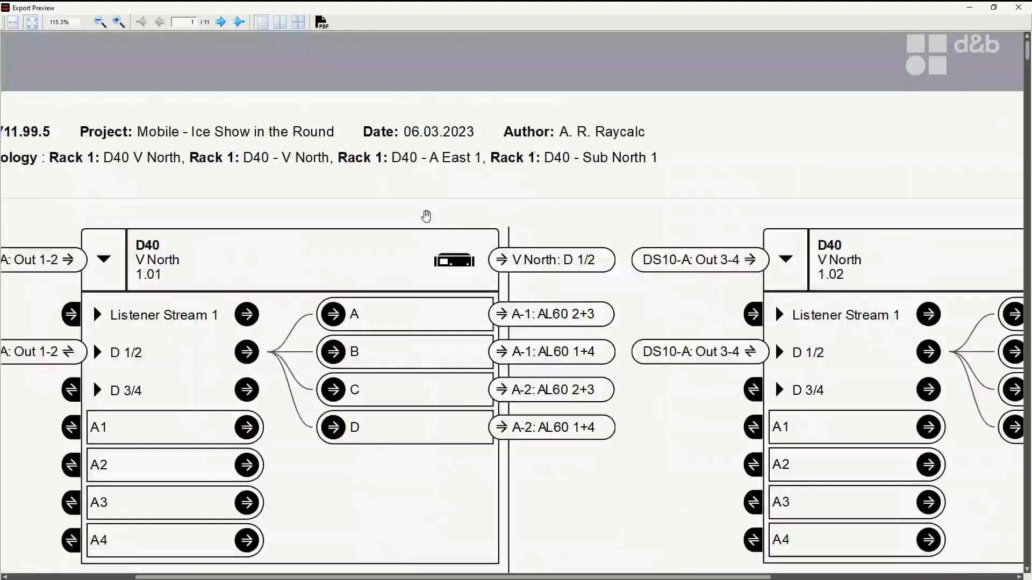
mouse_move(533, 321)
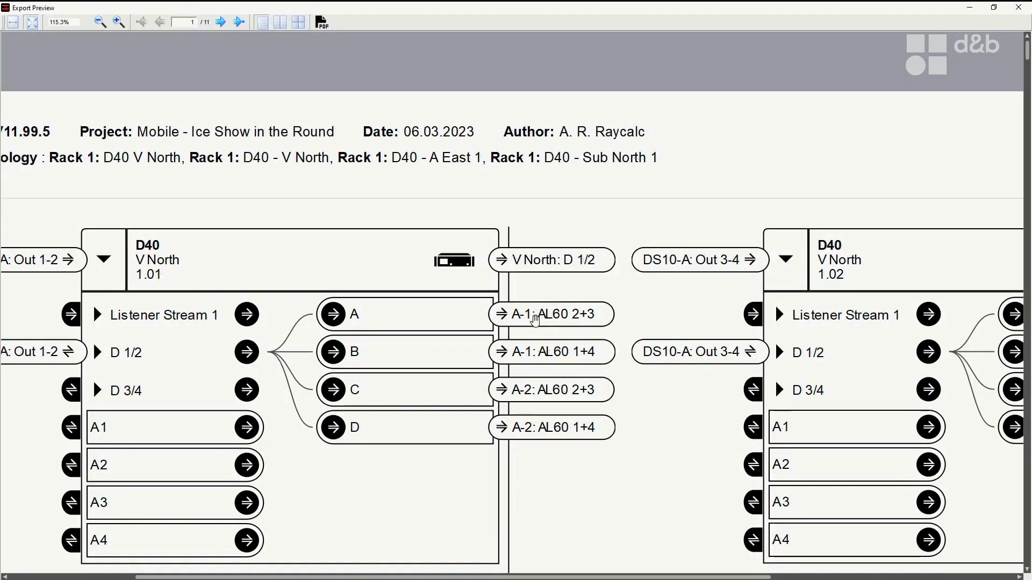
mouse_move(585, 322)
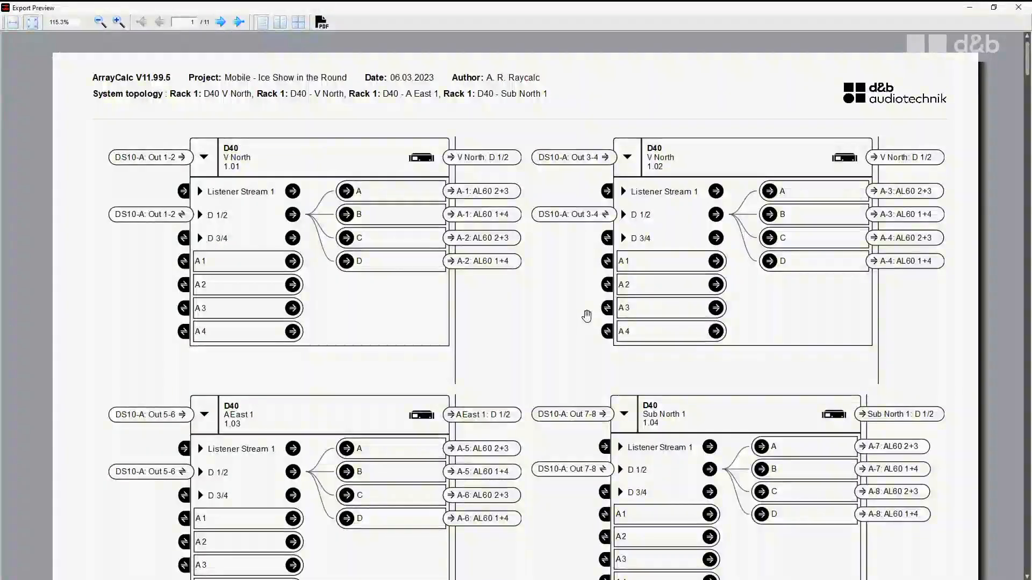
- Page through the amplifier and DS10 routing pages, then close the preview
left_click(222, 22)
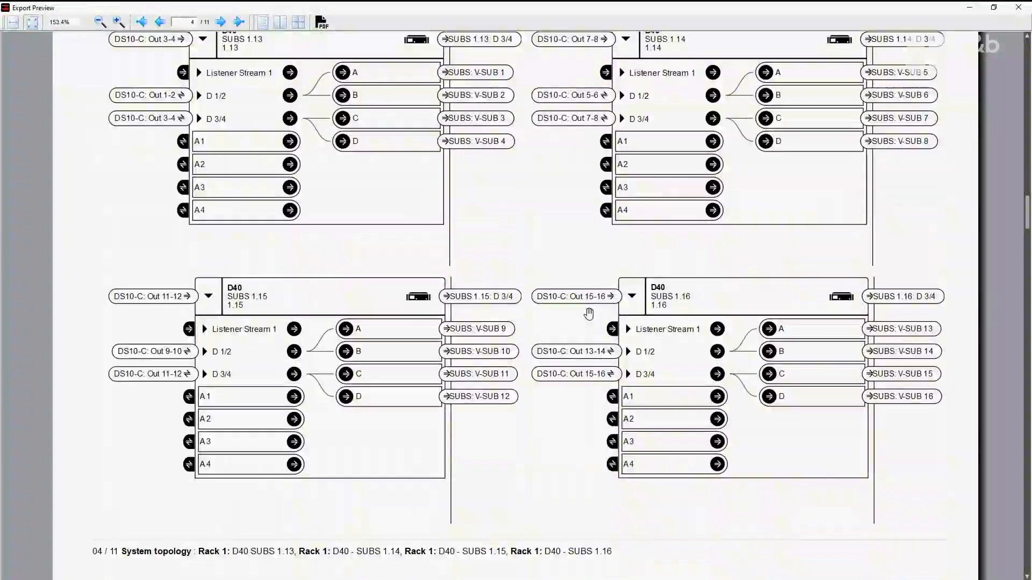
left_click(220, 21)
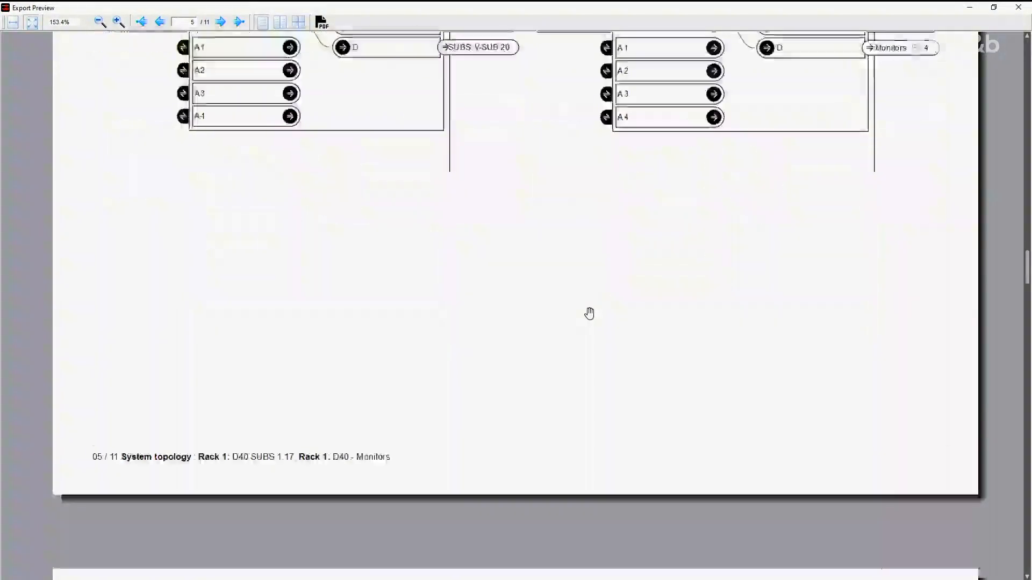
left_click(222, 22)
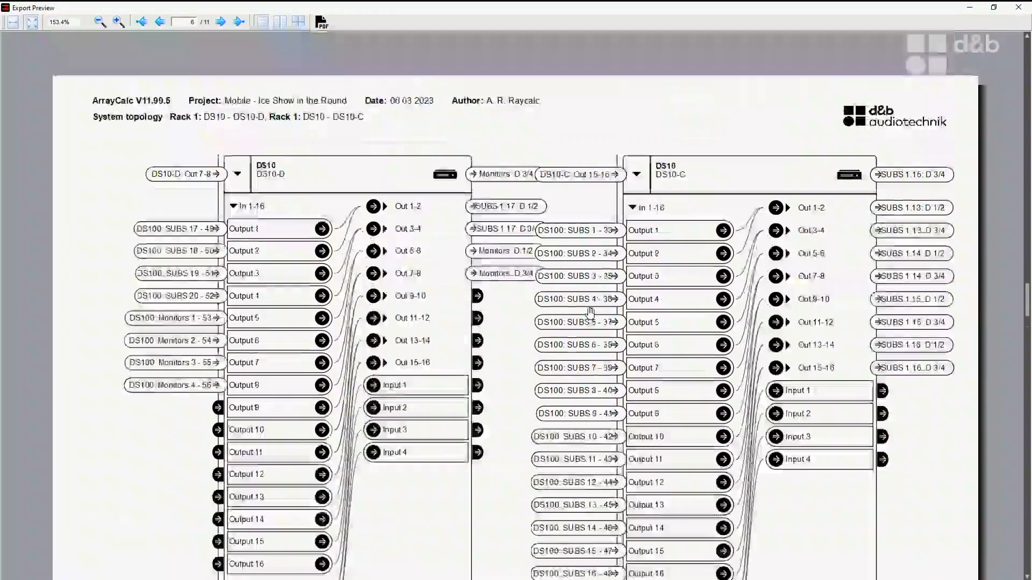
scroll("down", 3)
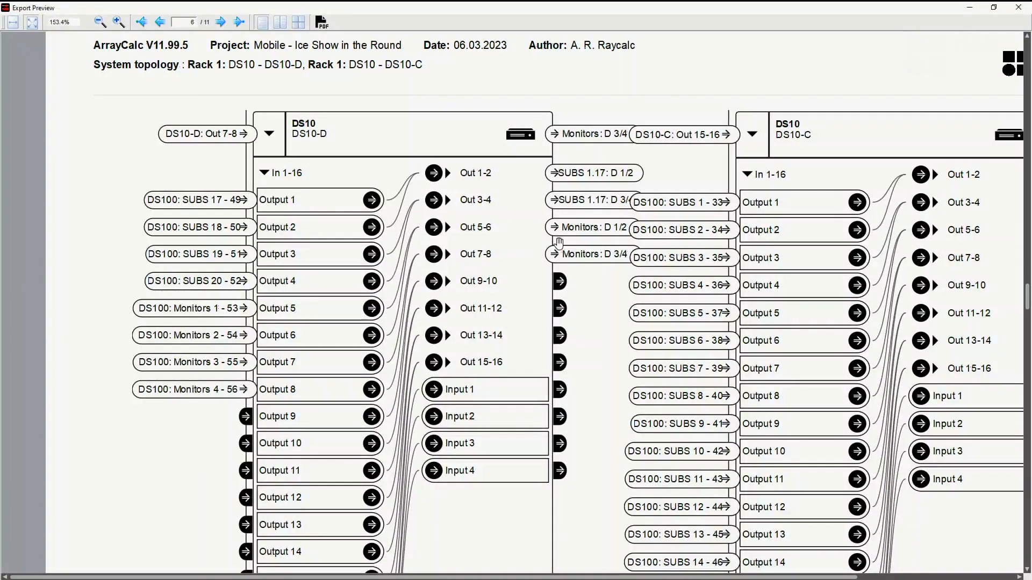
mouse_move(580, 228)
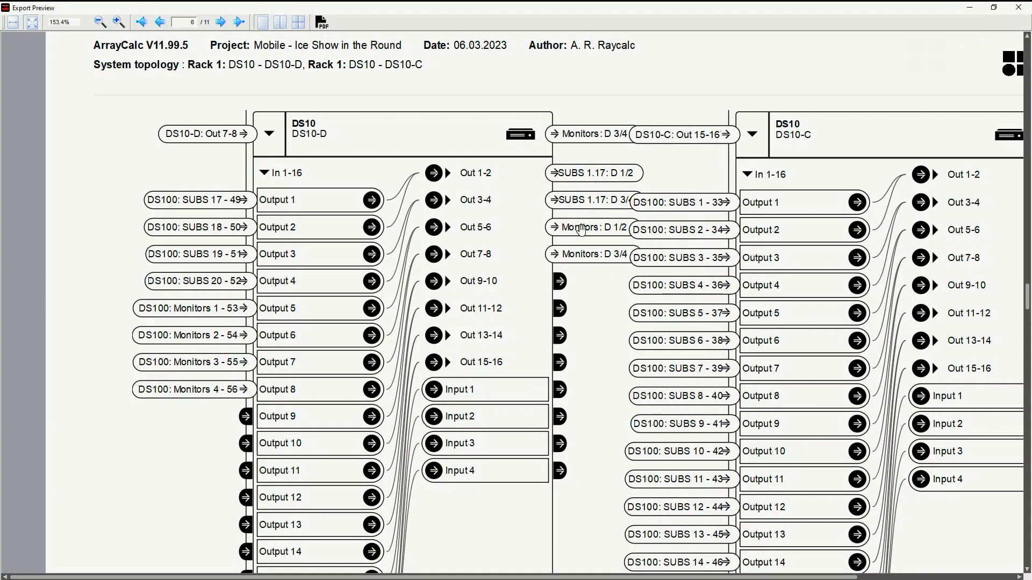
left_click(221, 21)
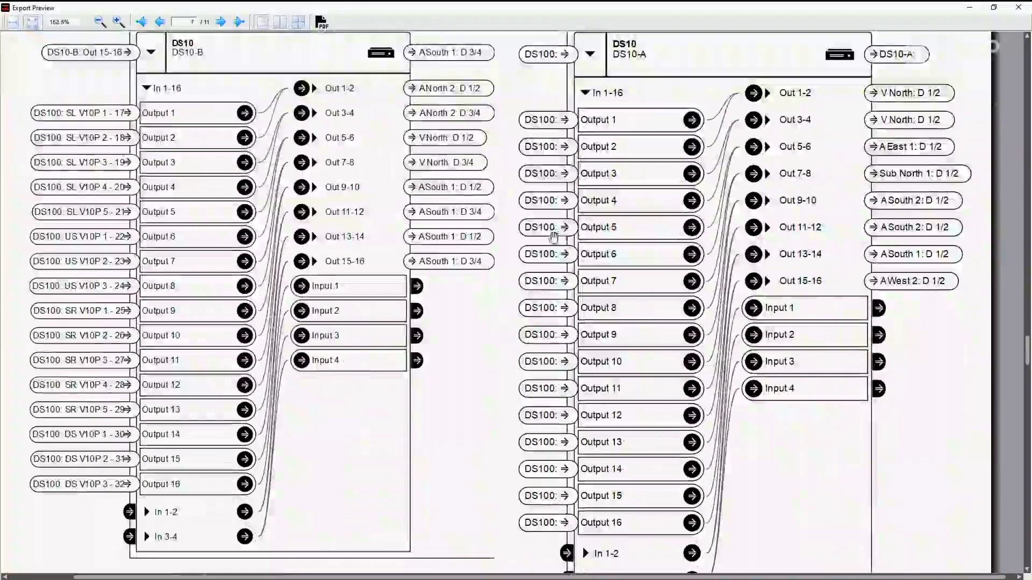
left_click(221, 22)
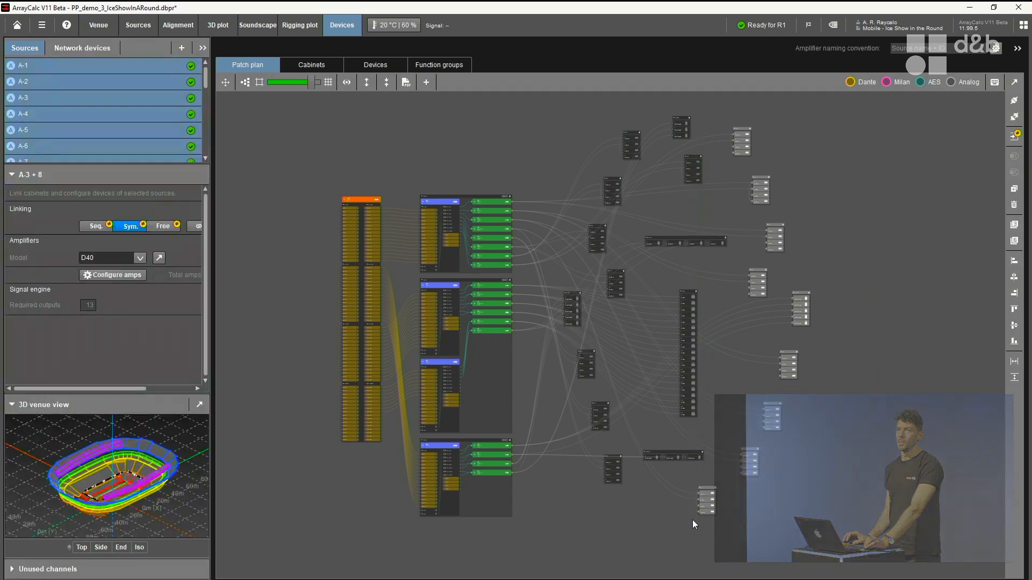
left_click(406, 82)
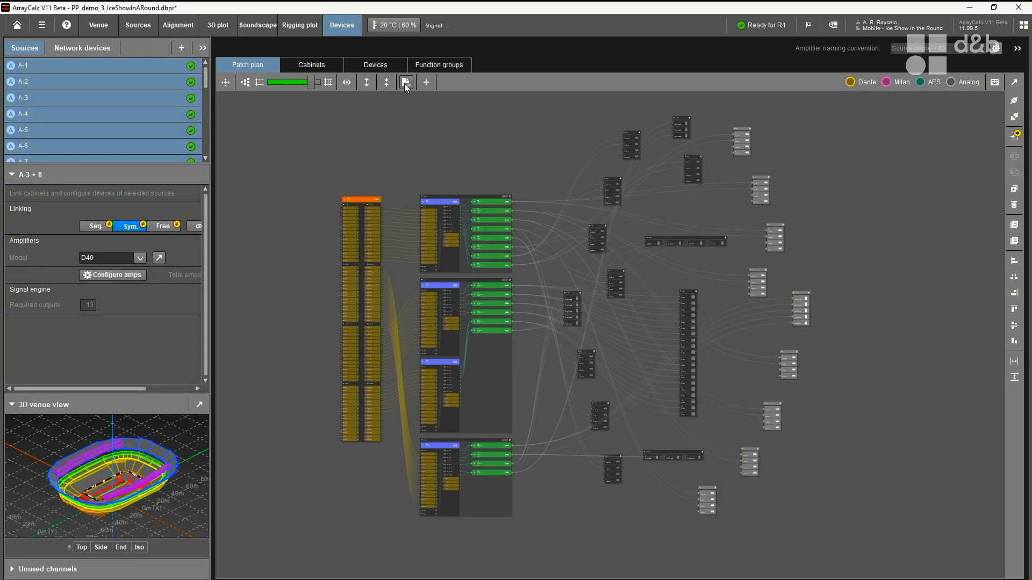
left_click(406, 82)
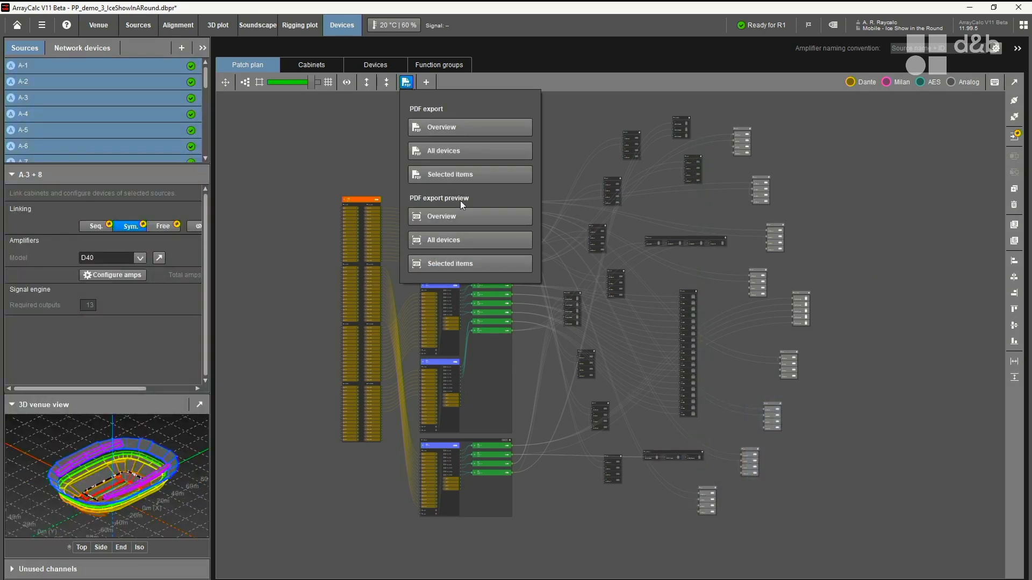
mouse_move(470, 264)
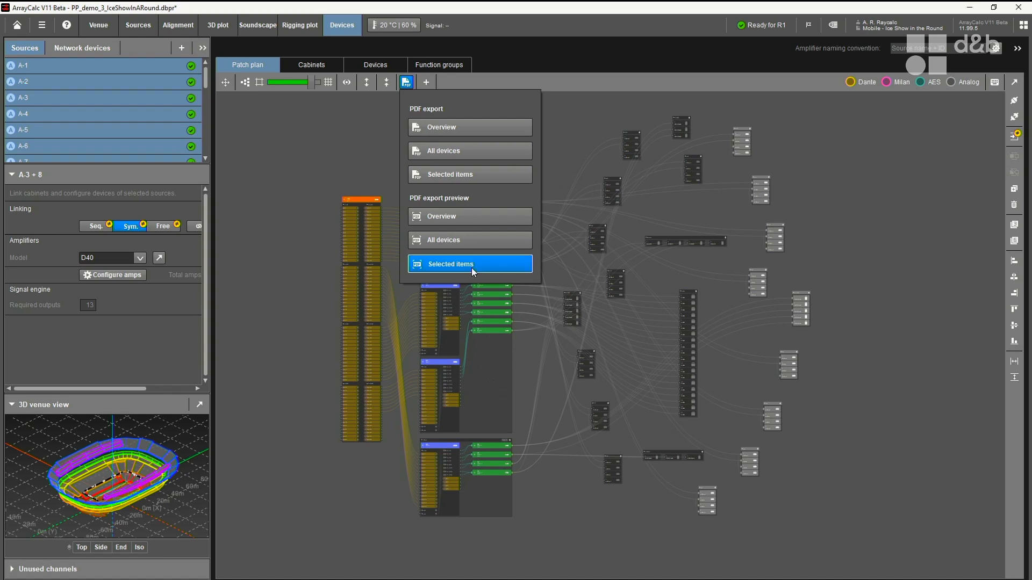
left_click(449, 264)
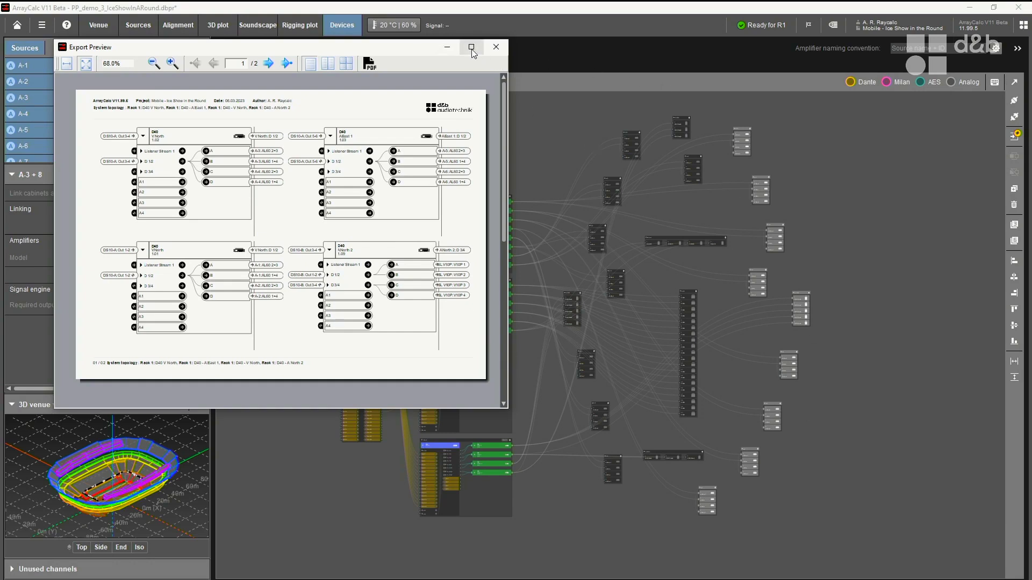
left_click(471, 46)
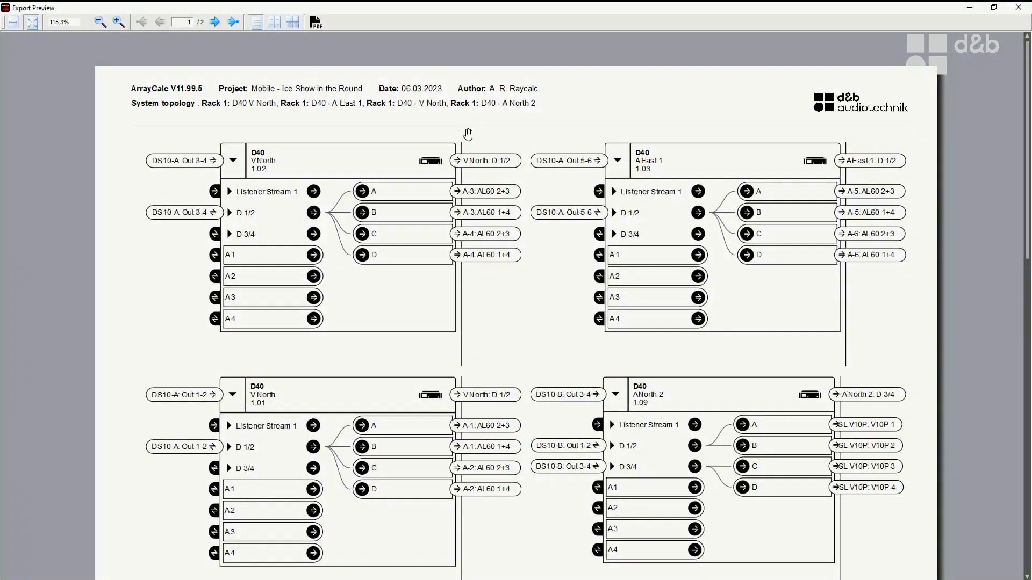
left_click(215, 22)
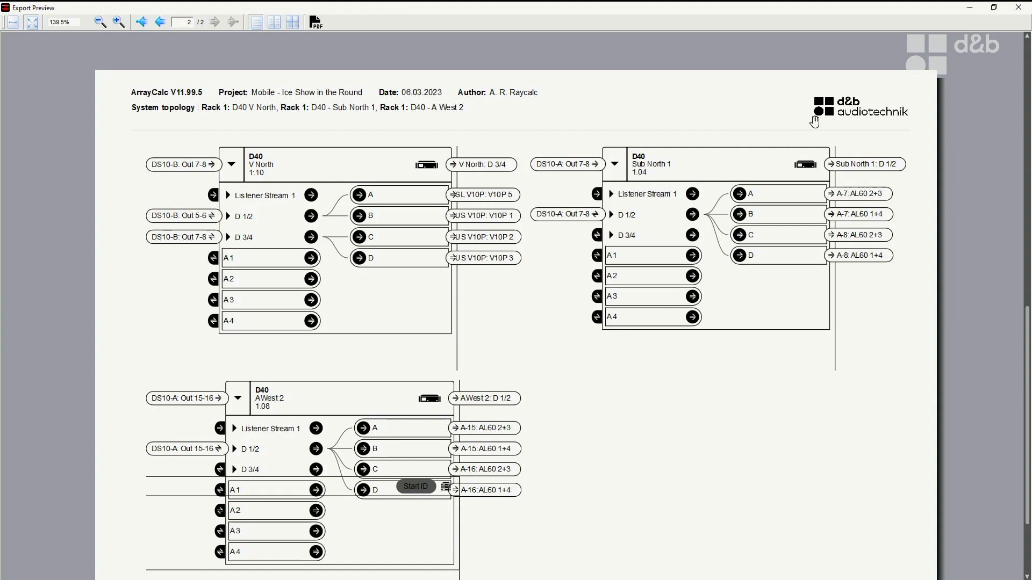
left_click(159, 22)
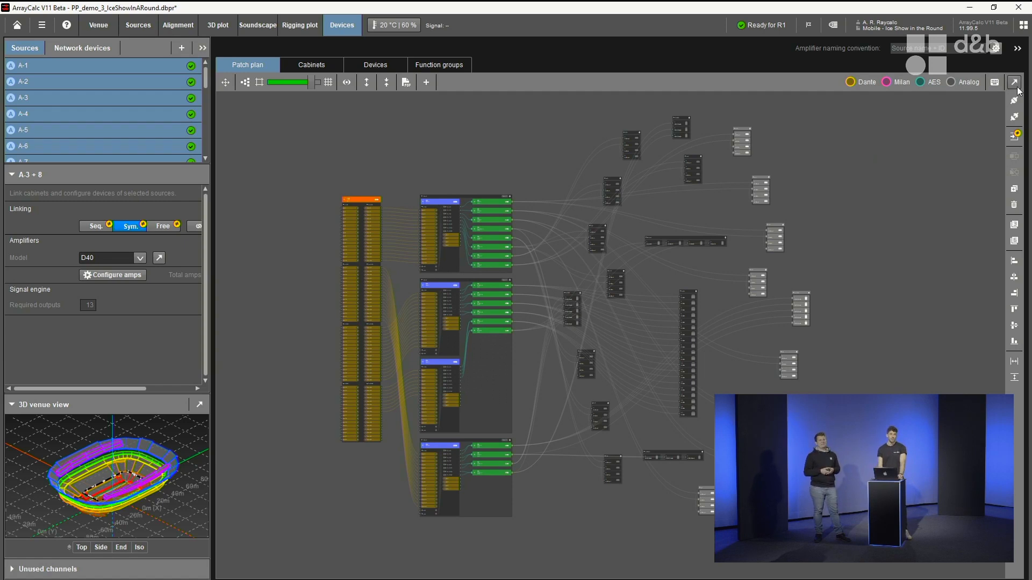
- Detach the Patch Plan View into its own window and show sources A-6 then A-3 in the Sources view
left_click(1018, 82)
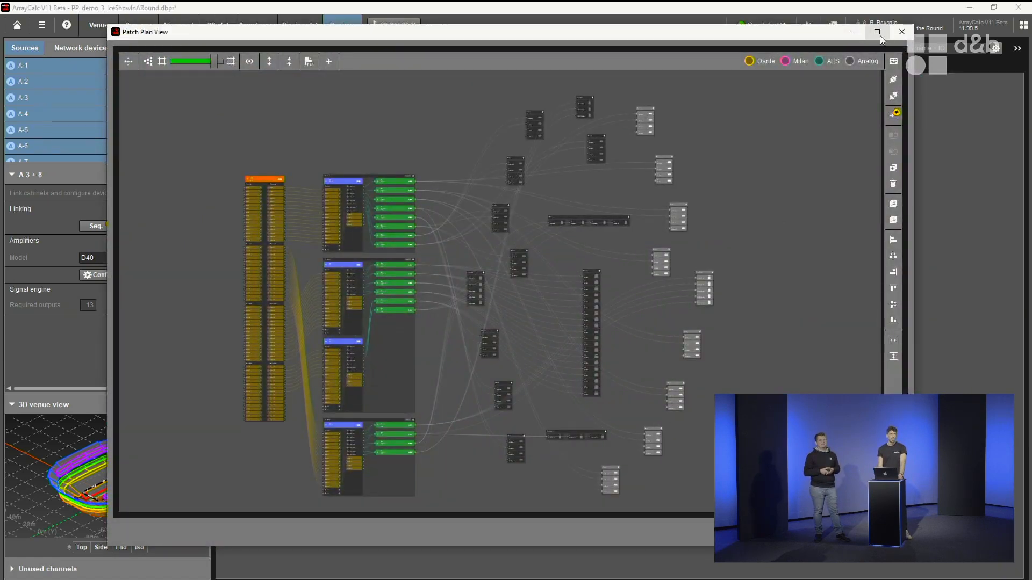
left_click(877, 32)
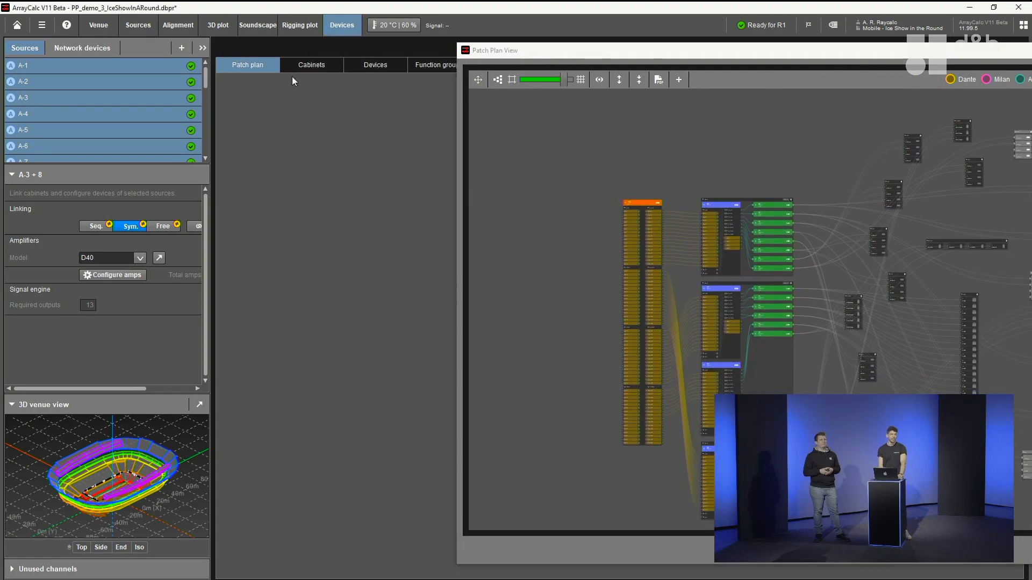
left_click(216, 25)
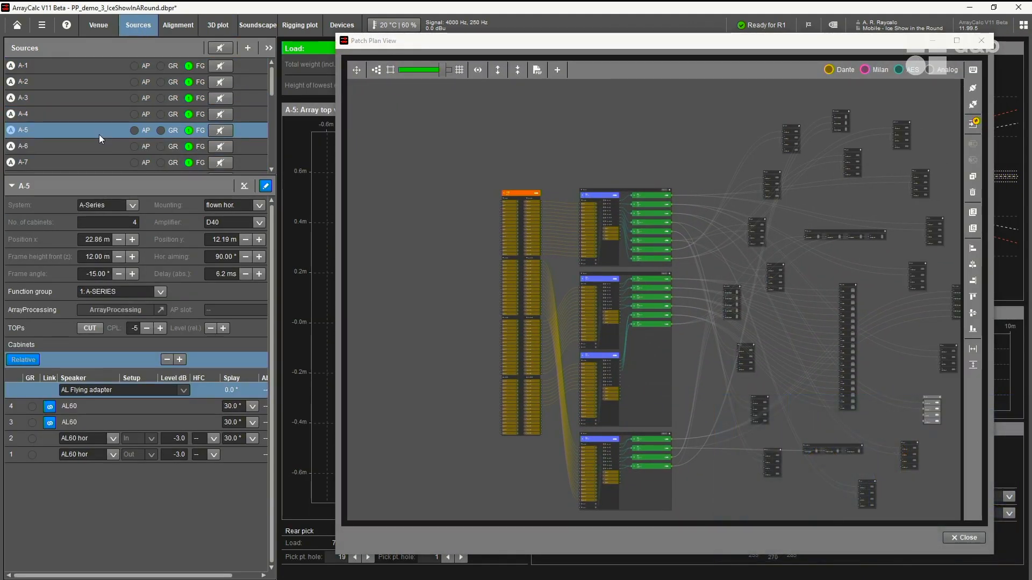
left_click(22, 146)
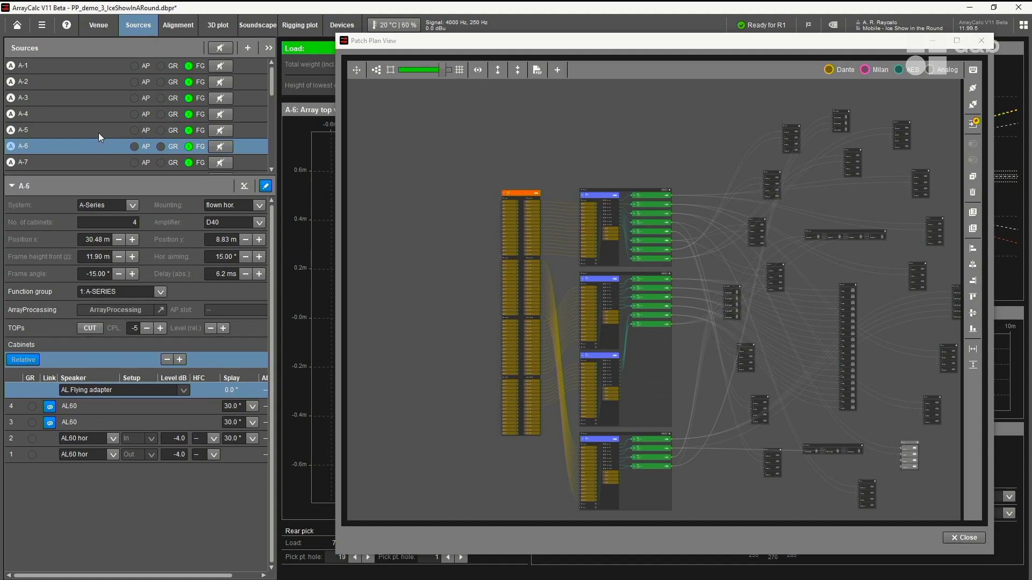
left_click(26, 98)
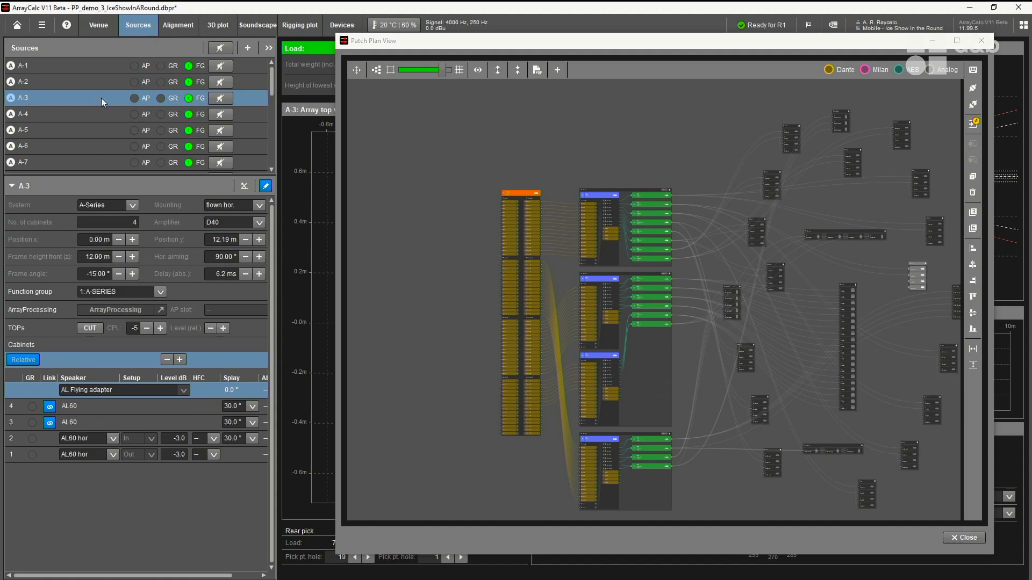